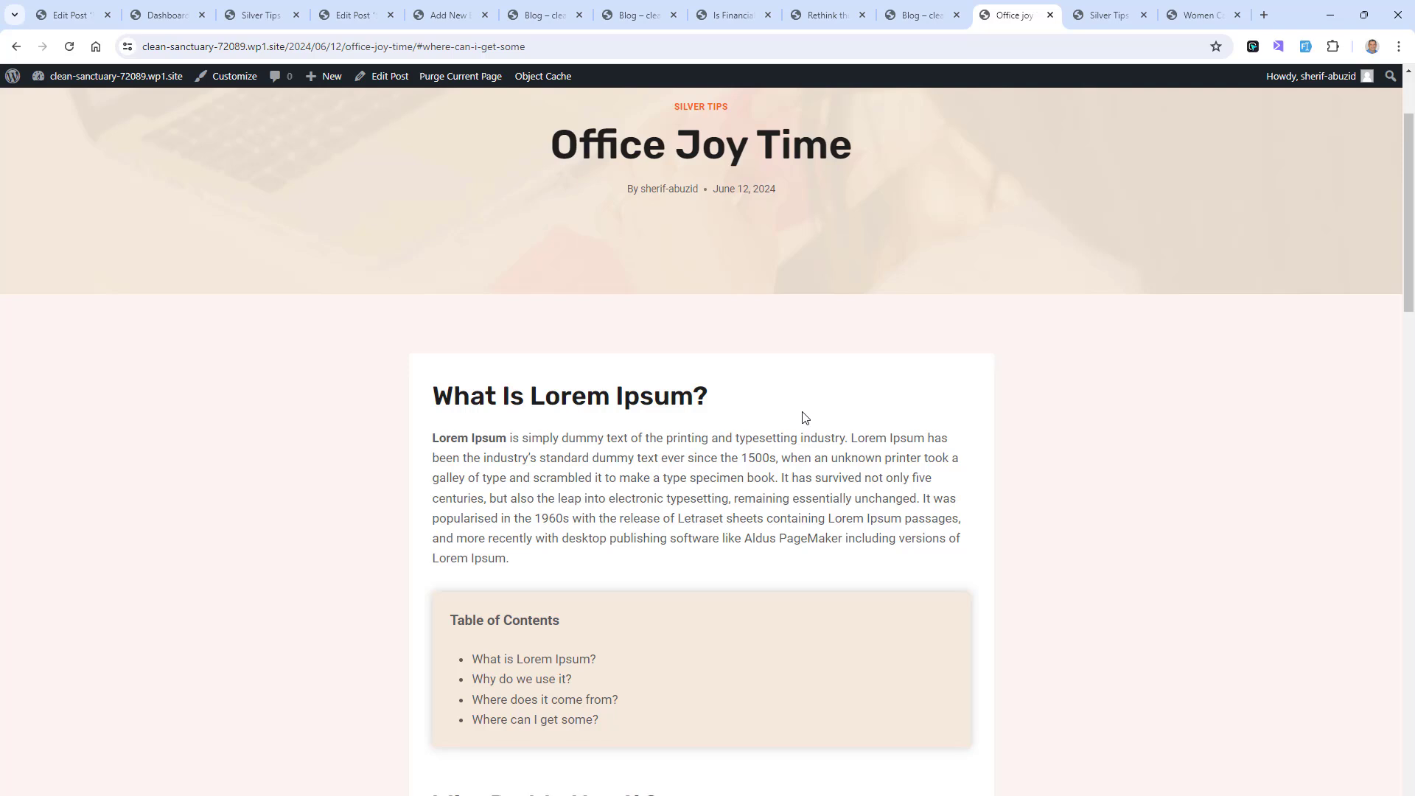
{"action": "mouse_move", "coordinate": [538, 606]}
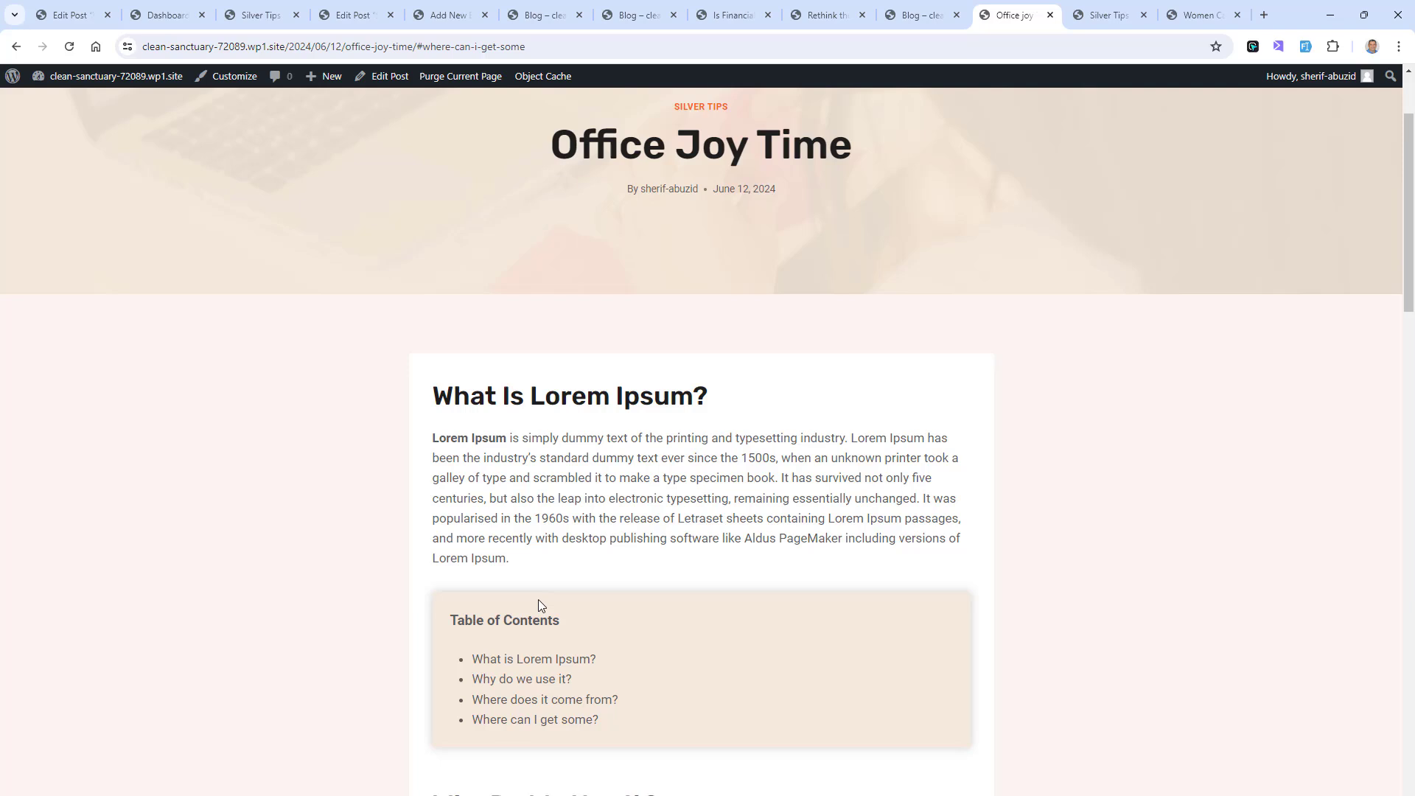
{"action": "mouse_move", "coordinate": [1236, 746]}
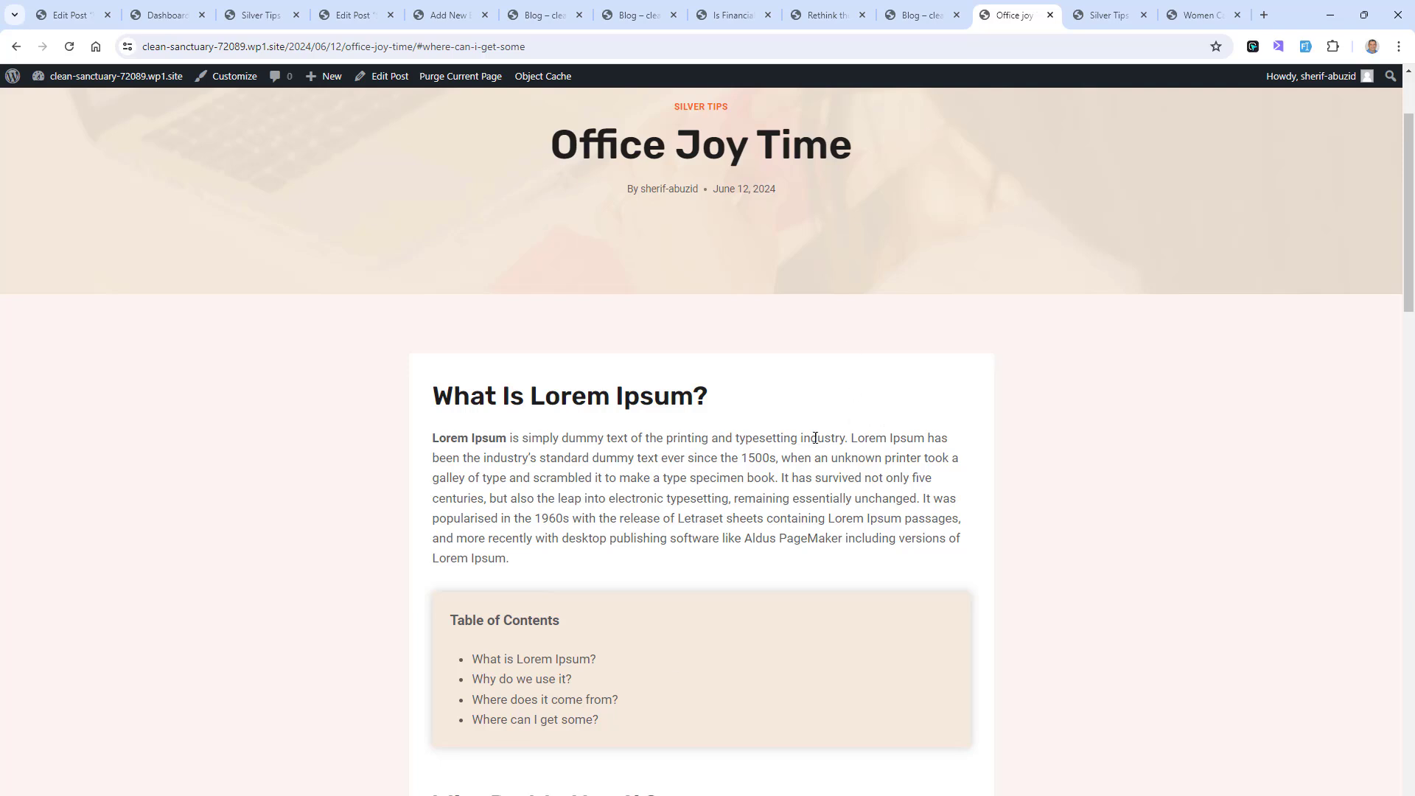
{"action": "mouse_move", "coordinate": [521, 531]}
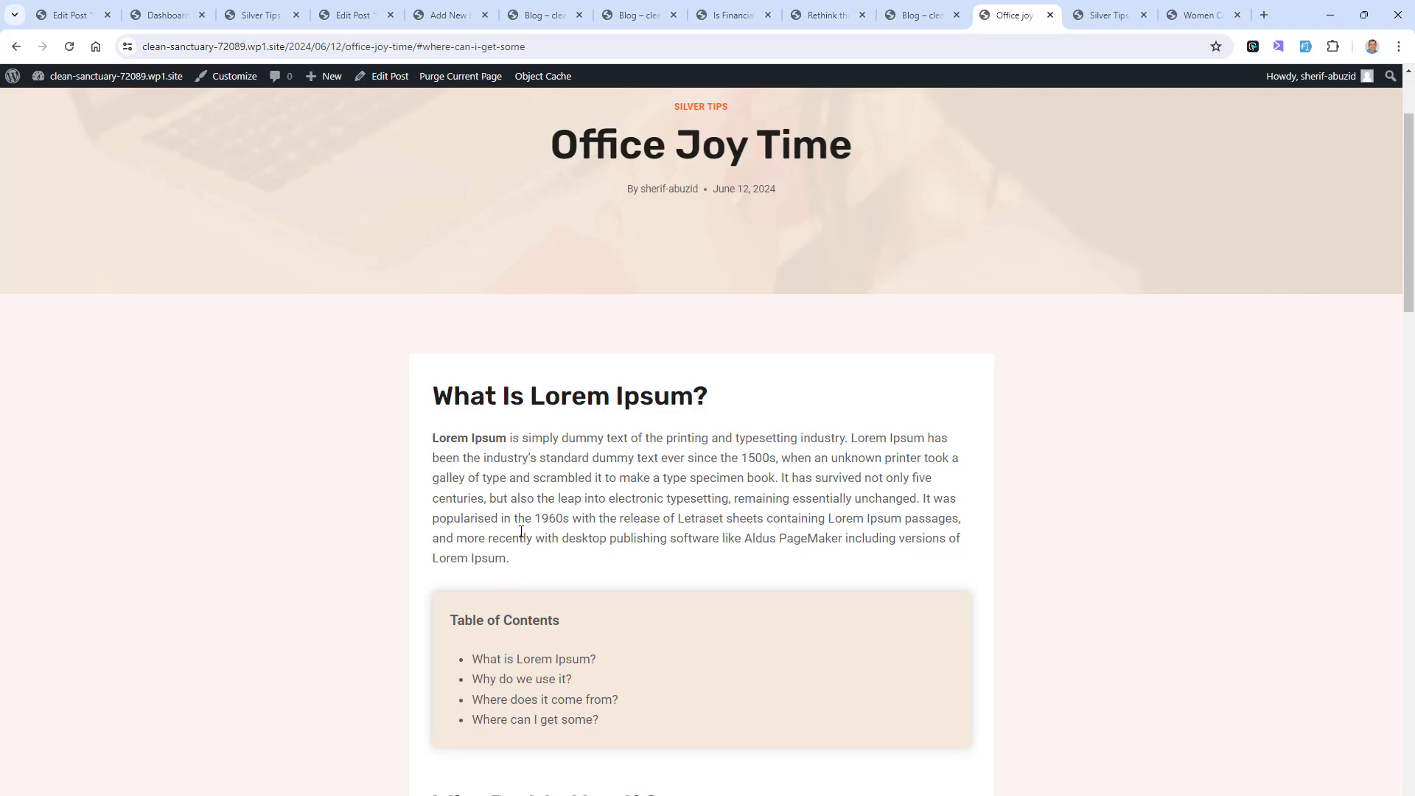
{"action": "mouse_move", "coordinate": [522, 482]}
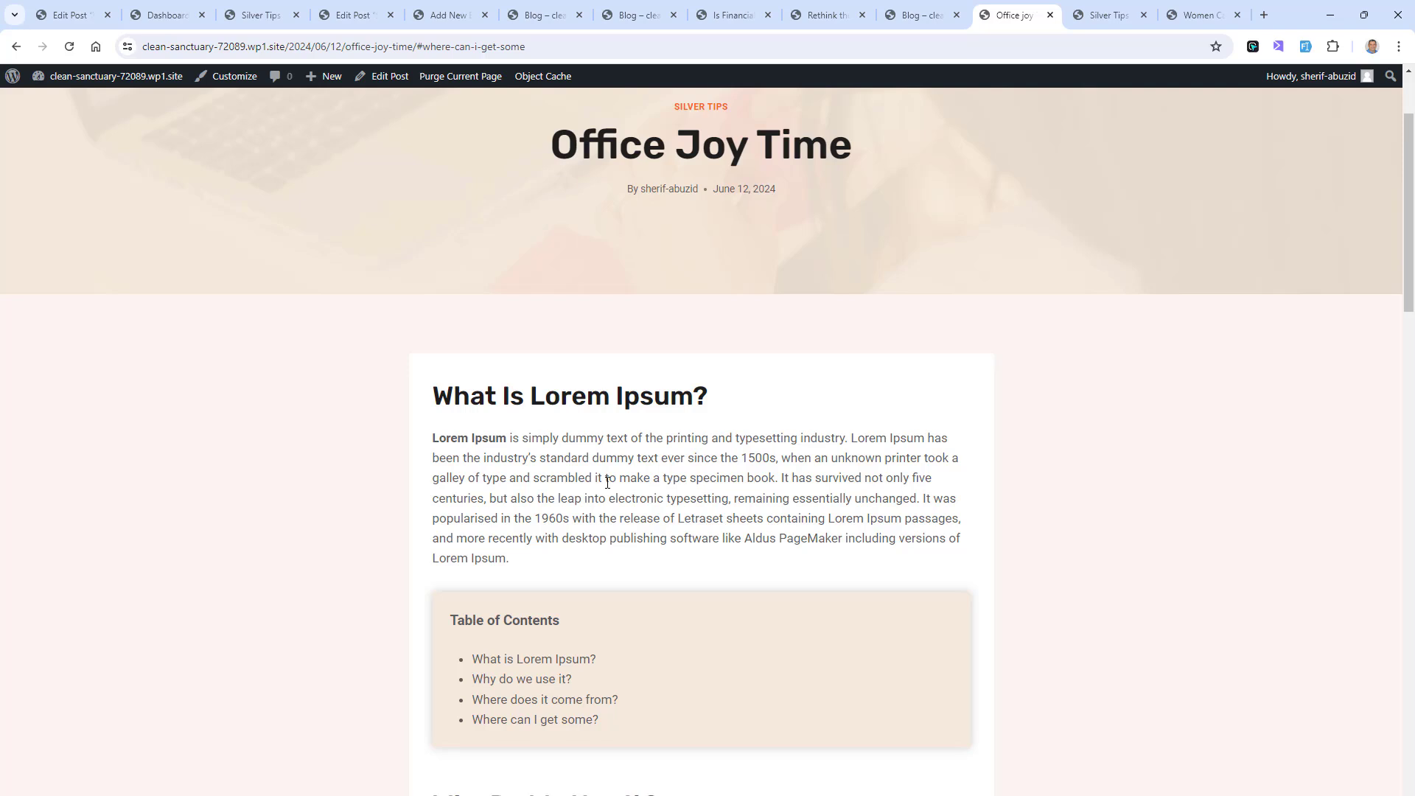
{"action": "mouse_move", "coordinate": [556, 727]}
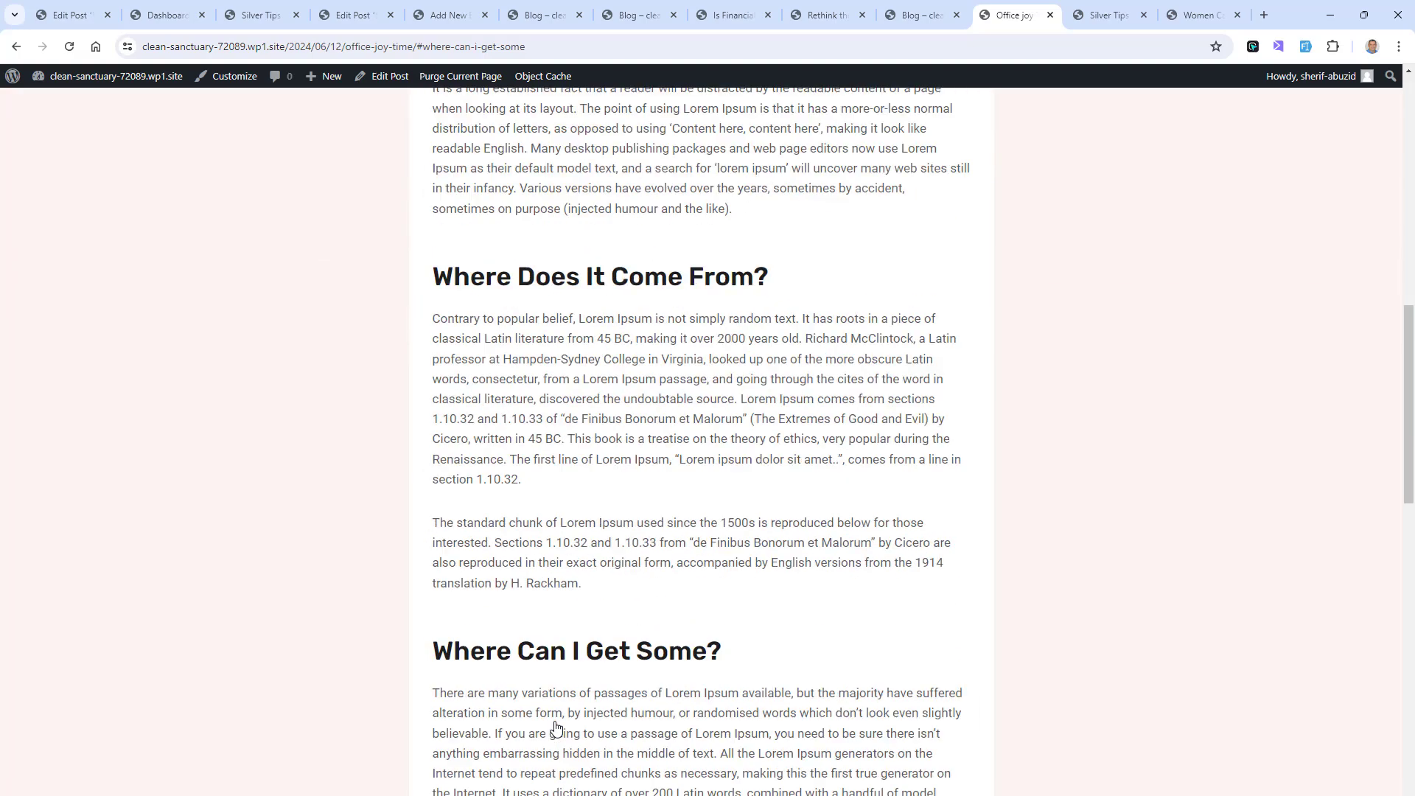
Step: Open the Silver Tips For Coaches post in the block editor via Edit Post
{"action": "scroll", "scroll_direction": "down", "scroll_amount": 3}
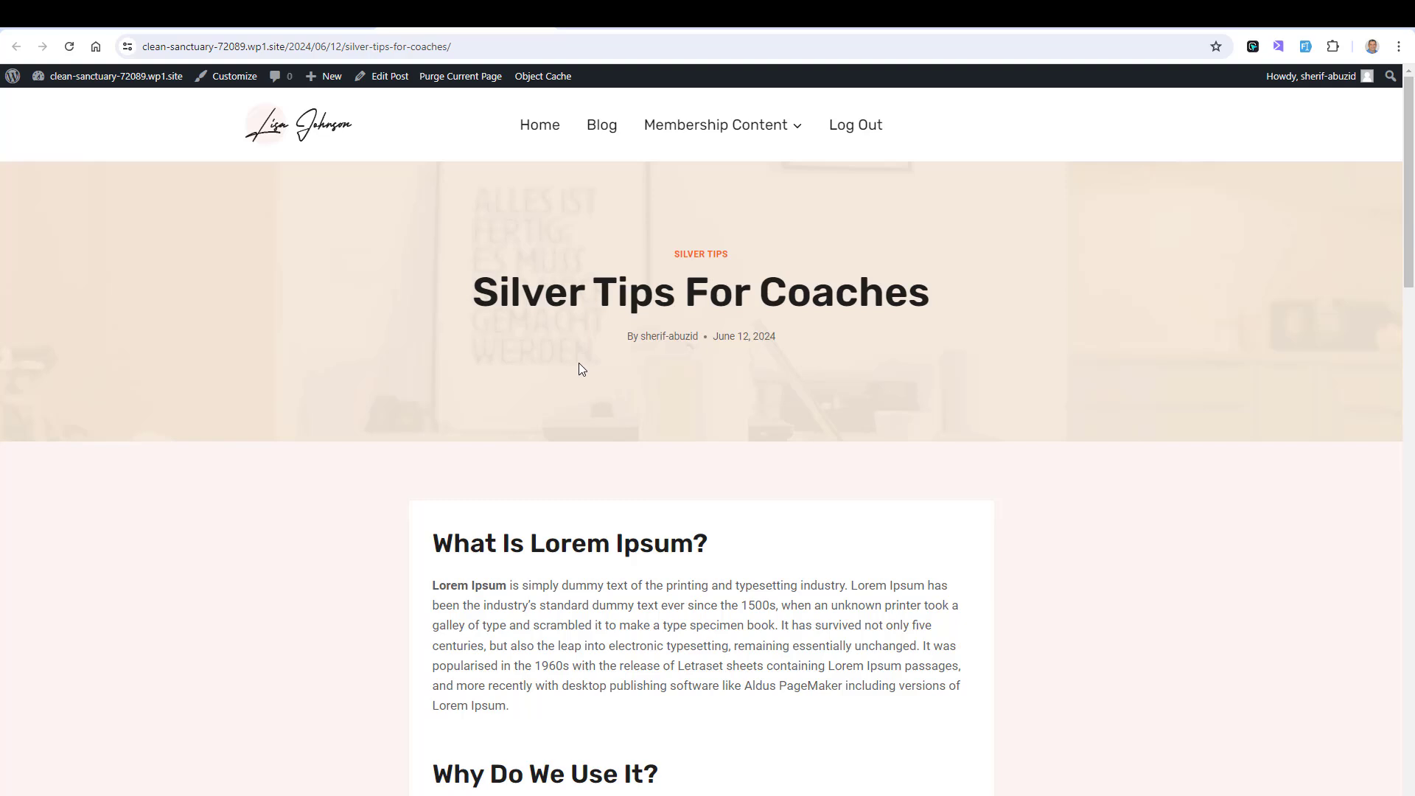
{"action": "mouse_move", "coordinate": [565, 522]}
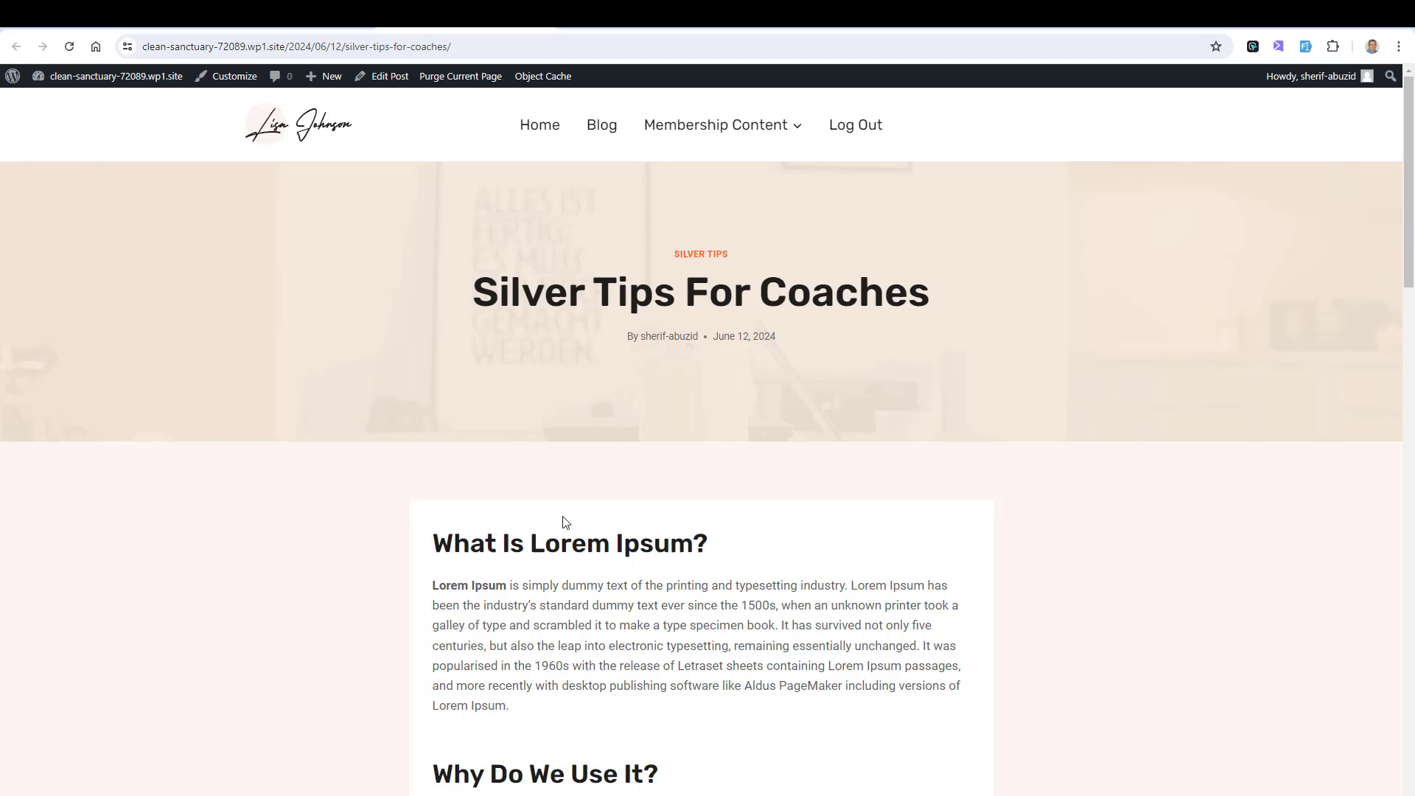
{"action": "mouse_move", "coordinate": [583, 390]}
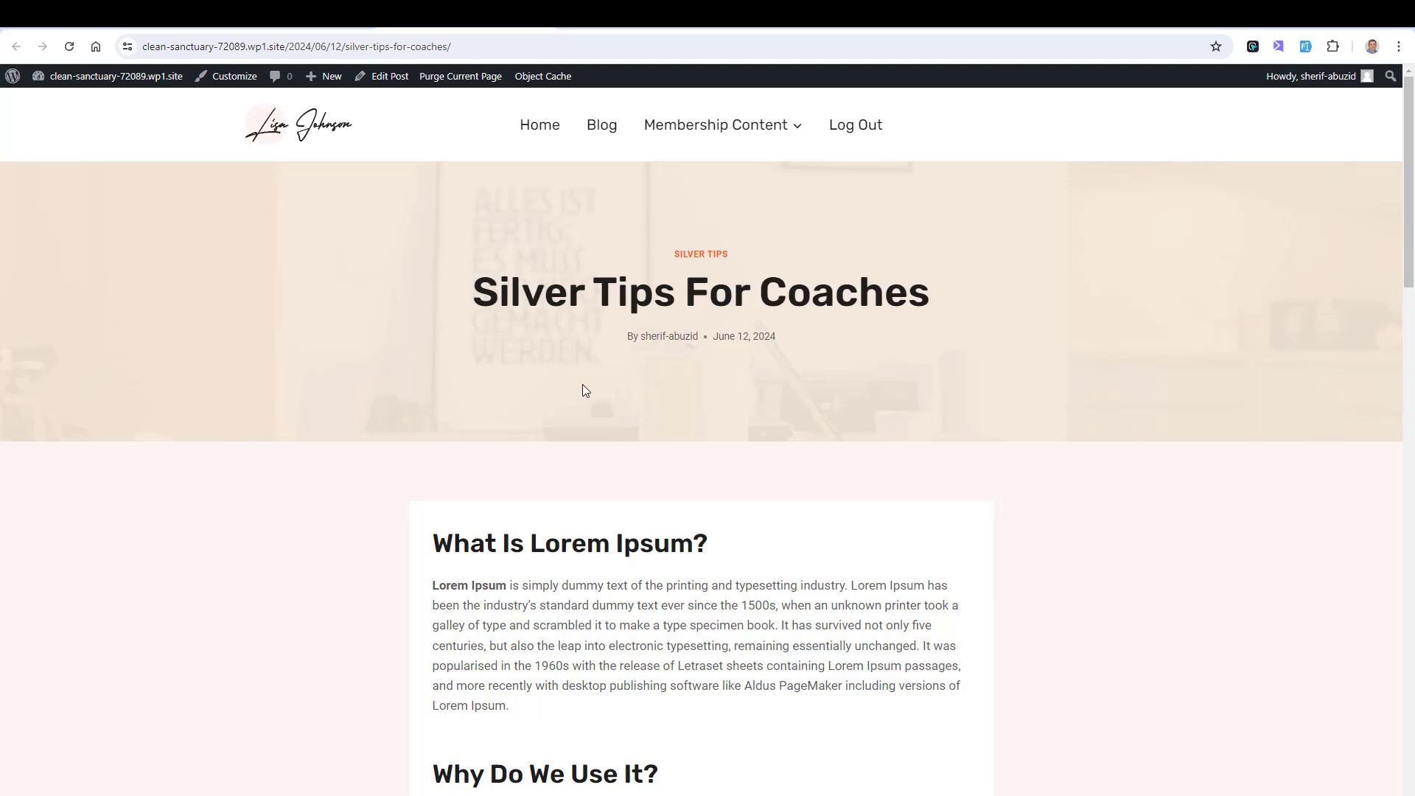
{"action": "mouse_move", "coordinate": [574, 328]}
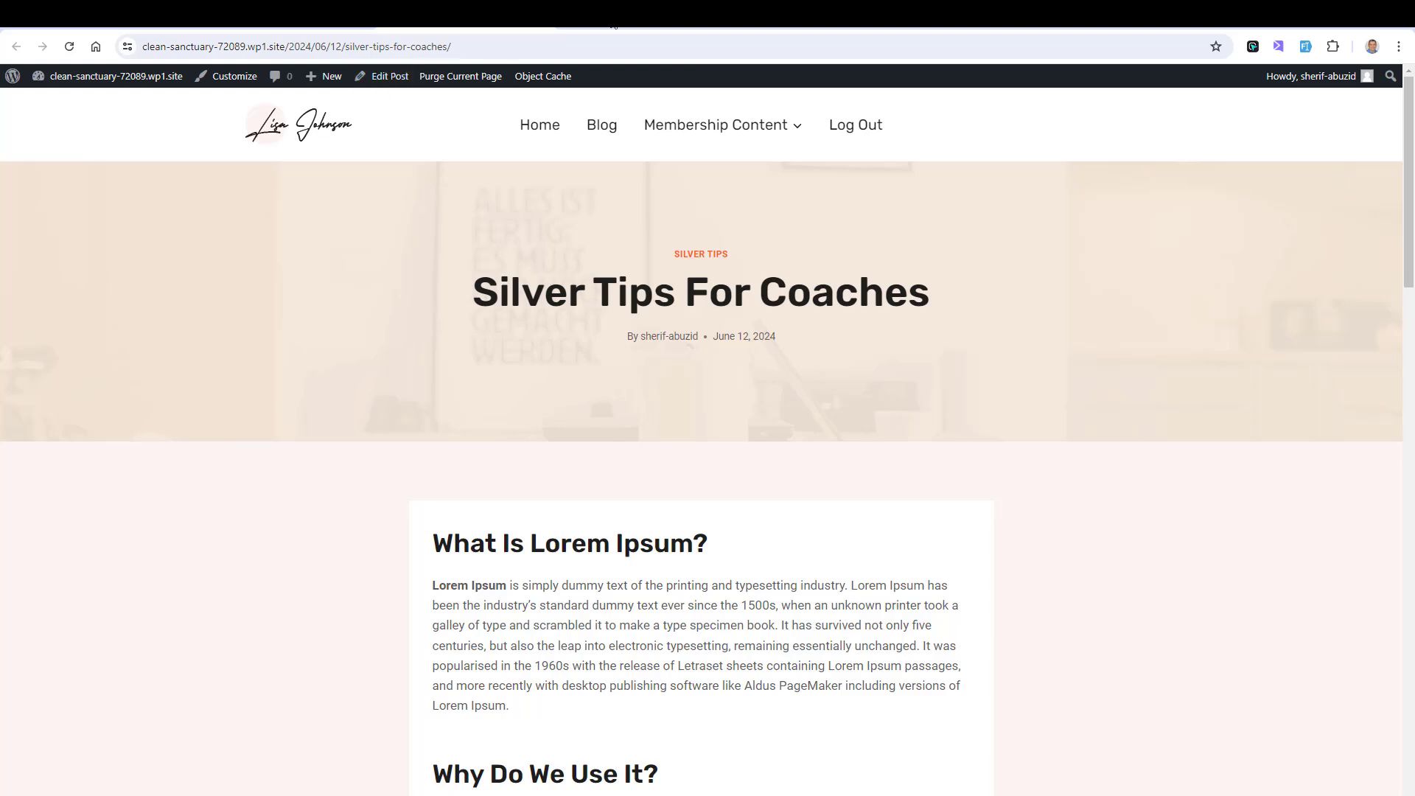
{"action": "left_click", "coordinate": [389, 75]}
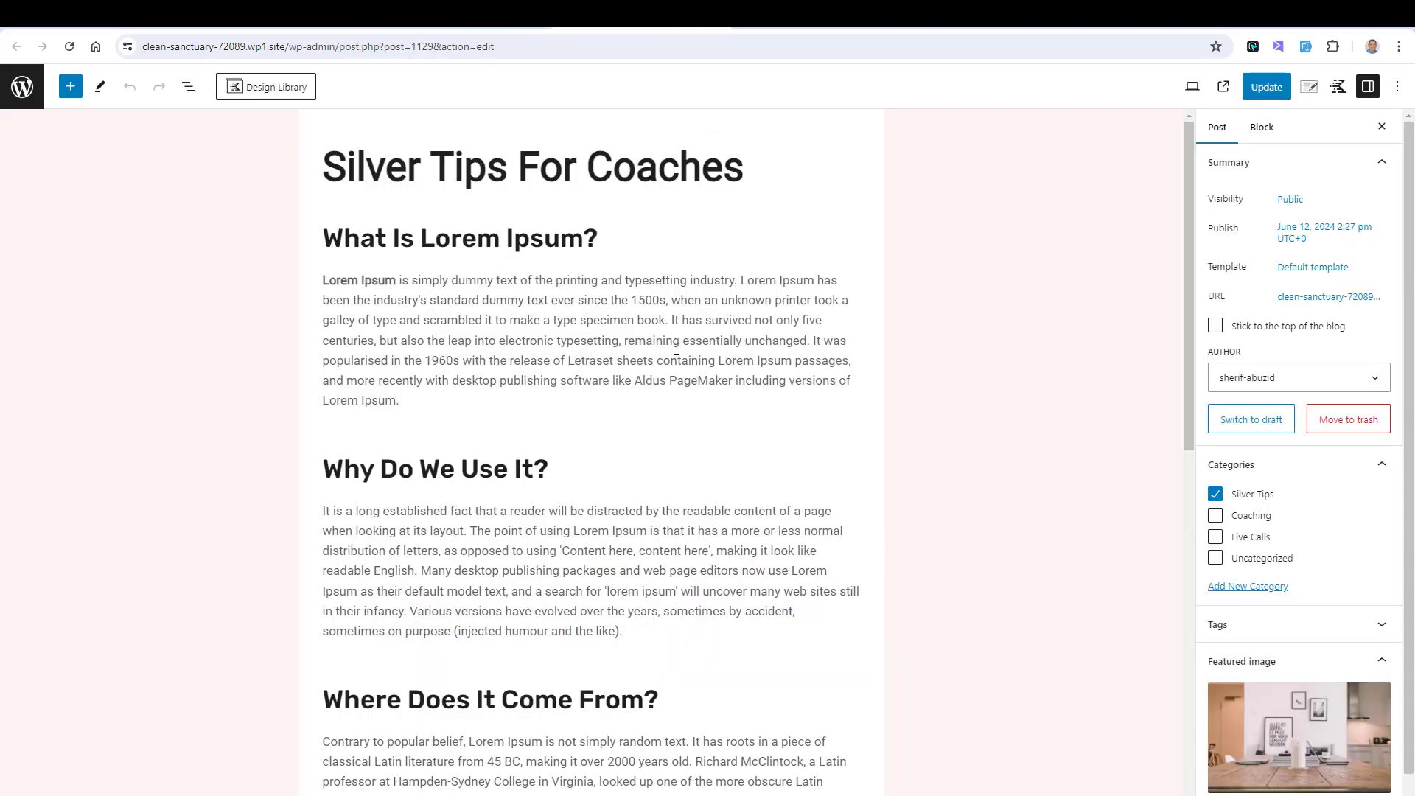
Step: Insert a Table of Contents block after the first part of the opening paragraph
{"action": "left_click", "coordinate": [578, 340]}
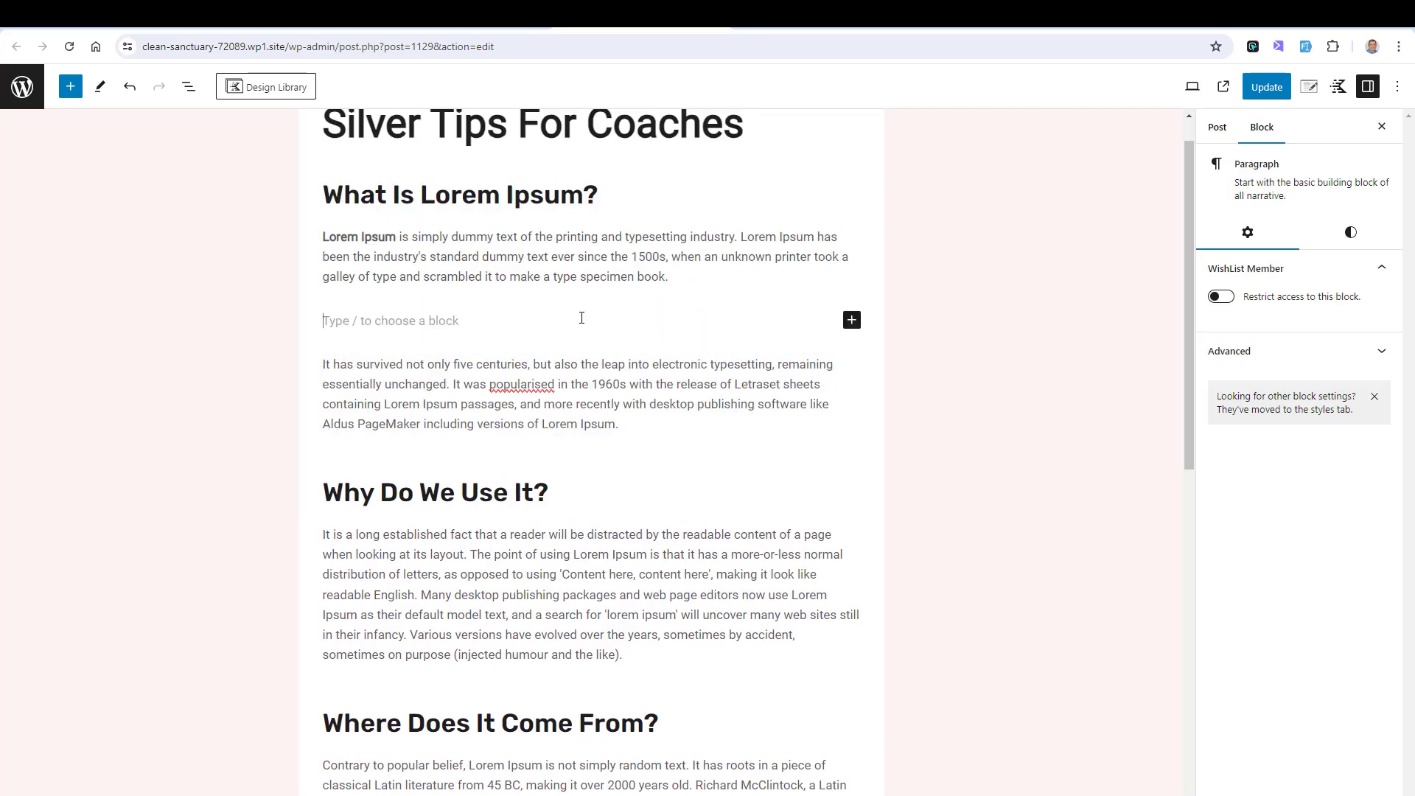
{"action": "left_click", "coordinate": [849, 320]}
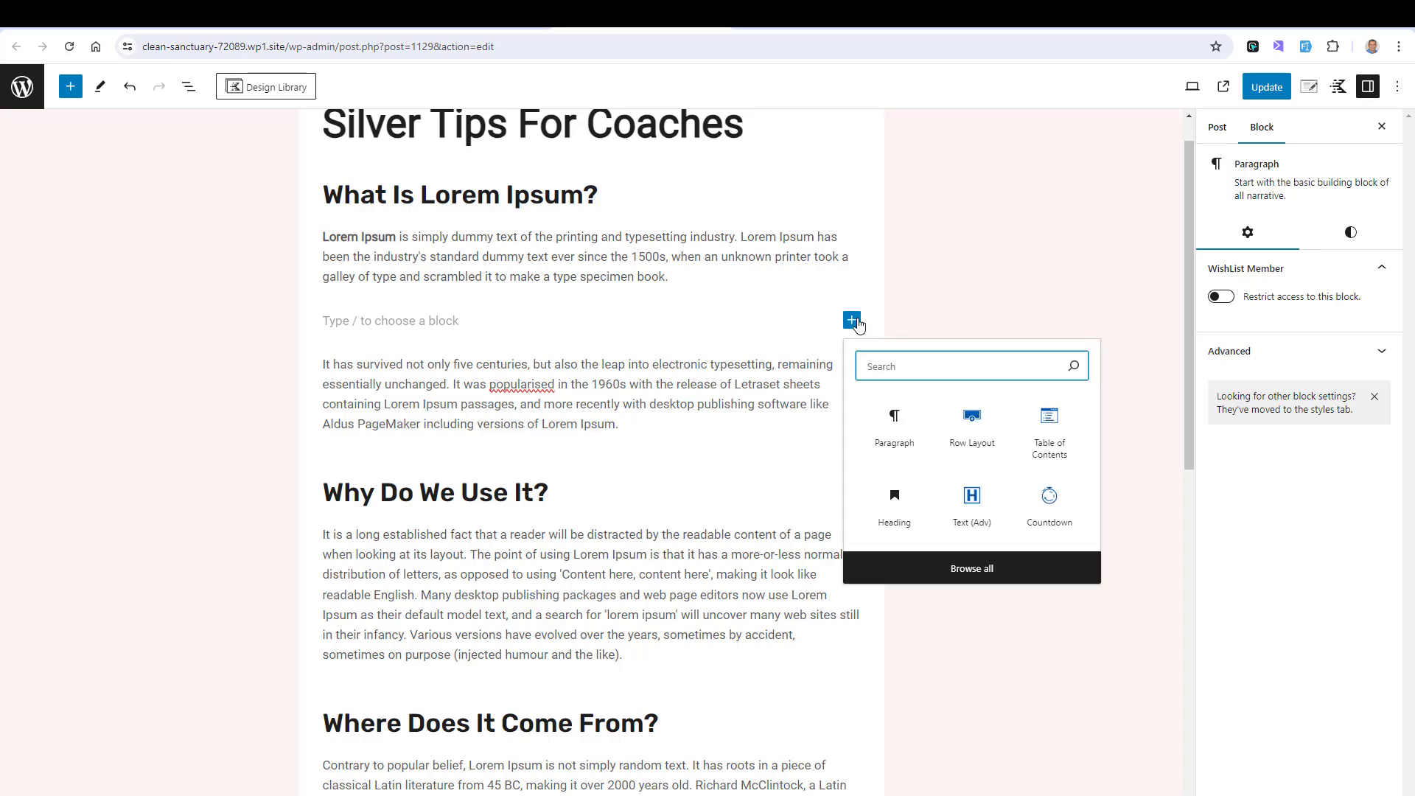
{"action": "type", "text": "tab"}
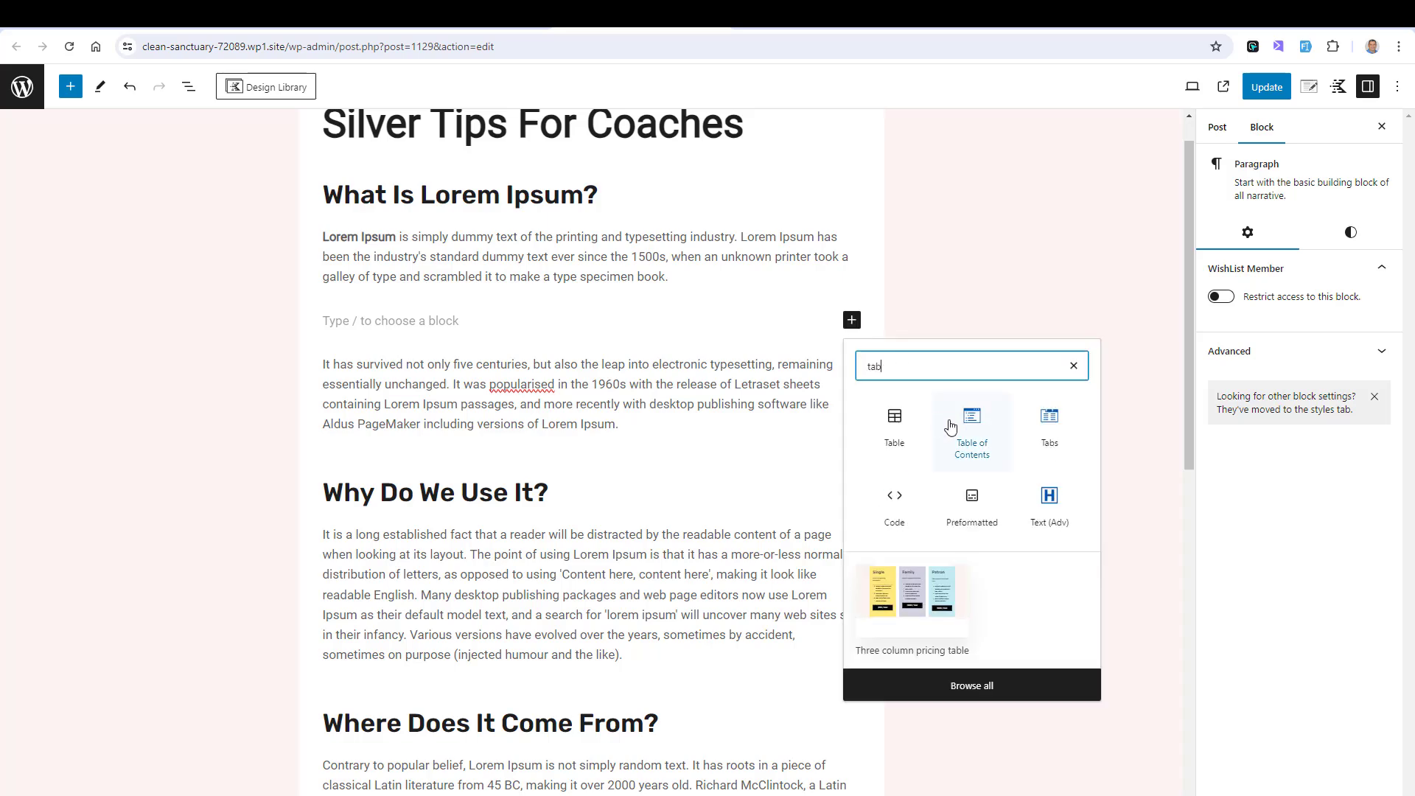
{"action": "left_click", "coordinate": [972, 431]}
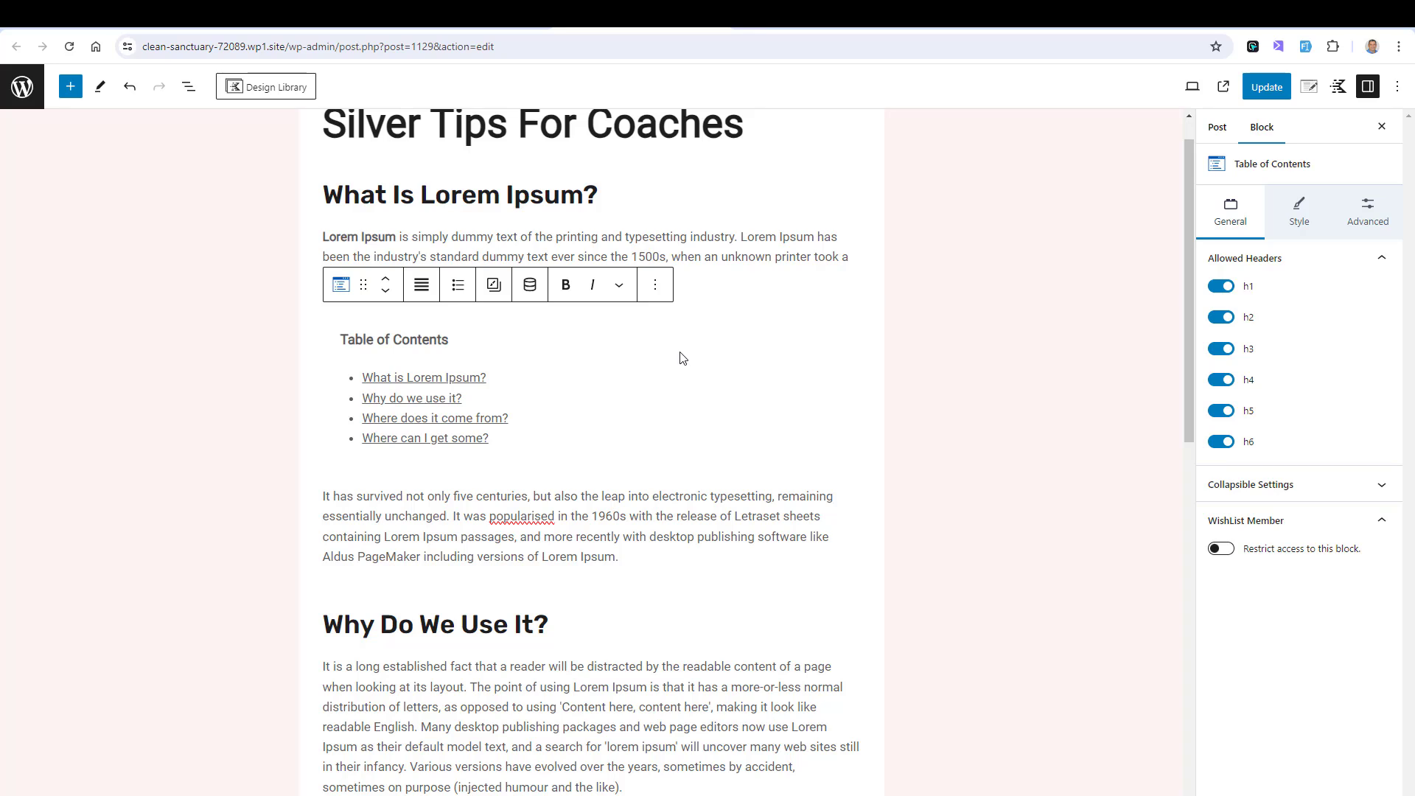
{"action": "mouse_move", "coordinate": [1283, 389]}
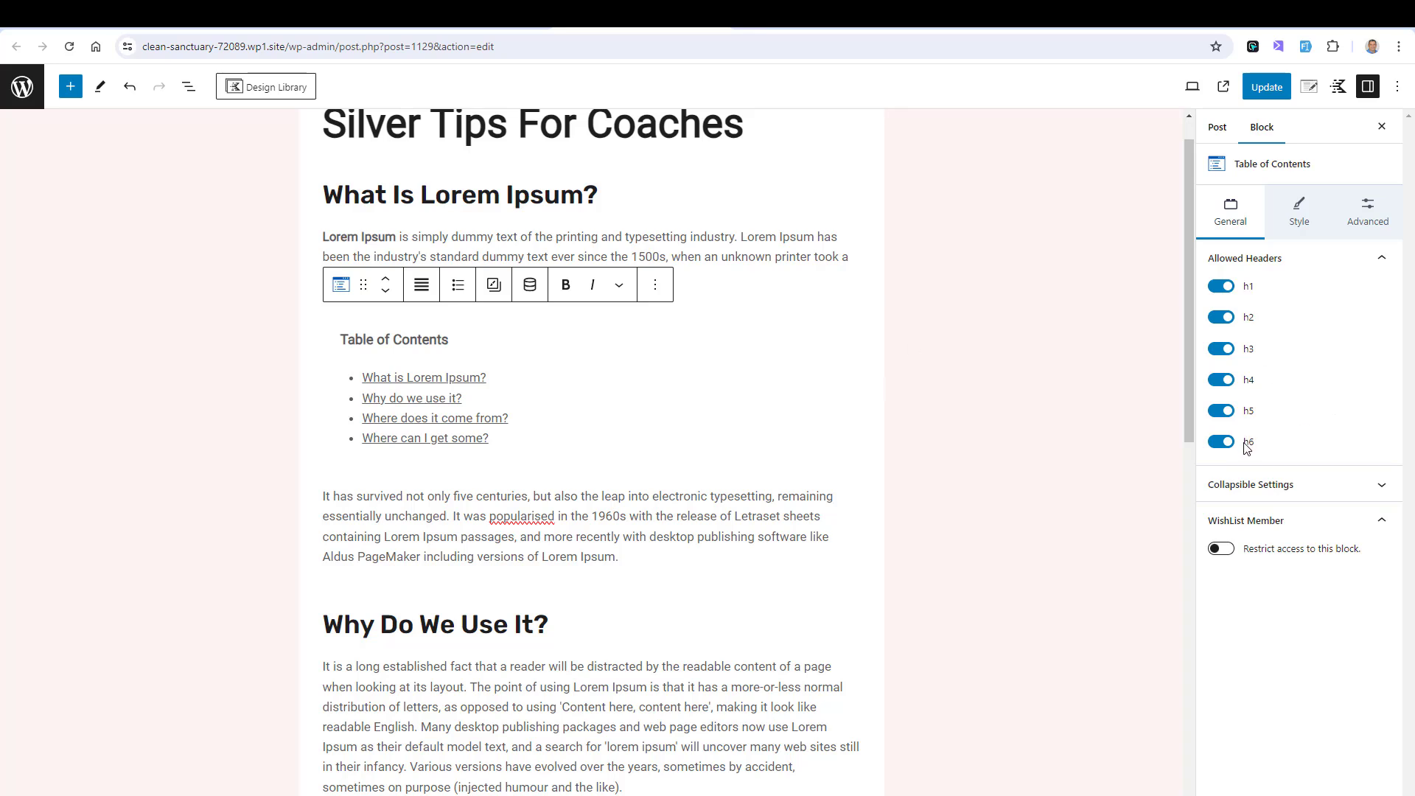
Step: Switch off h5 and h6 under Allowed Headers so only h1–h3 are listed
{"action": "left_click", "coordinate": [1220, 379]}
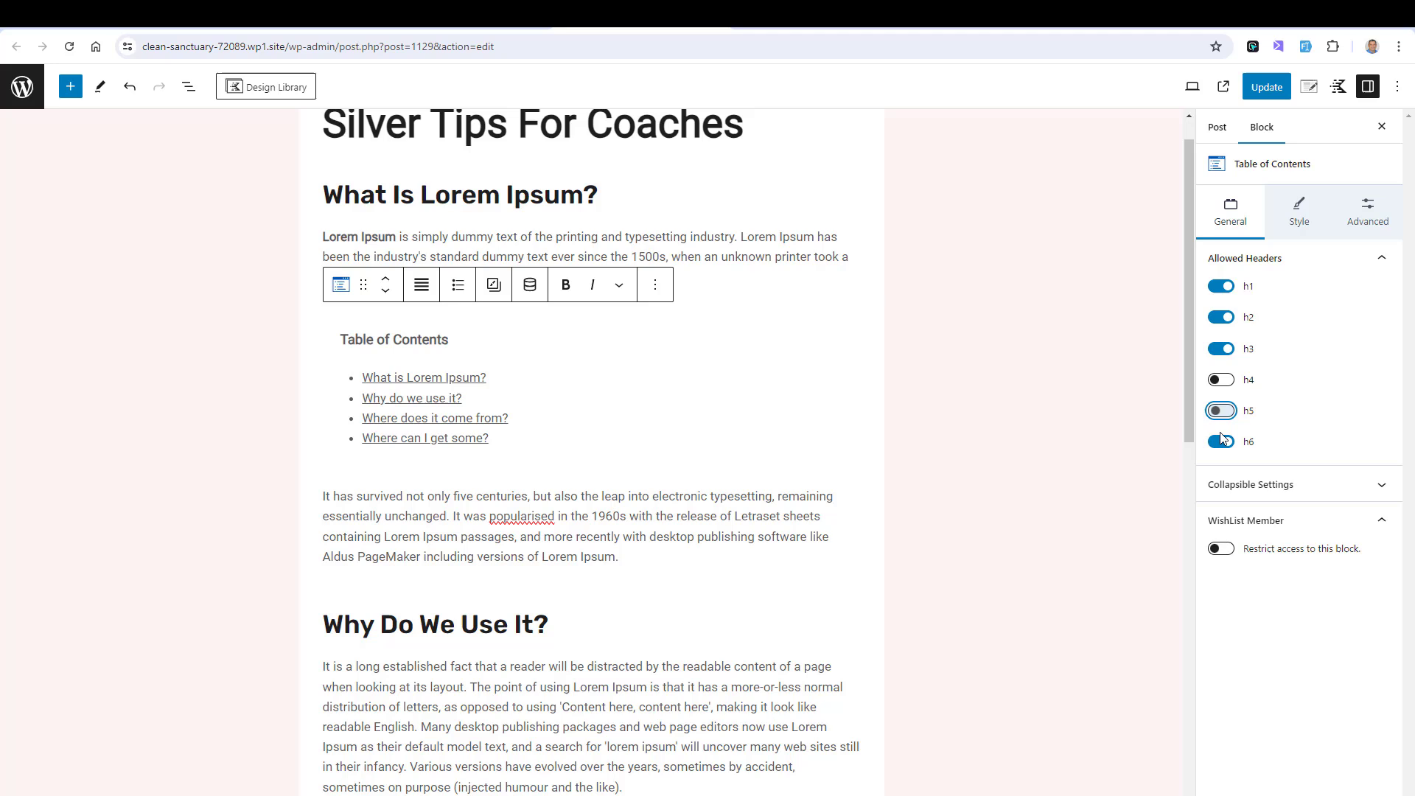
{"action": "left_click", "coordinate": [1219, 410]}
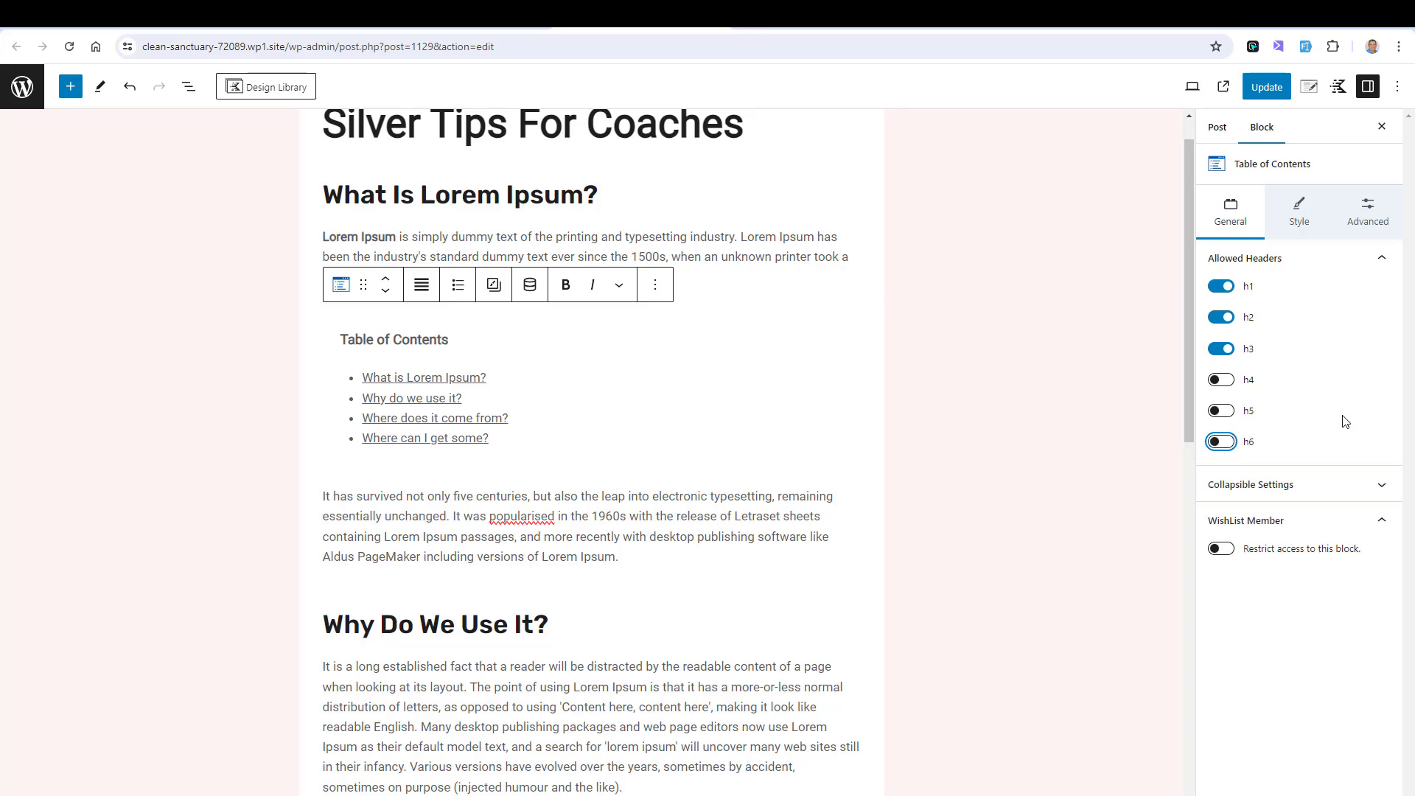
{"action": "left_click", "coordinate": [1297, 208]}
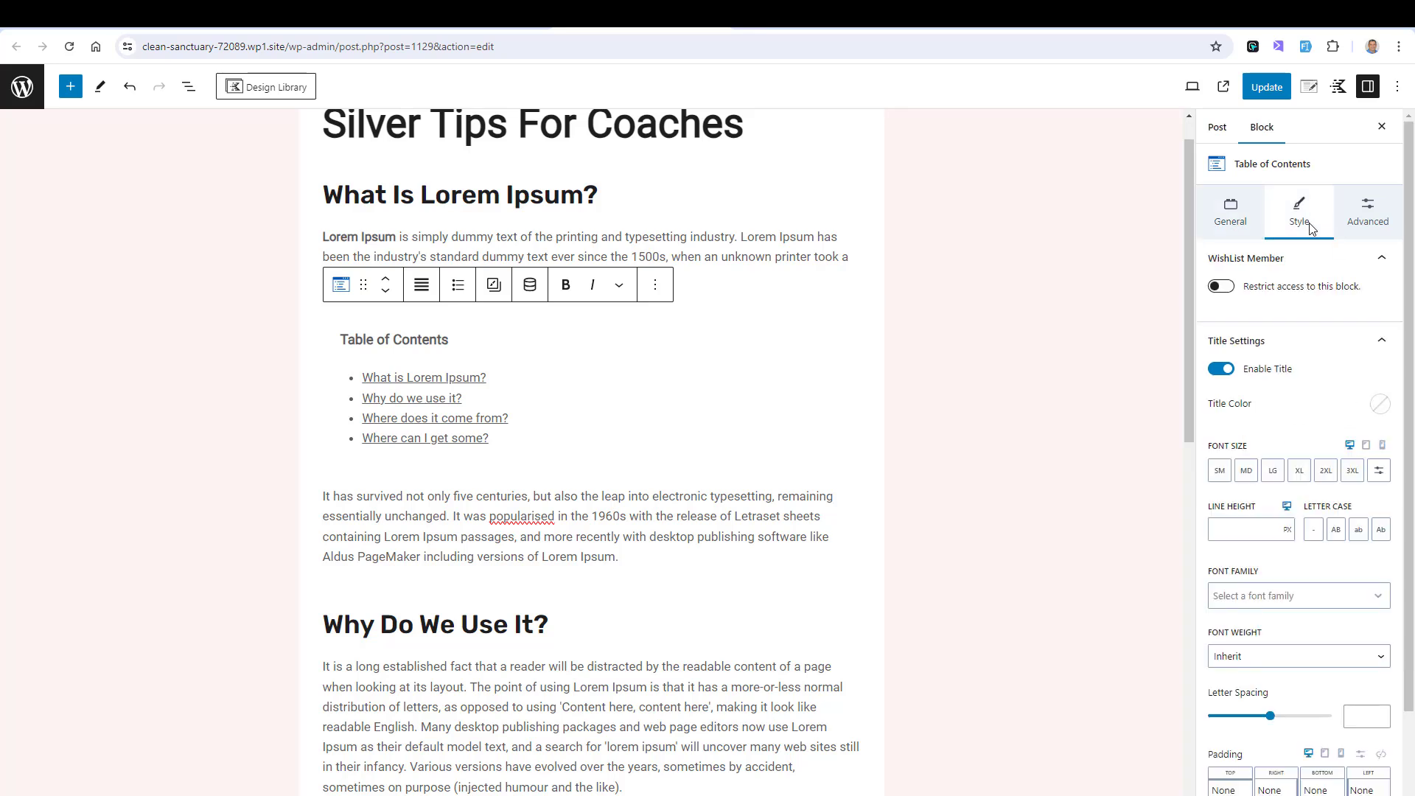
Step: Give the contents container a beige background and remove underlines from its links
{"action": "left_click", "coordinate": [1237, 340]}
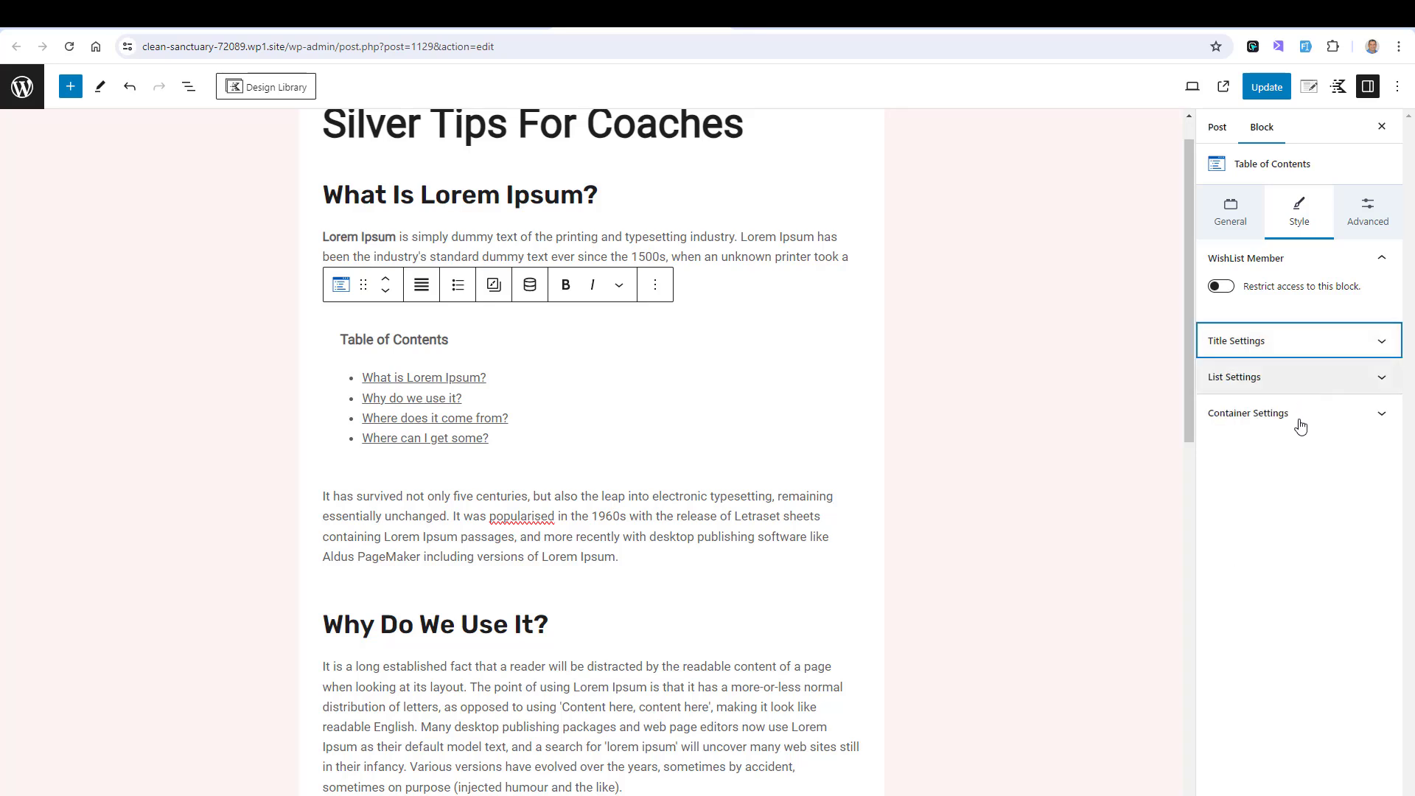
{"action": "left_click", "coordinate": [1249, 413]}
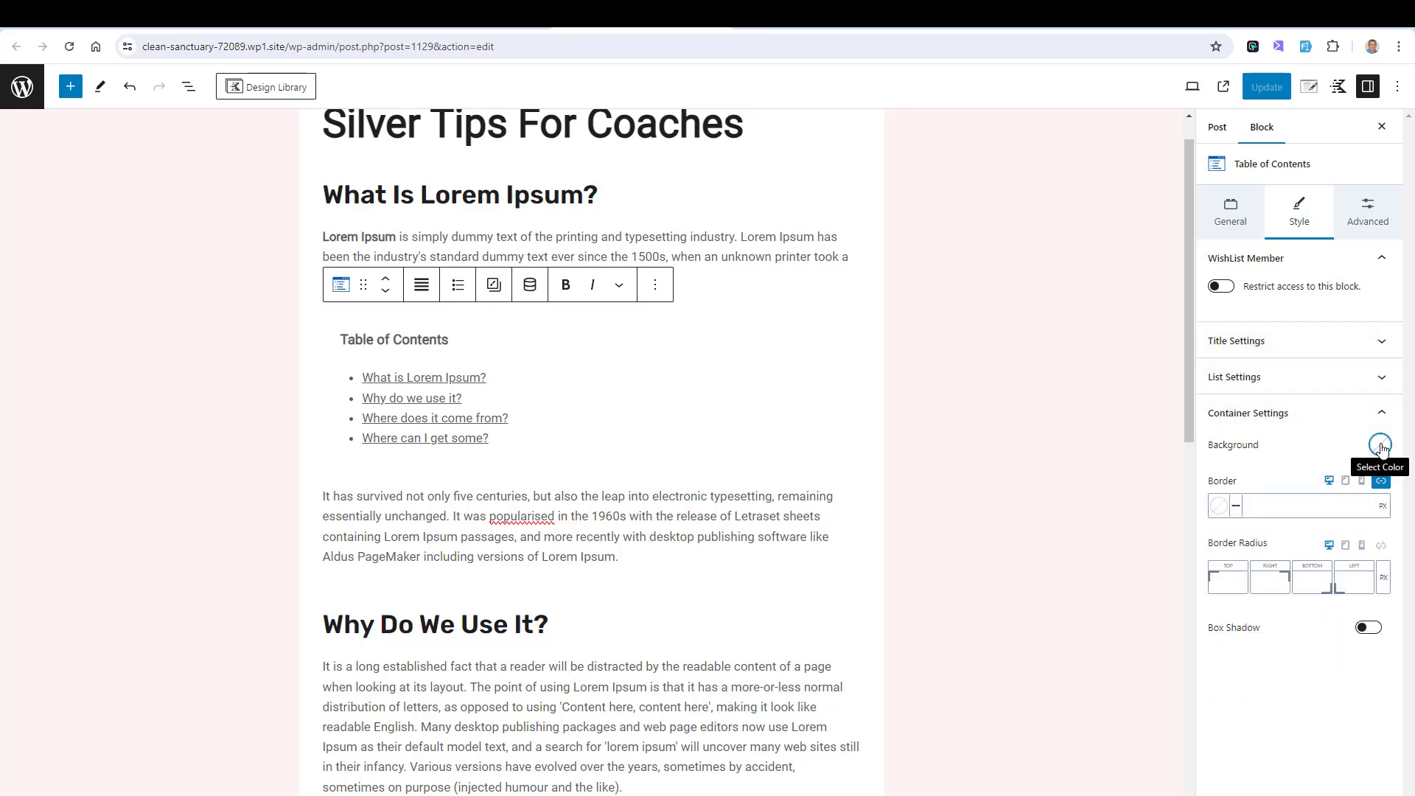
{"action": "left_click", "coordinate": [1380, 445]}
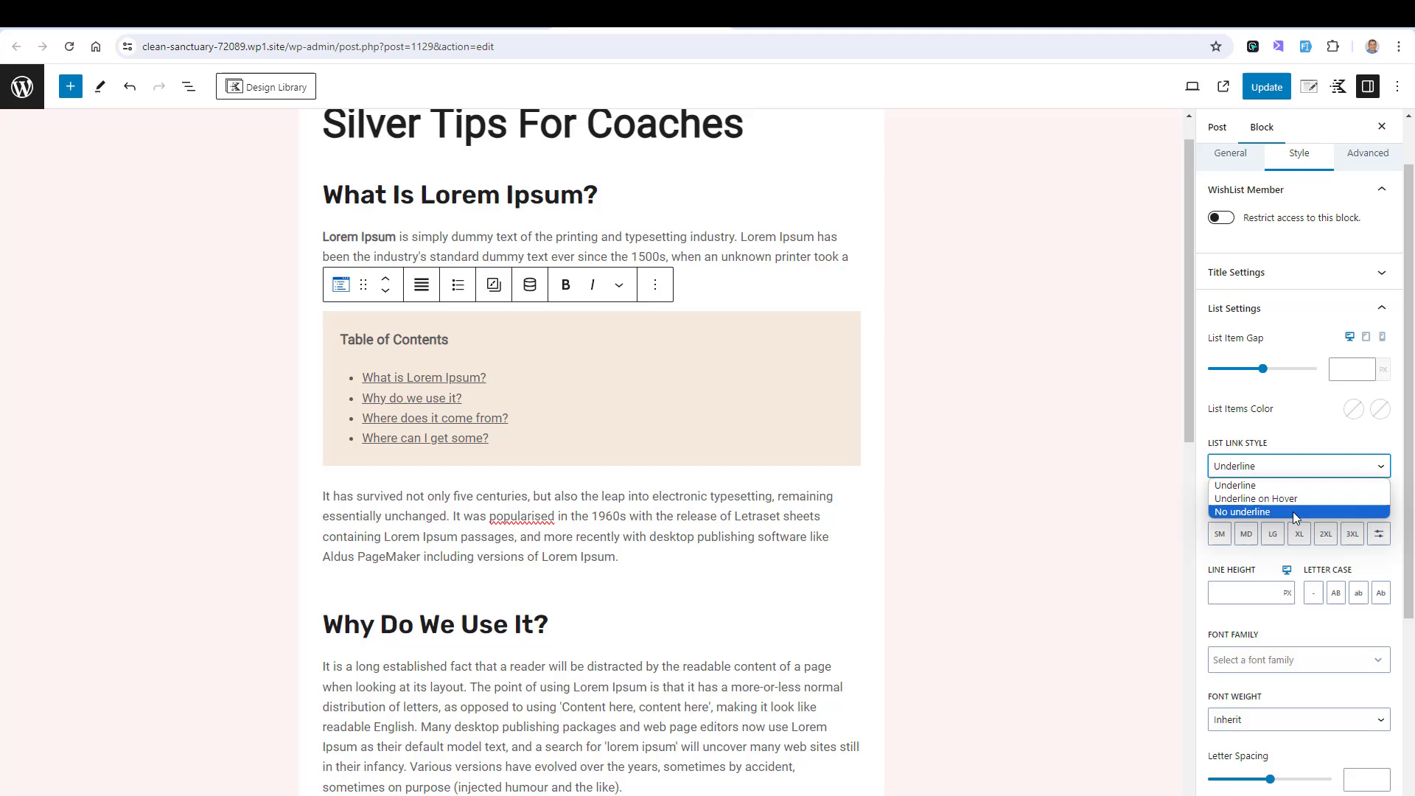
{"action": "left_click", "coordinate": [1242, 512]}
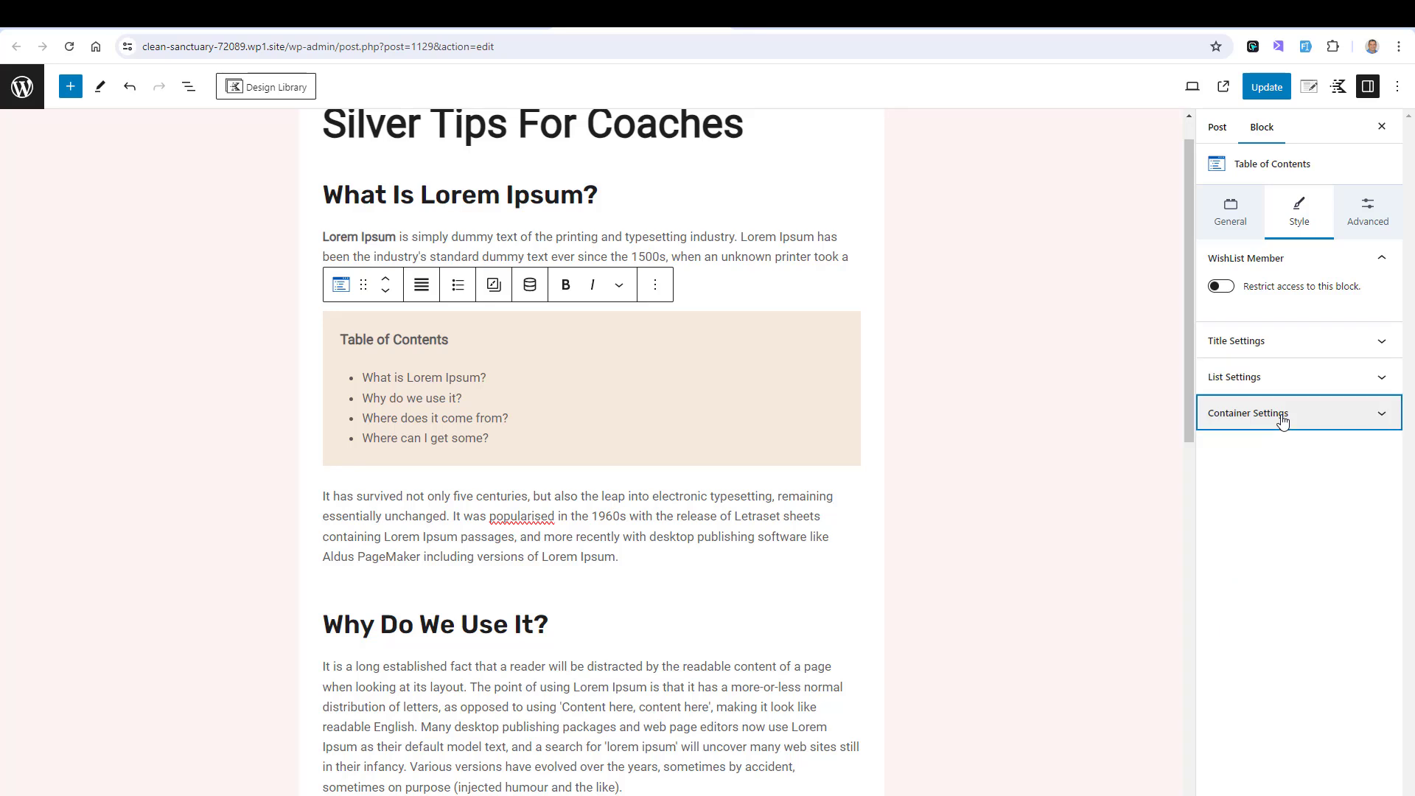
Step: Enable Box Shadow on the contents container and deselect the block
{"action": "left_click", "coordinate": [1249, 413]}
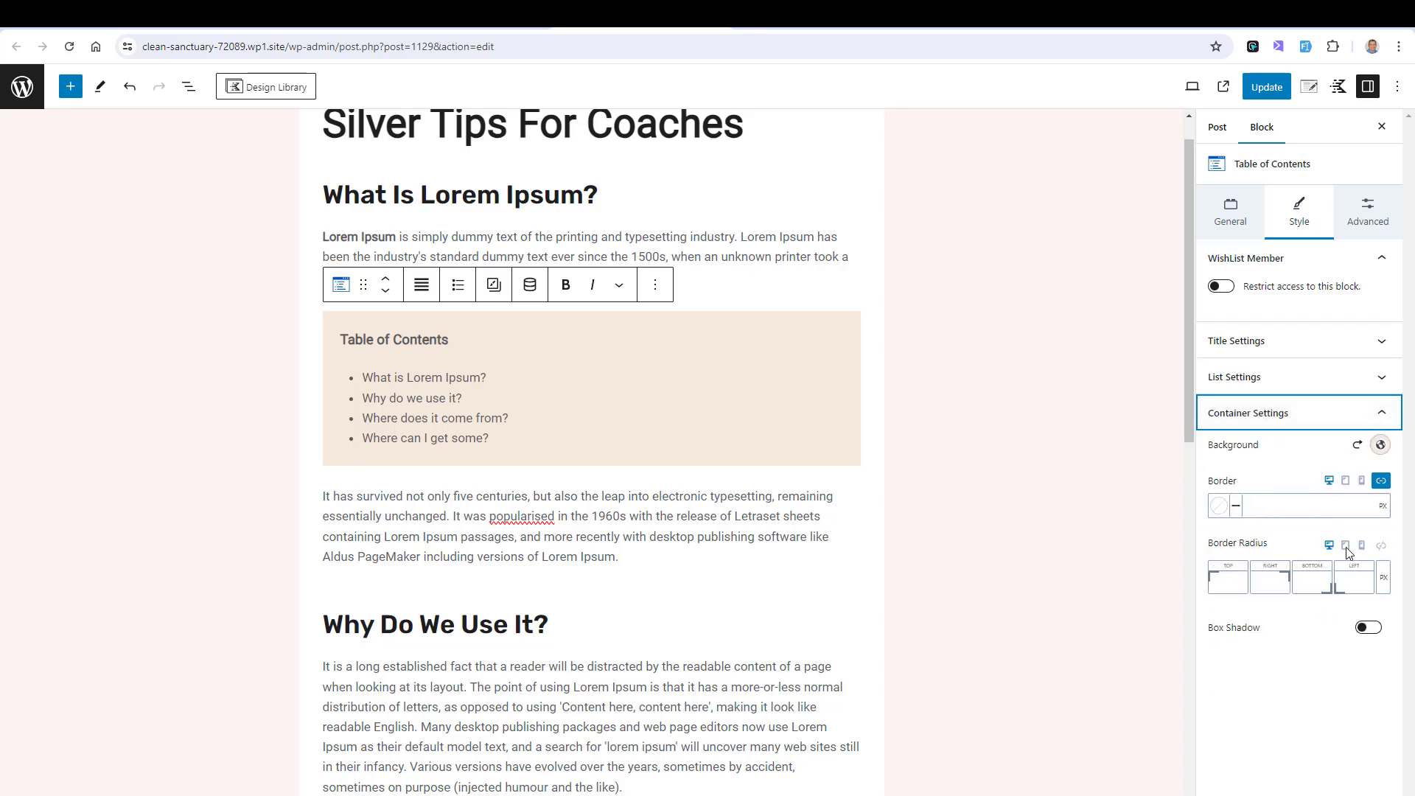
{"action": "left_click", "coordinate": [1370, 628]}
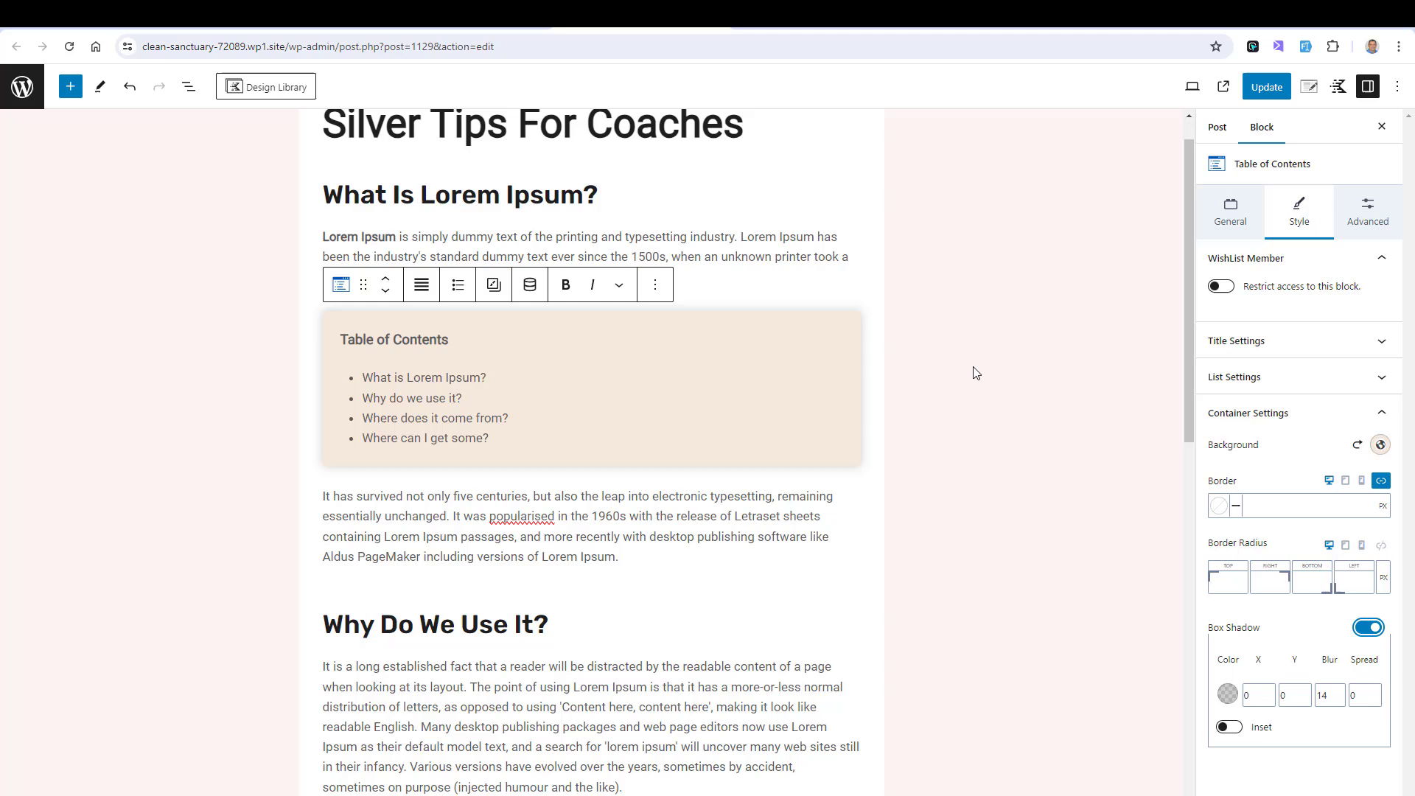
{"action": "left_click", "coordinate": [1216, 127]}
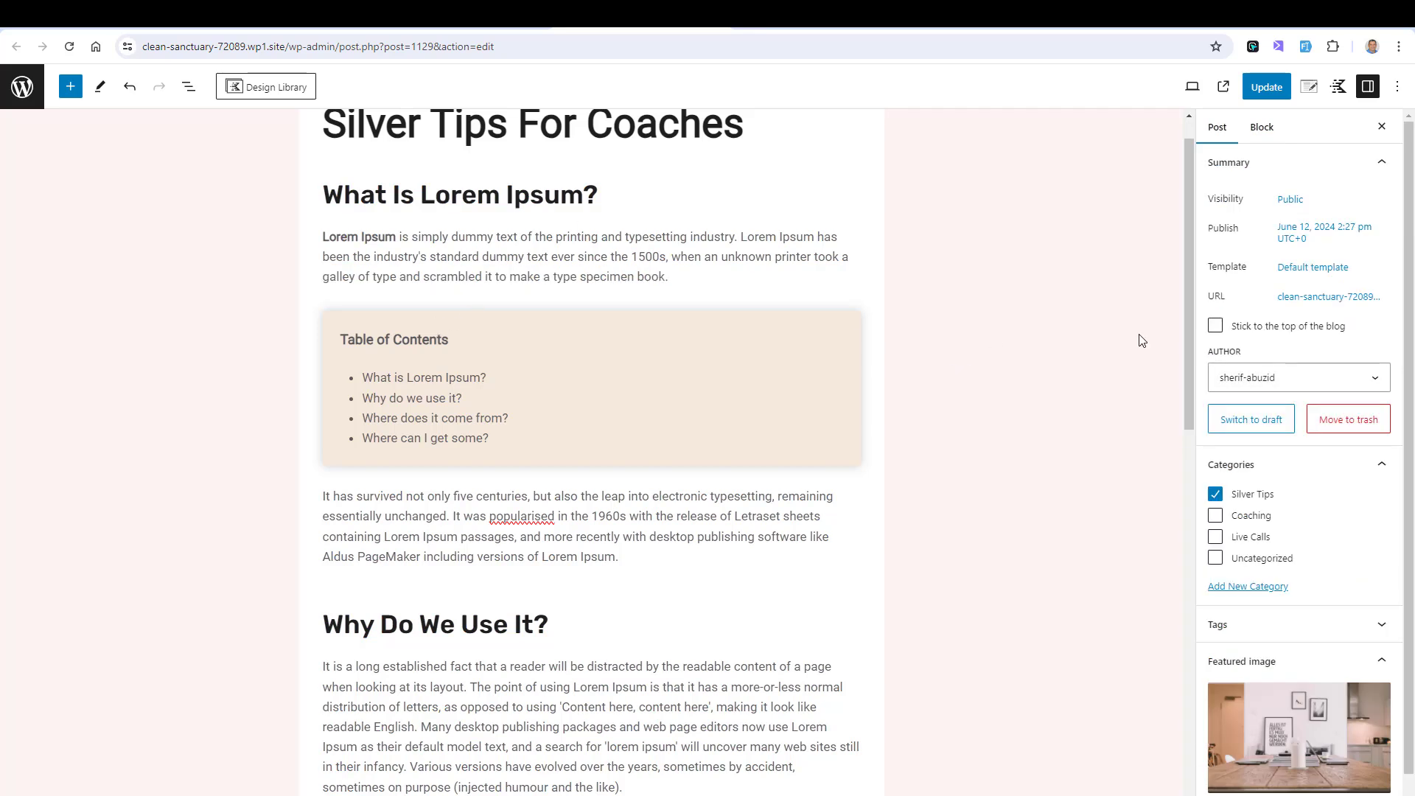
Step: Update the post and view it live on the front end
{"action": "left_click", "coordinate": [1265, 87]}
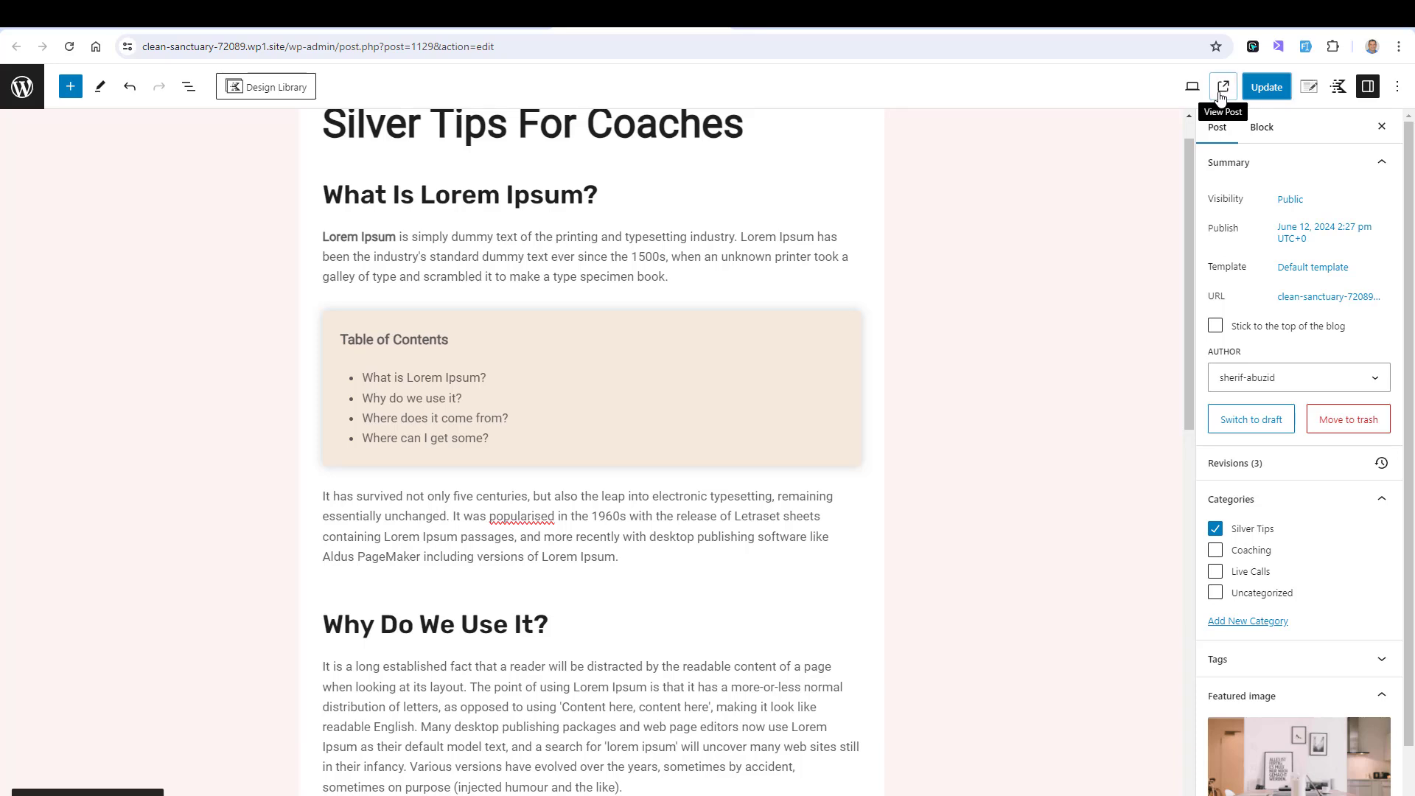
{"action": "left_click", "coordinate": [1223, 87]}
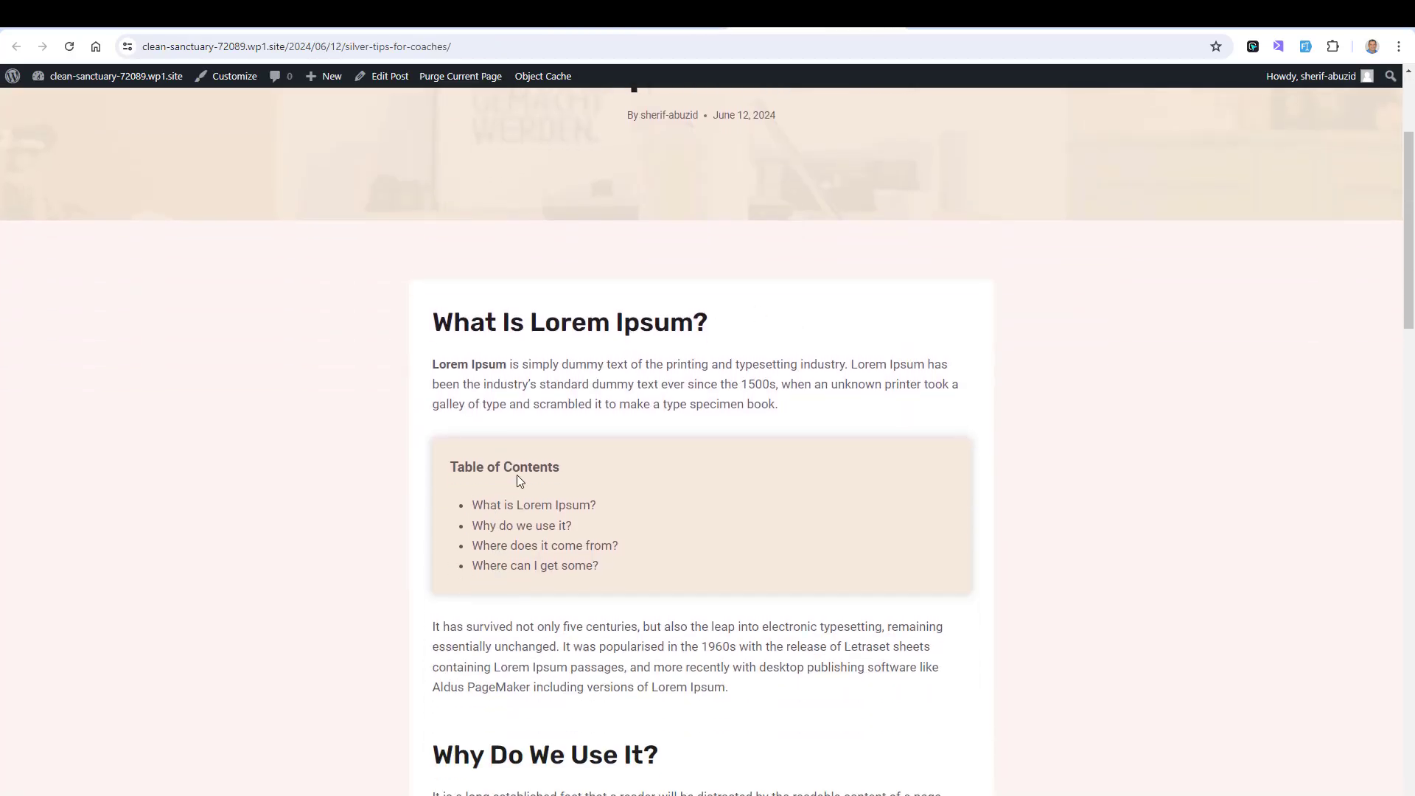
{"action": "mouse_move", "coordinate": [496, 605]}
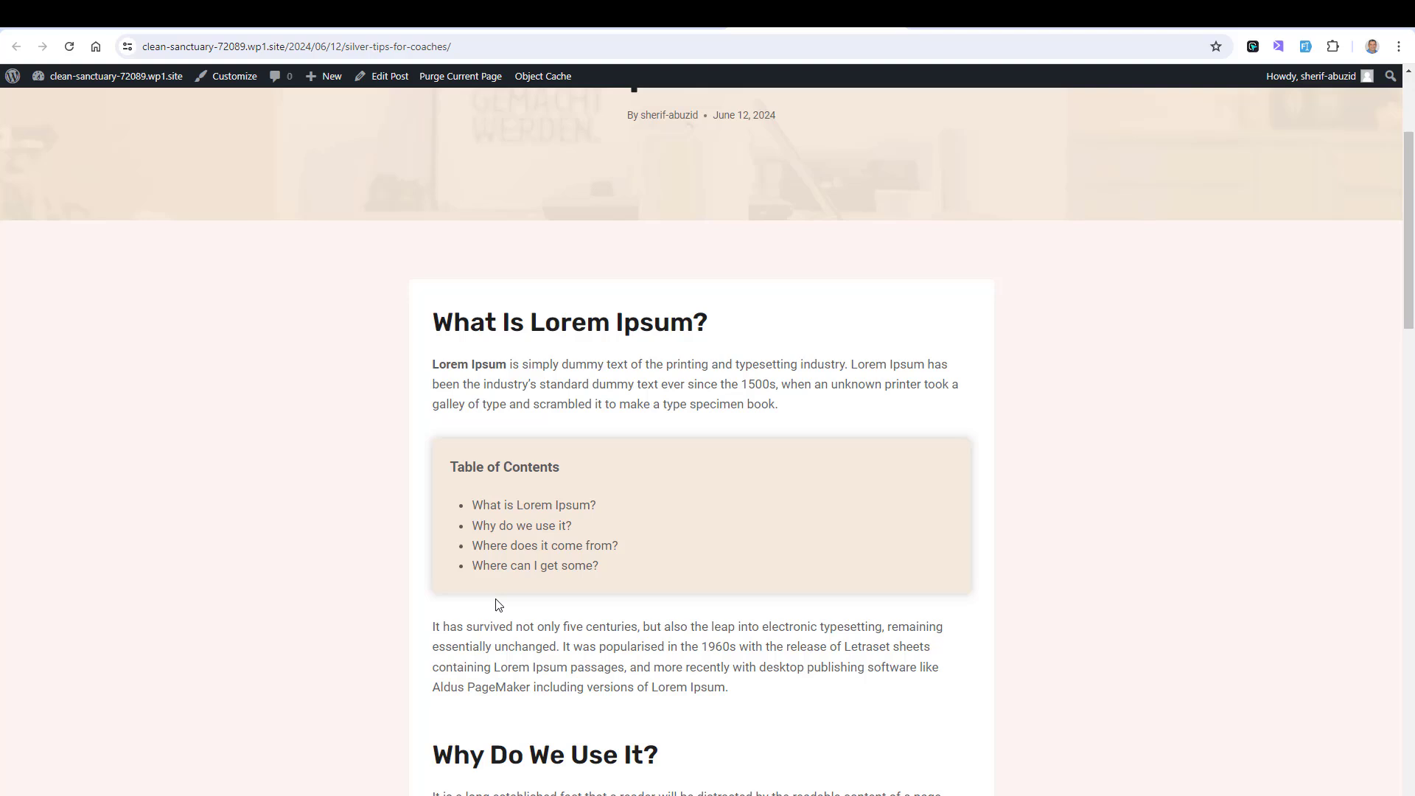
{"action": "mouse_move", "coordinate": [1008, 451]}
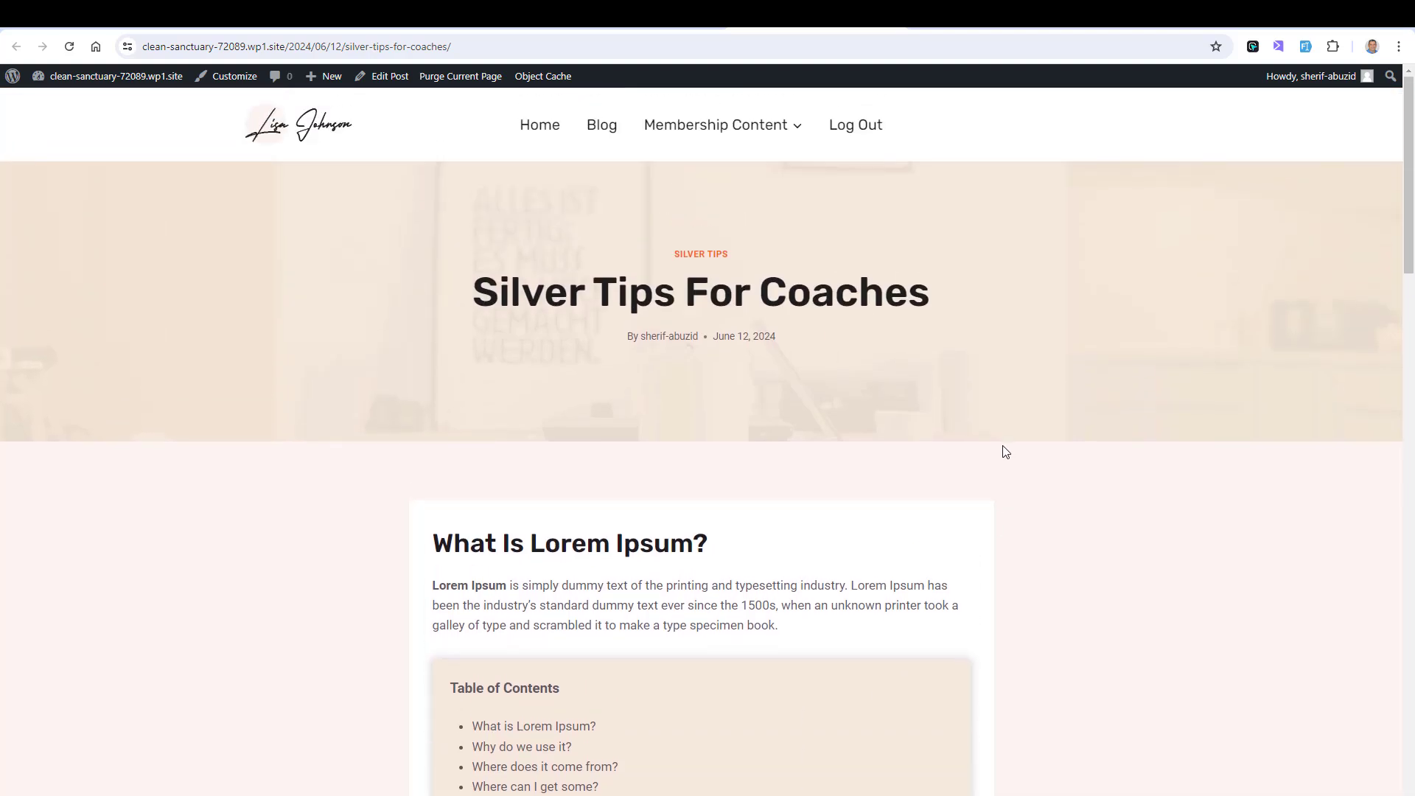
Step: Browse the Blog page and check the Women Can Choose To Be Wealthy post for a table of contents
{"action": "left_click", "coordinate": [602, 124]}
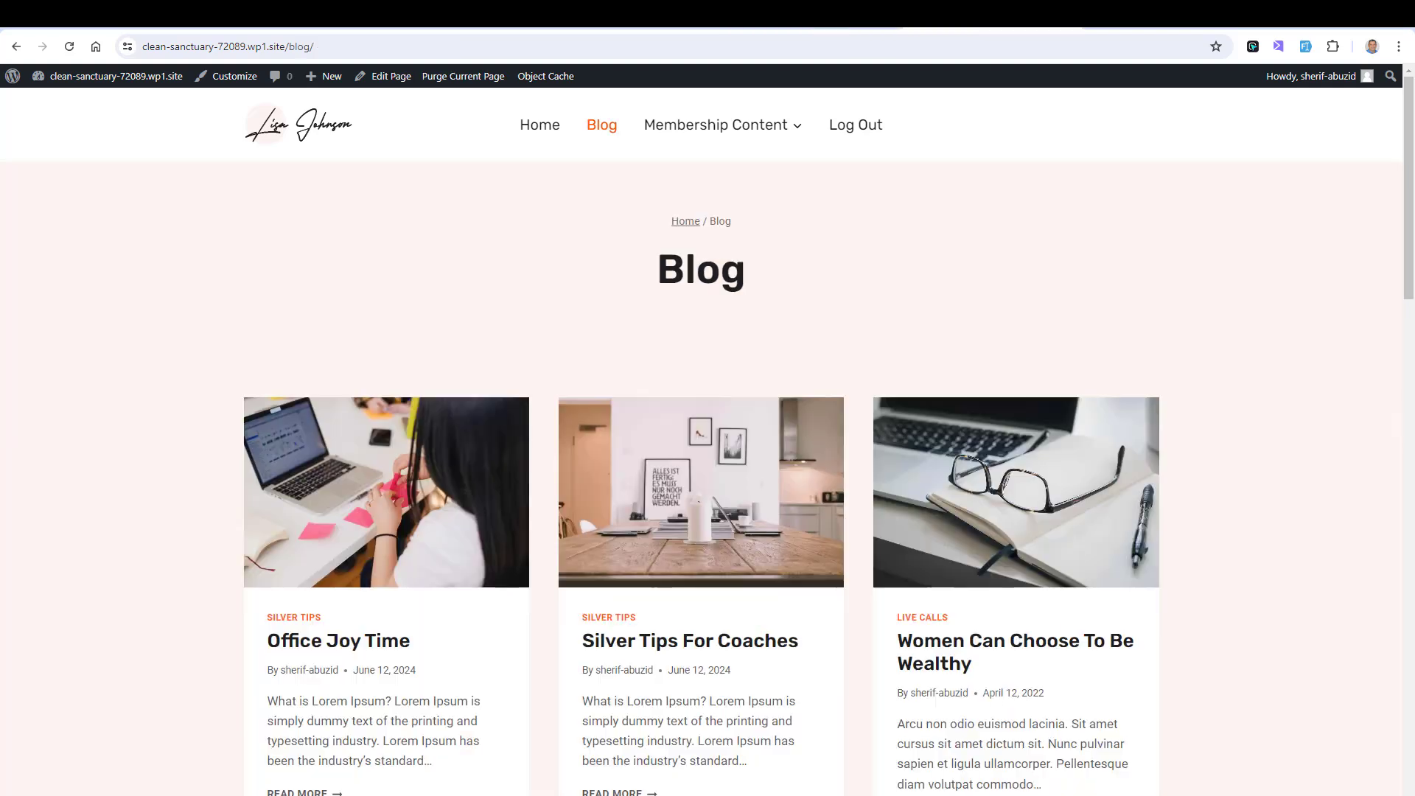
{"action": "scroll", "scroll_direction": "down", "scroll_amount": 3}
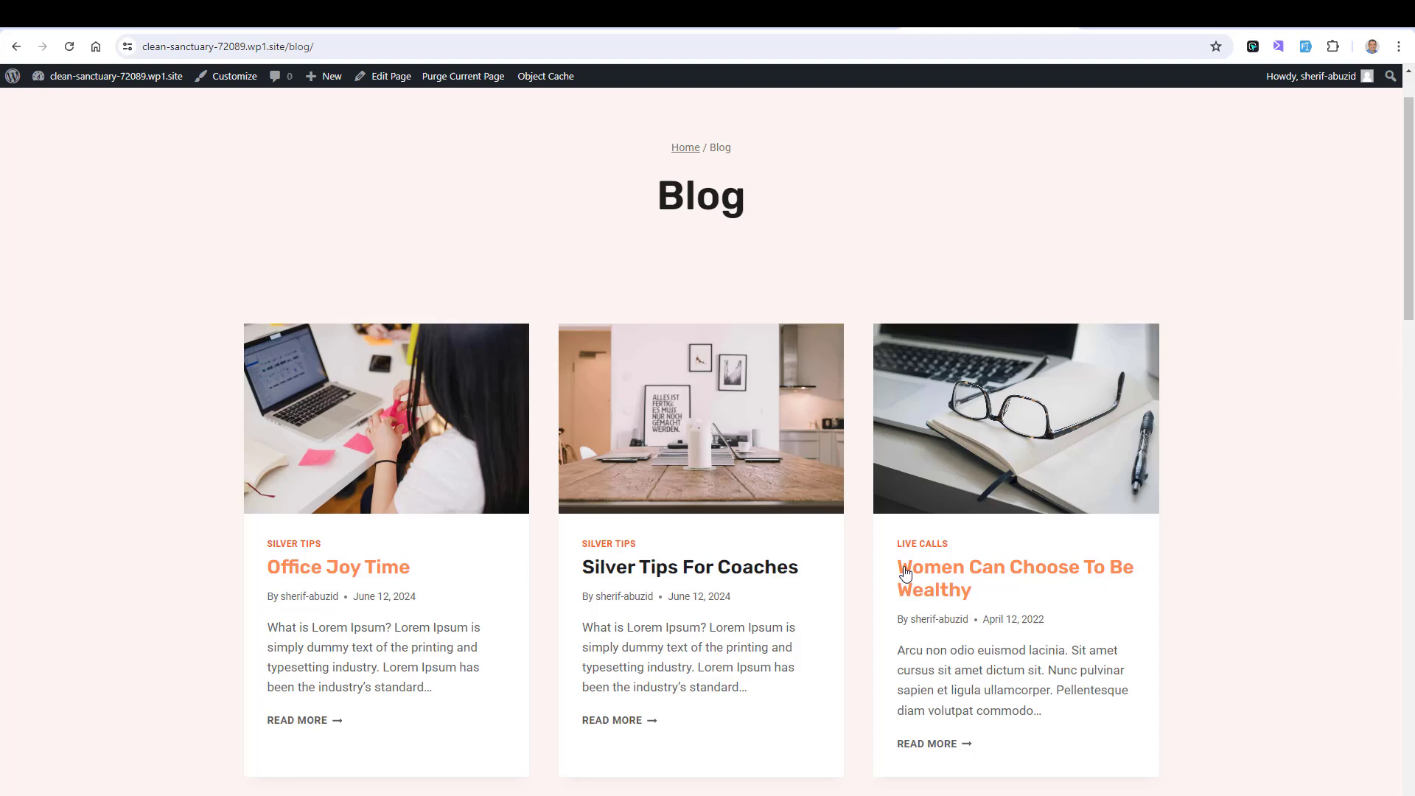
{"action": "left_click", "coordinate": [338, 566]}
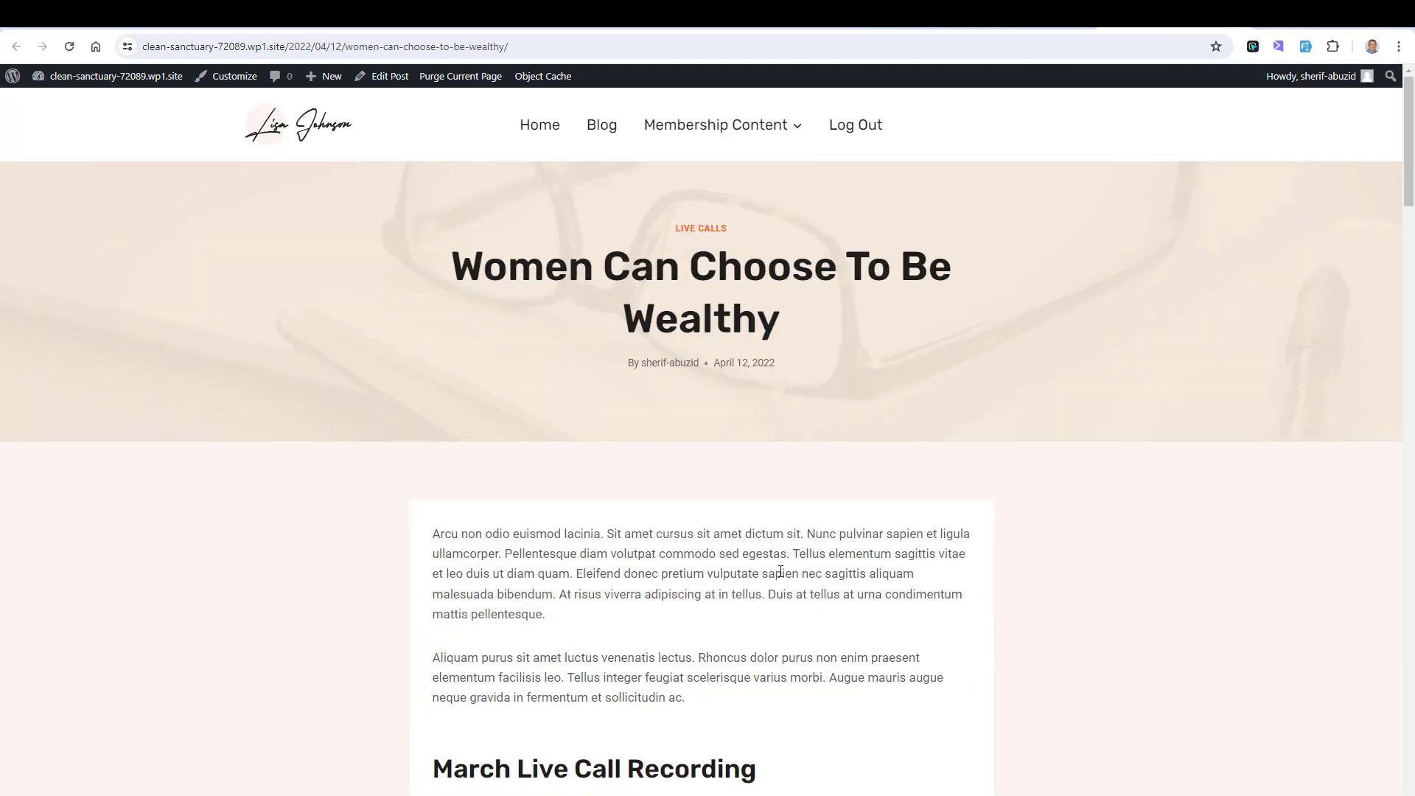
{"action": "scroll", "scroll_direction": "down", "scroll_amount": 3}
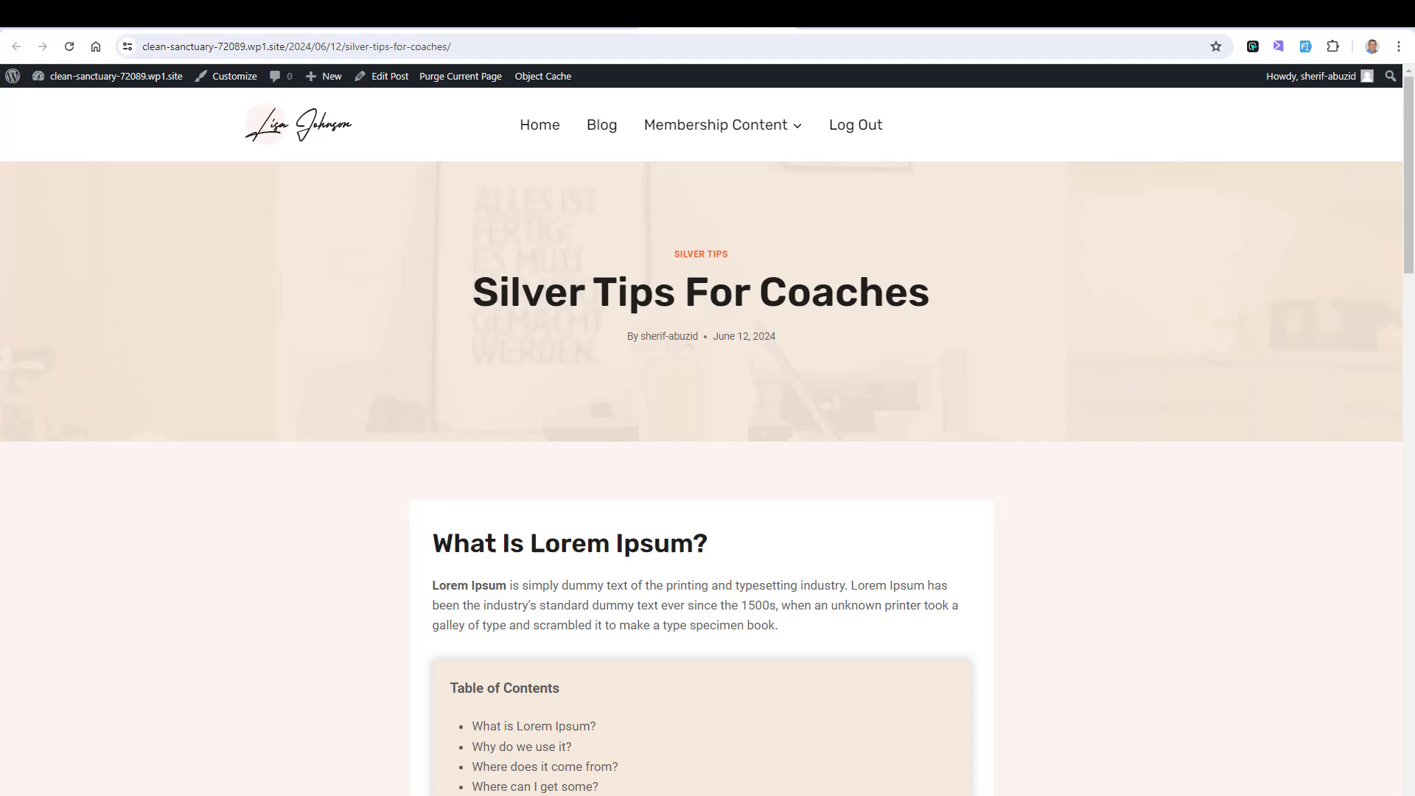
{"action": "scroll", "scroll_direction": "down", "scroll_amount": 3}
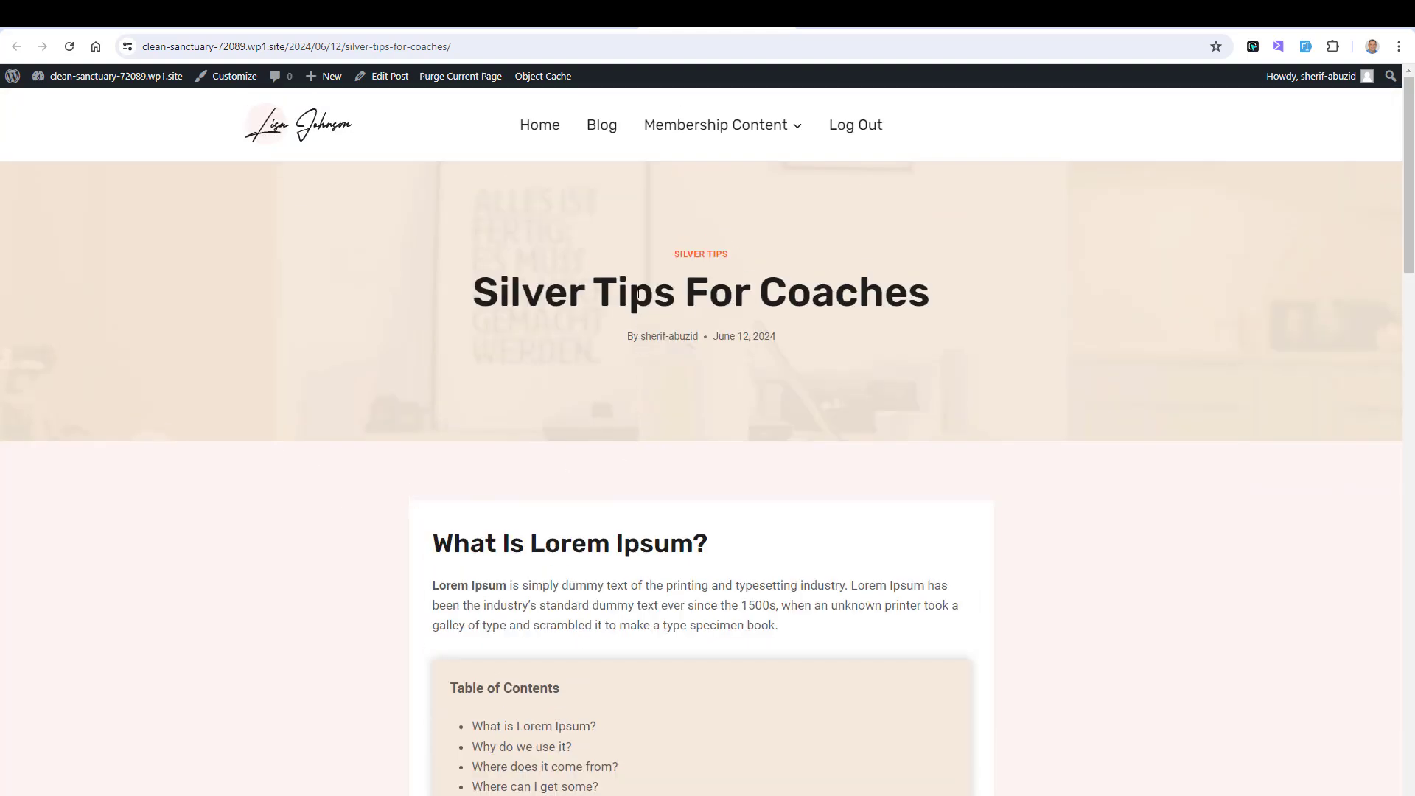
{"action": "double_click", "coordinate": [637, 292]}
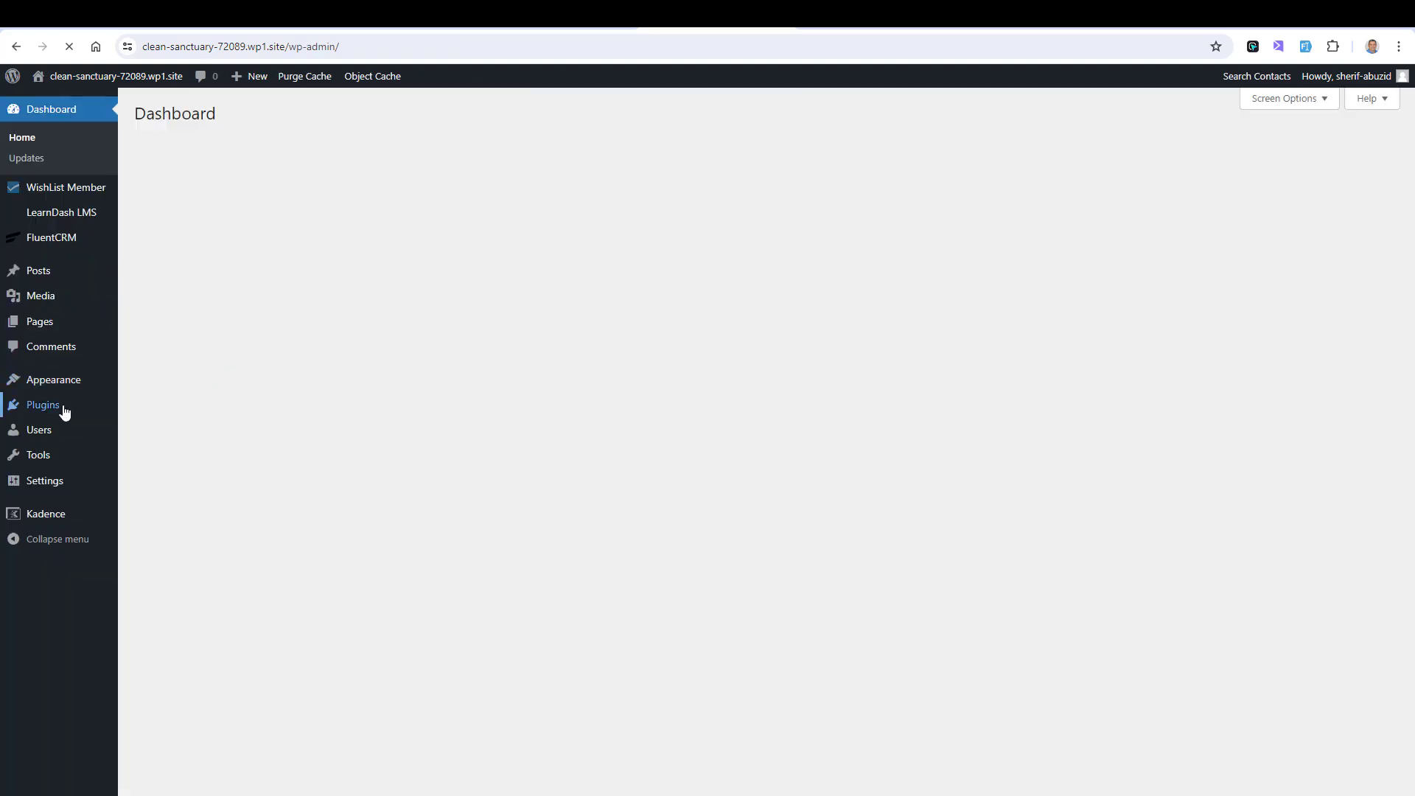
{"action": "mouse_move", "coordinate": [43, 404]}
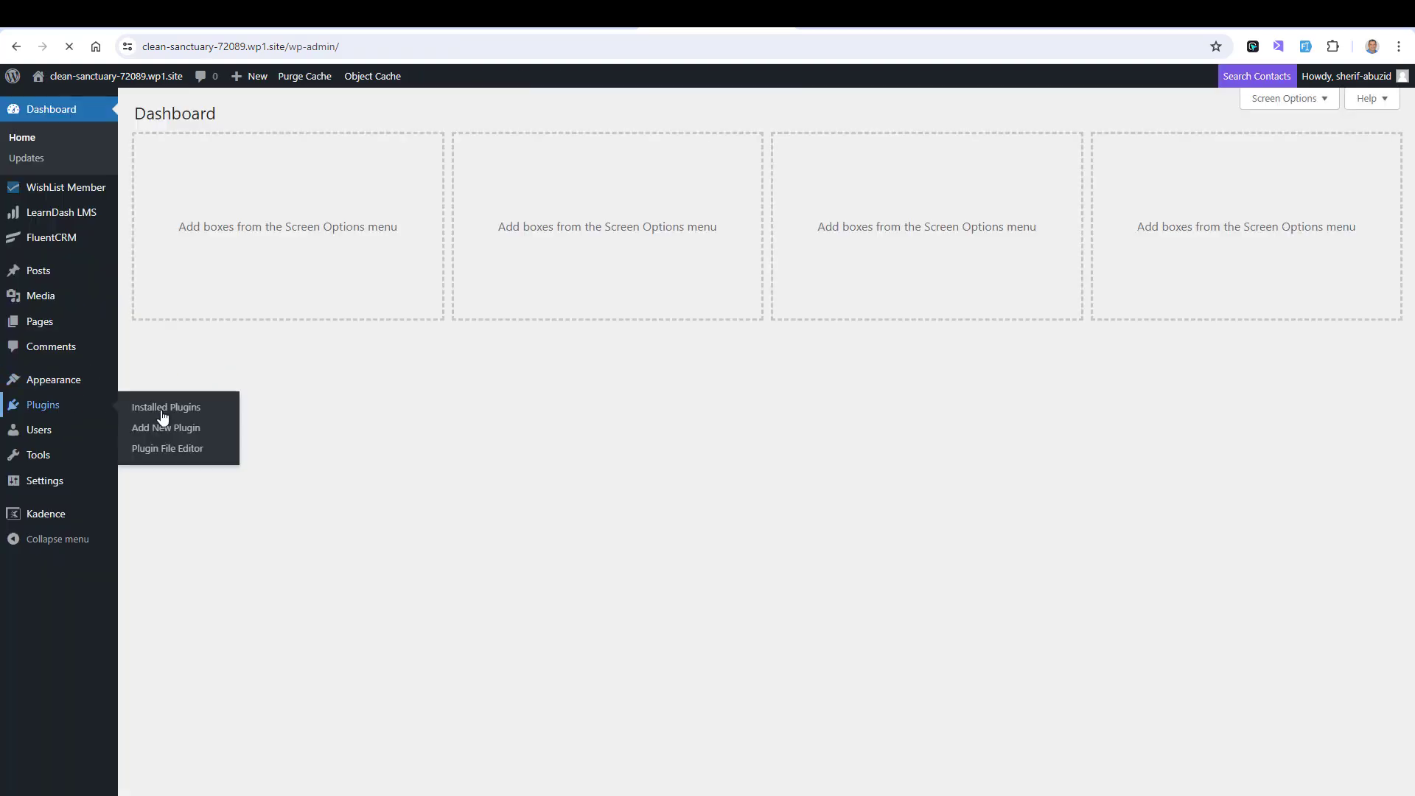
Step: Show the installed plugins list and locate the Kadence Pro addon
{"action": "left_click", "coordinate": [165, 406]}
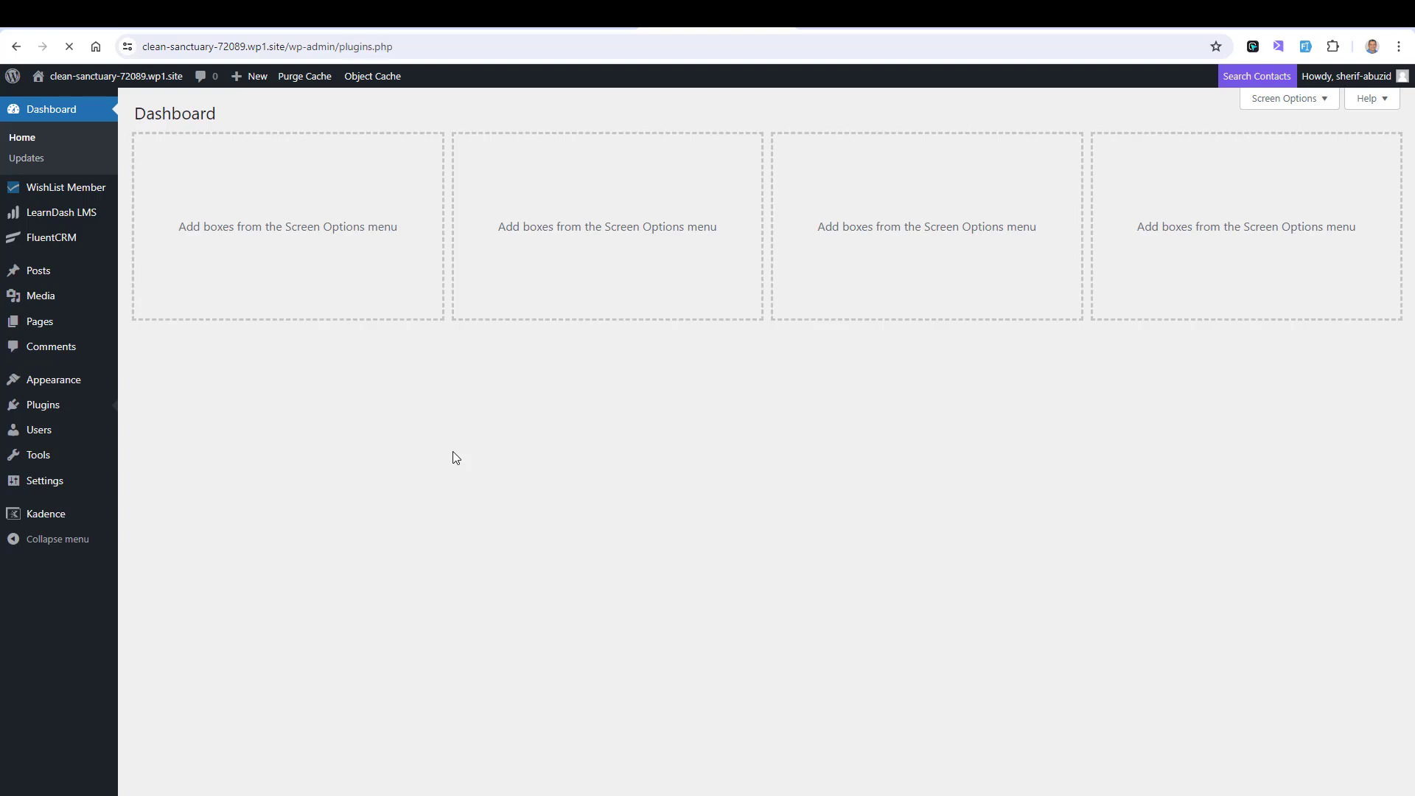
{"action": "left_click", "coordinate": [43, 404]}
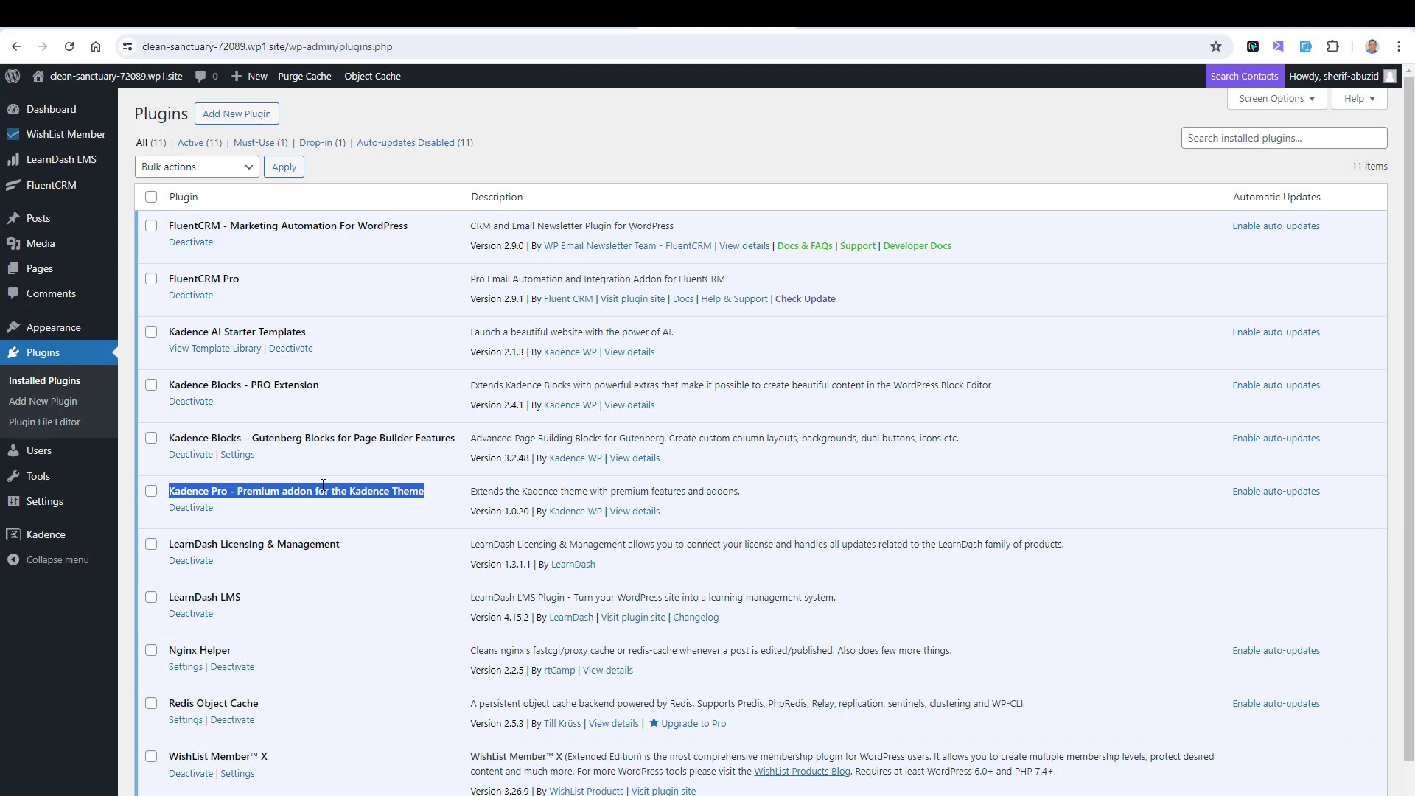
{"action": "mouse_move", "coordinate": [52, 327]}
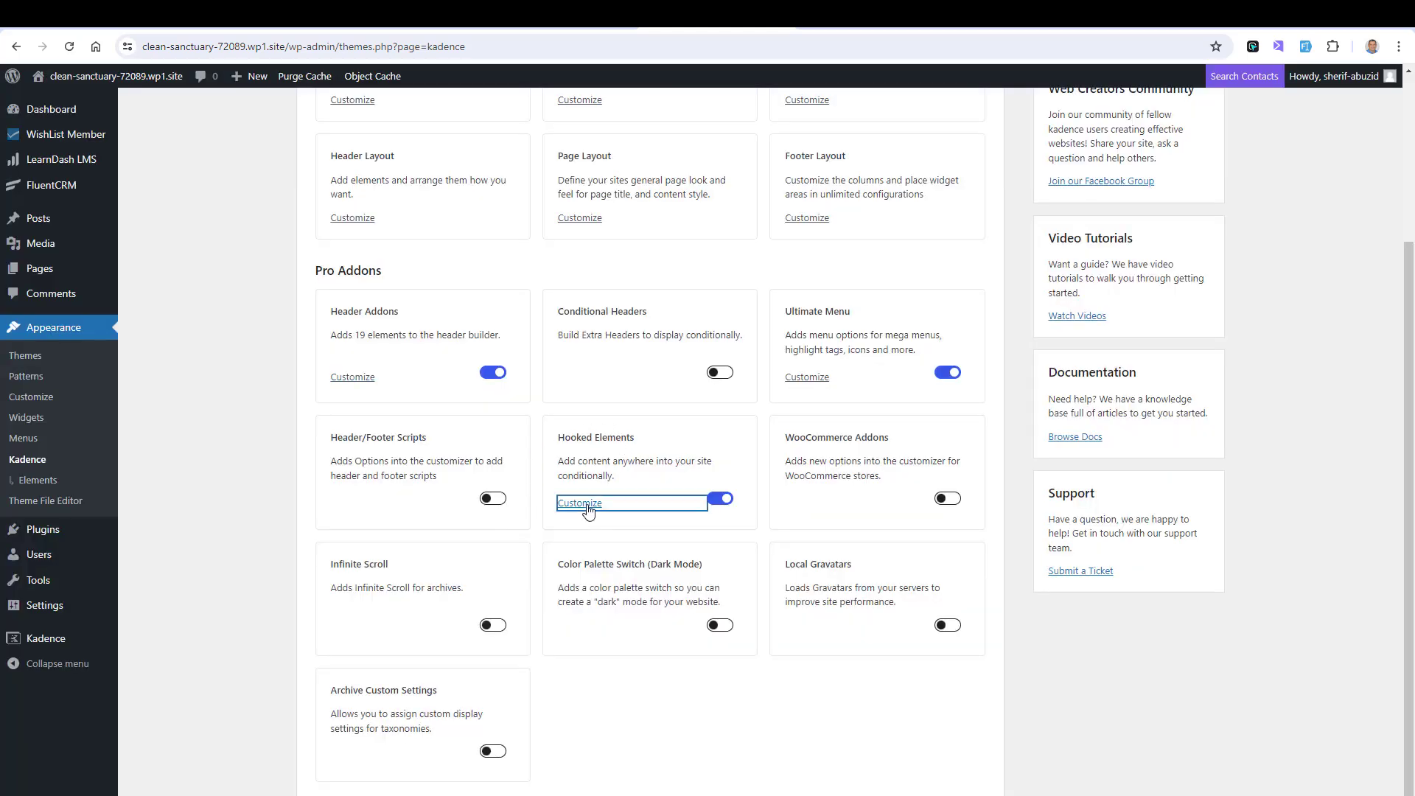
Step: Start creating a new hooked element from the Kadence Hooked Elements addon
{"action": "left_click", "coordinate": [578, 503]}
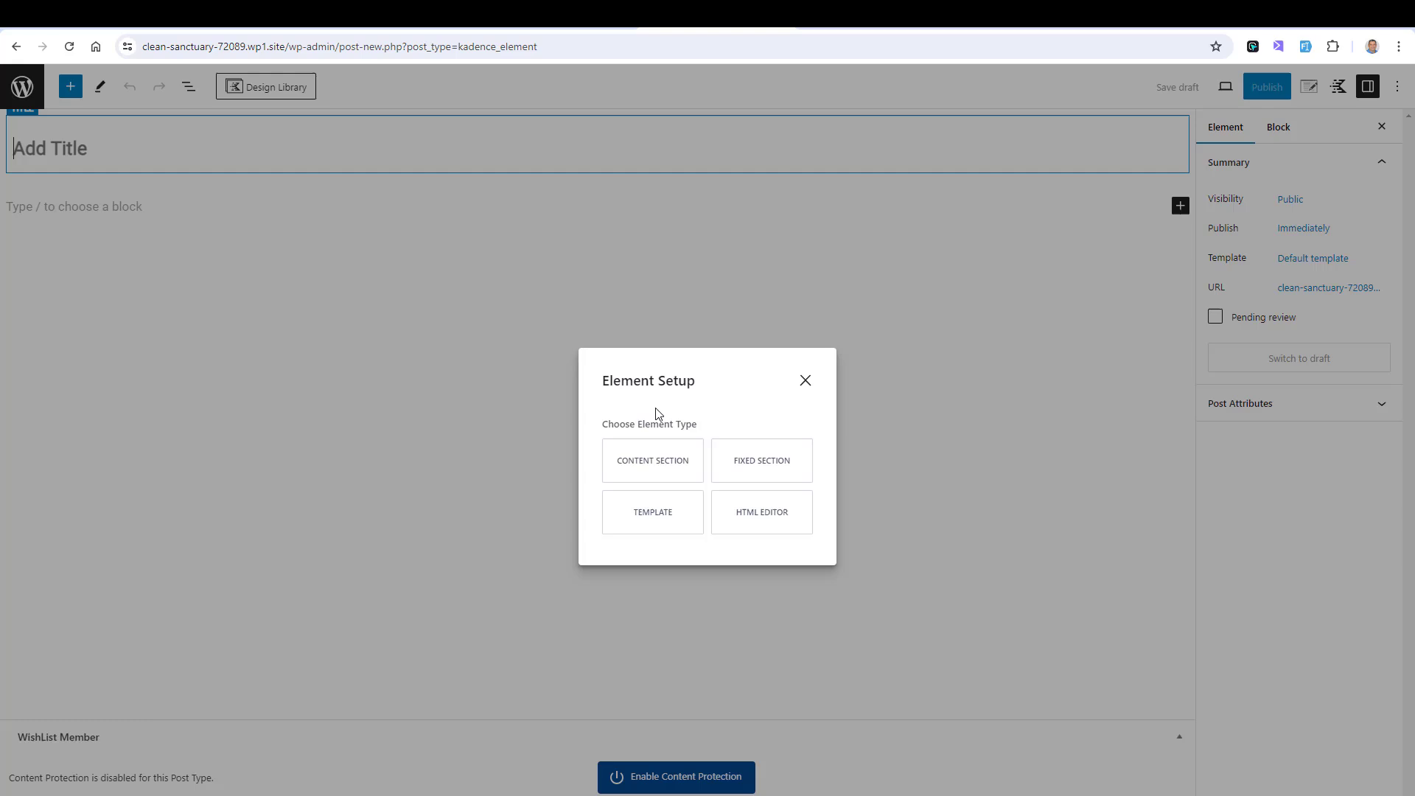
{"action": "mouse_move", "coordinate": [651, 468]}
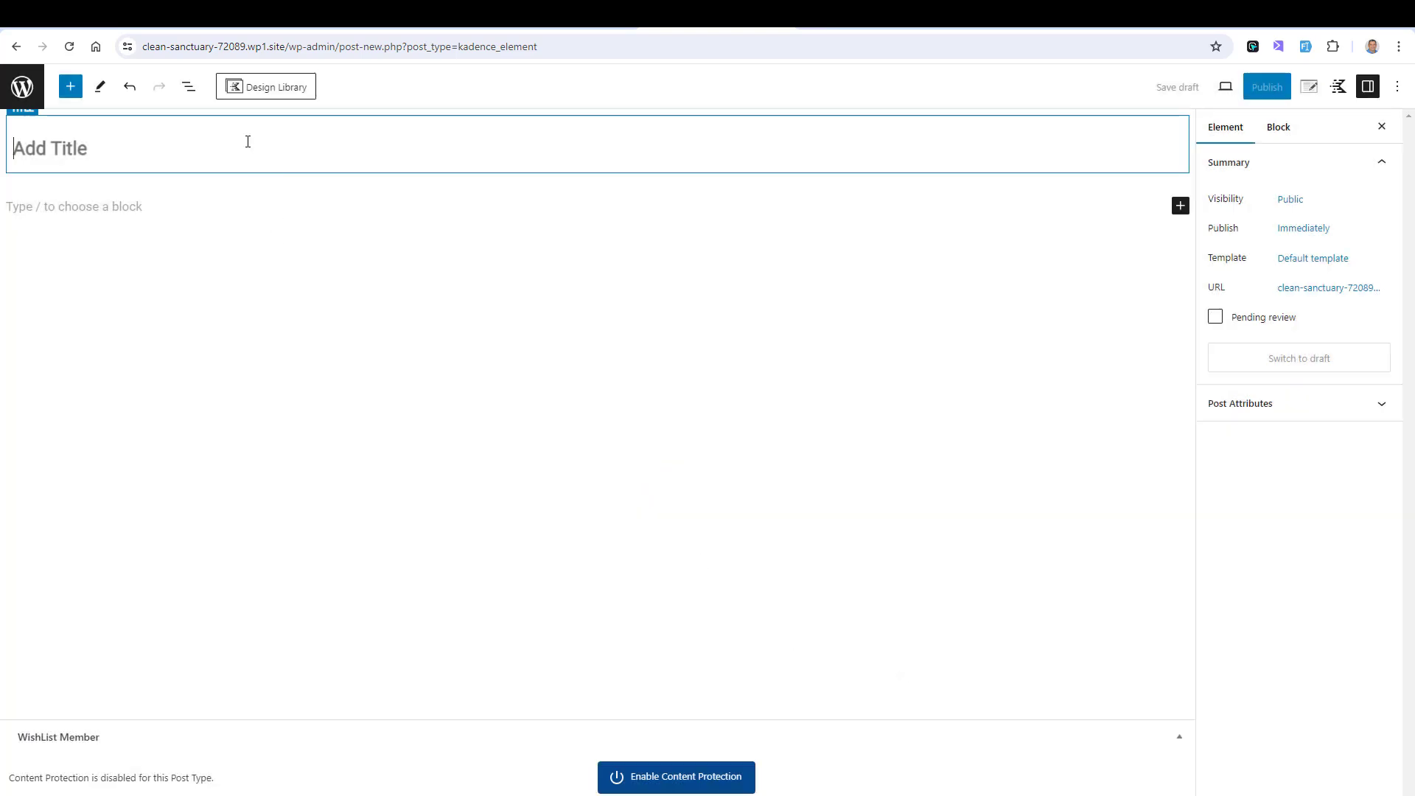
Step: Title the hooked element 'TOC' and bring up the block inserter for its content
{"action": "type", "text": "TOC"}
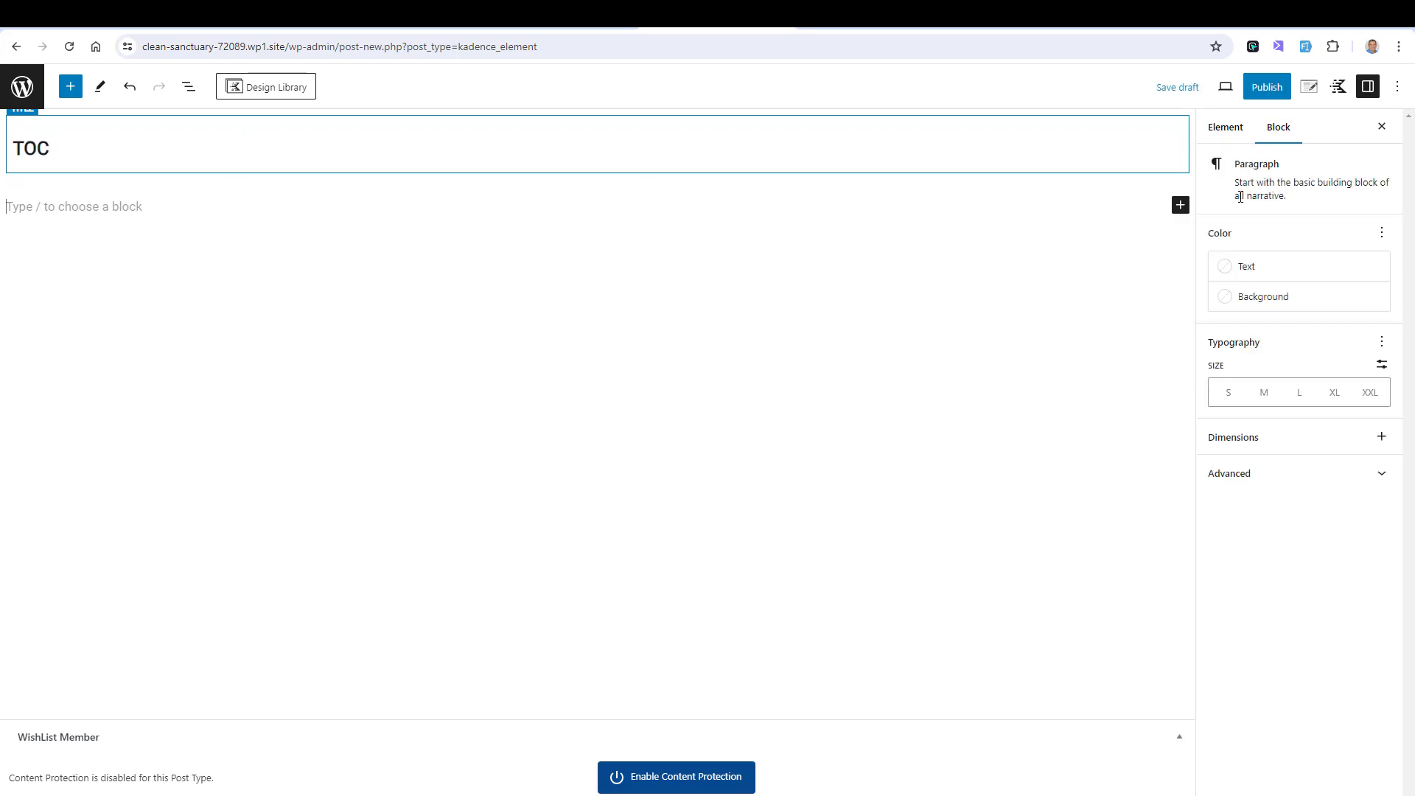
{"action": "left_click", "coordinate": [1179, 205]}
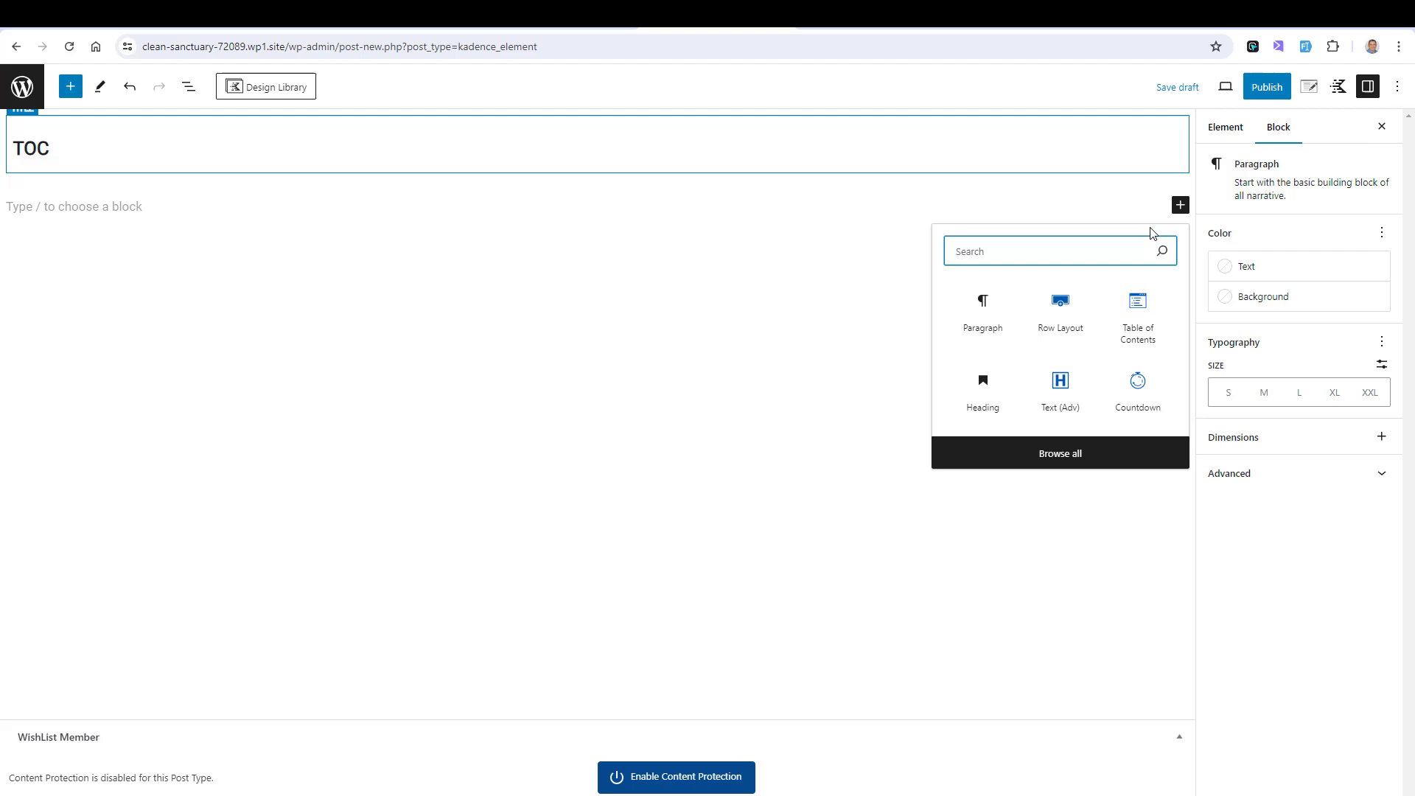
Step: Limit the Table of Contents block to h1–h3 by switching off h4–h6
{"action": "left_click", "coordinate": [1136, 312]}
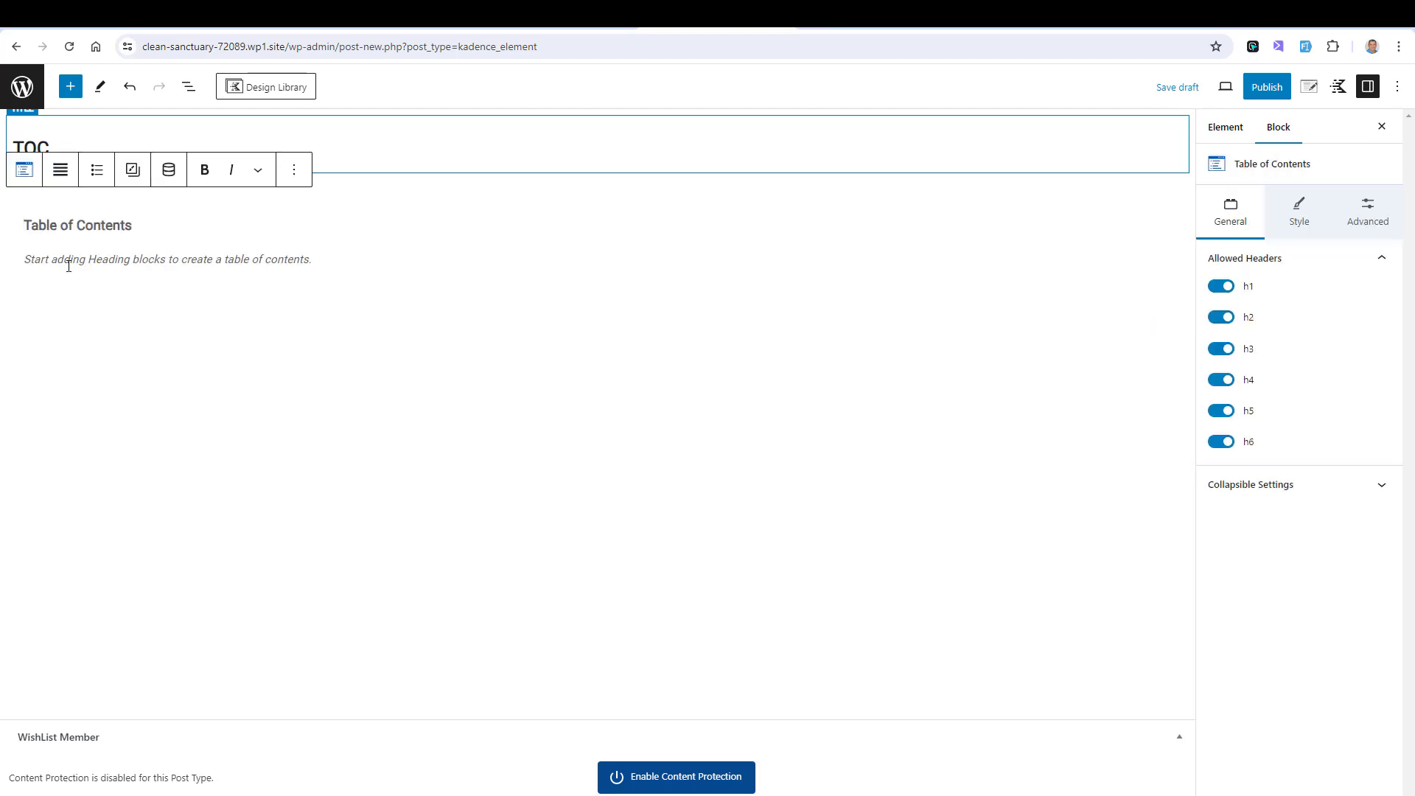
{"action": "left_click", "coordinate": [1220, 441]}
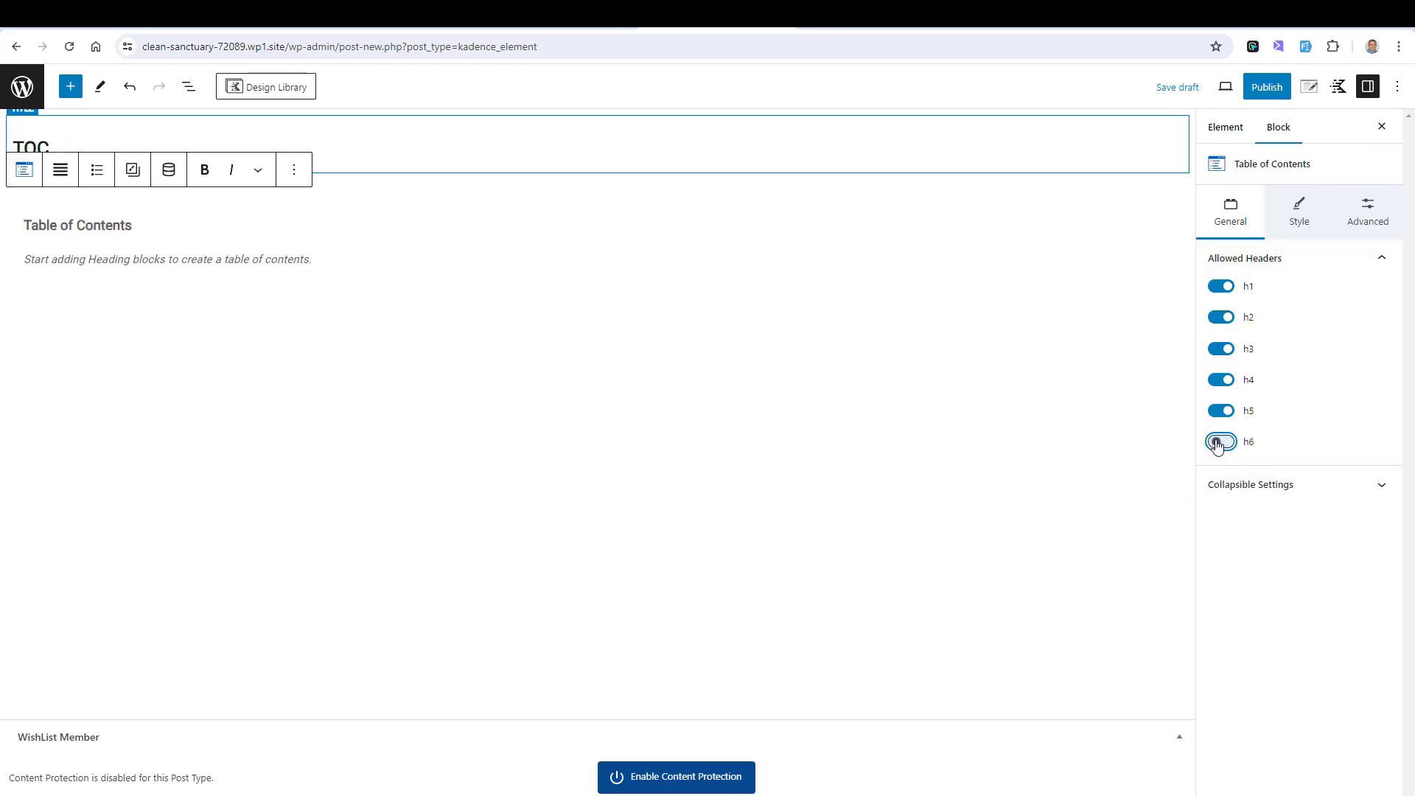
{"action": "left_click", "coordinate": [1219, 379]}
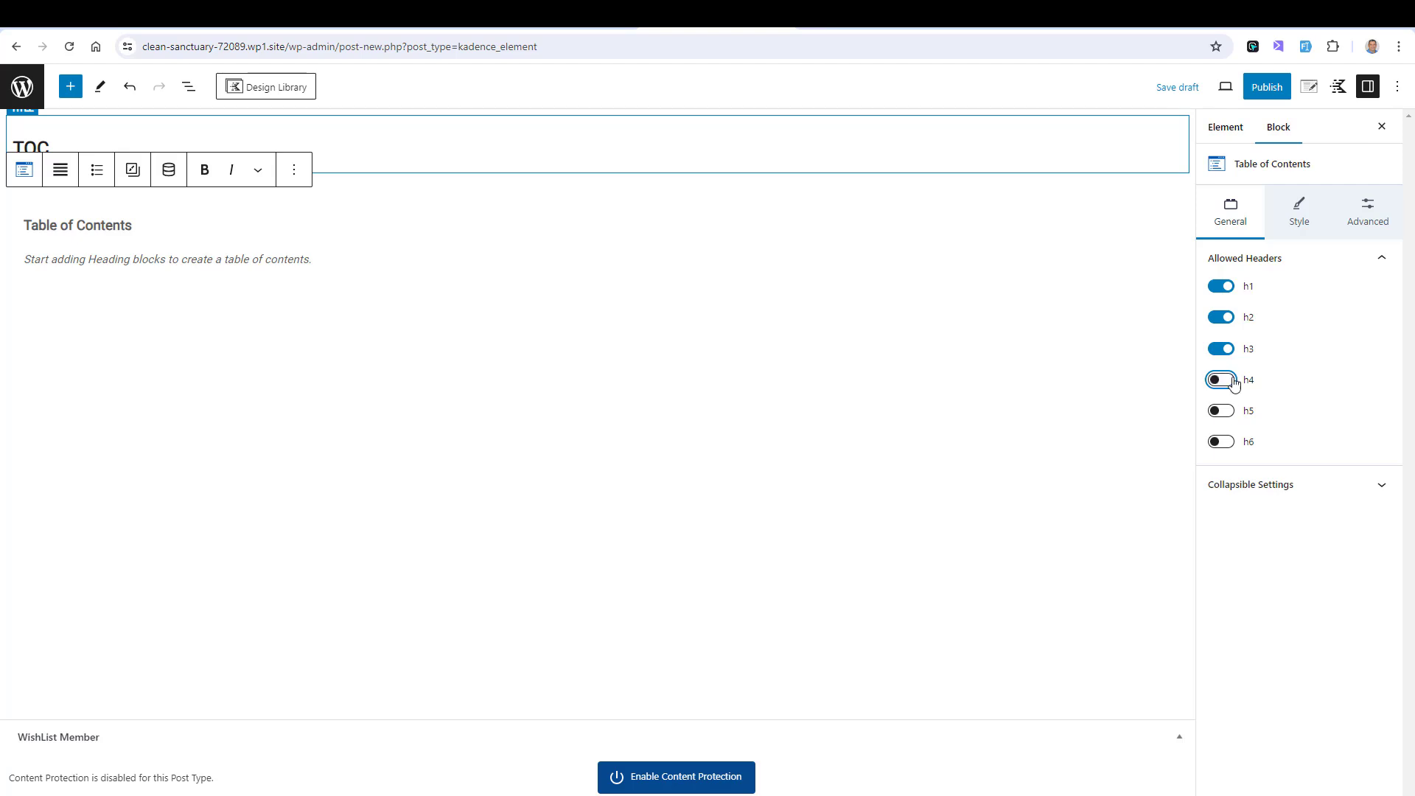
{"action": "left_click", "coordinate": [1297, 210]}
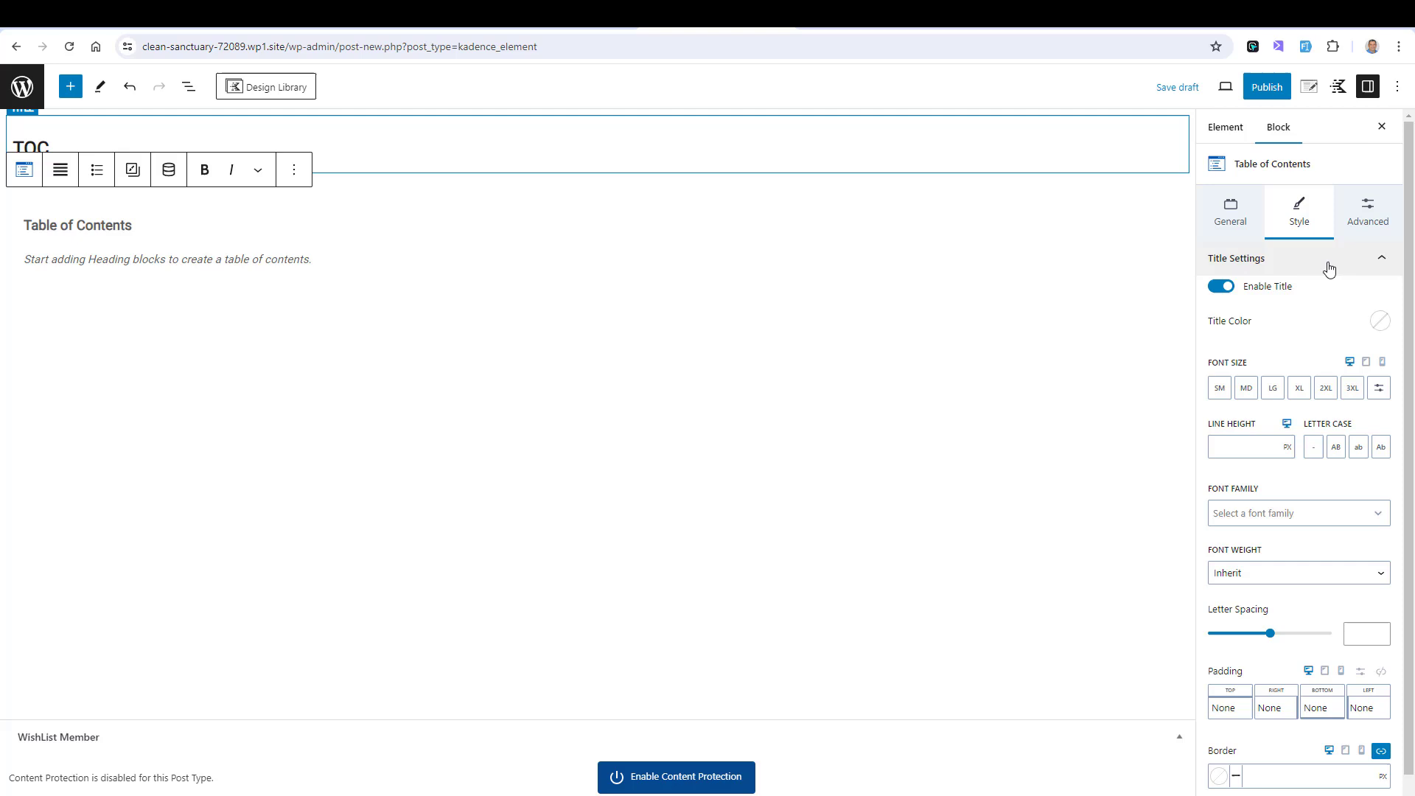
Step: Style the container with background #F5E9DC, Box Shadow, and links with No underline
{"action": "left_click", "coordinate": [1236, 258]}
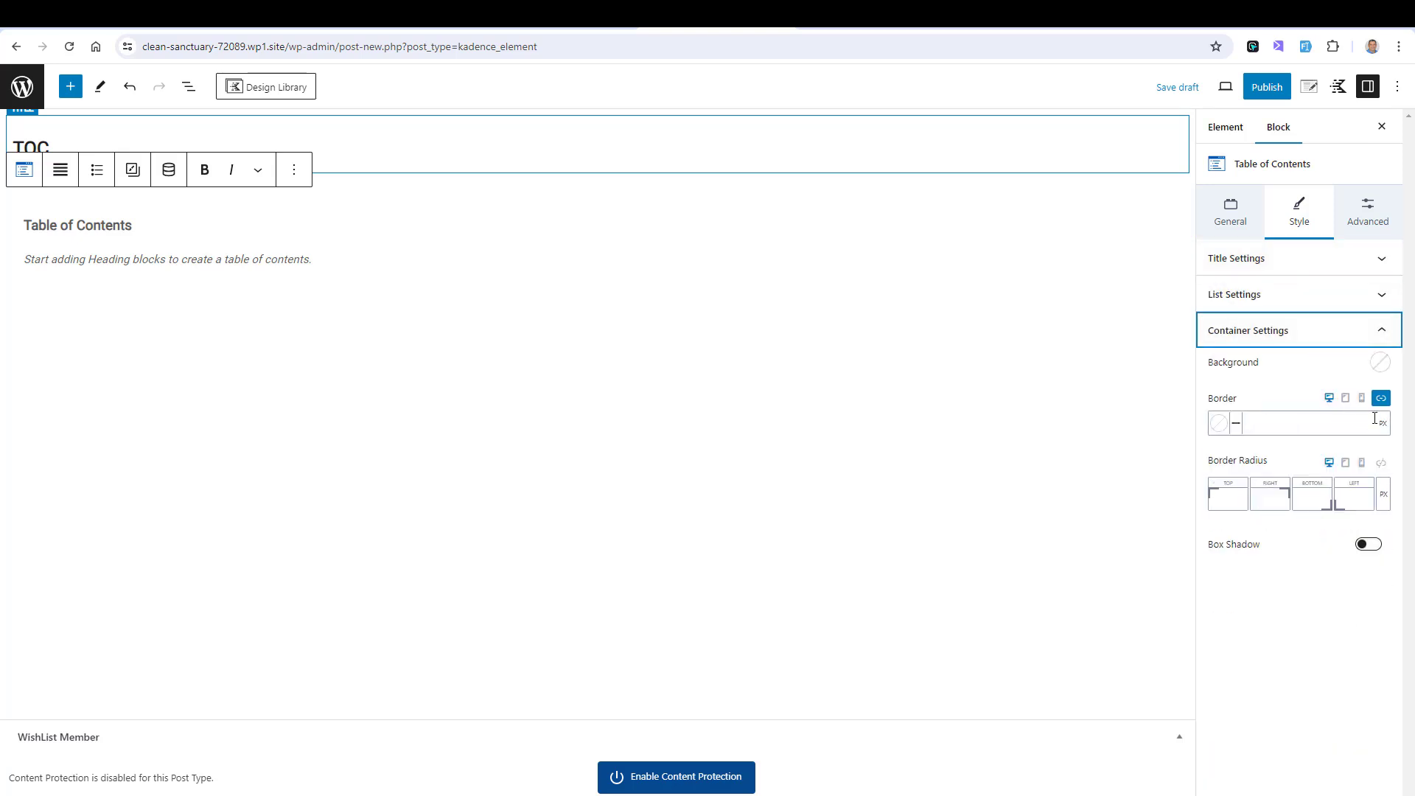
{"action": "left_click", "coordinate": [1380, 363]}
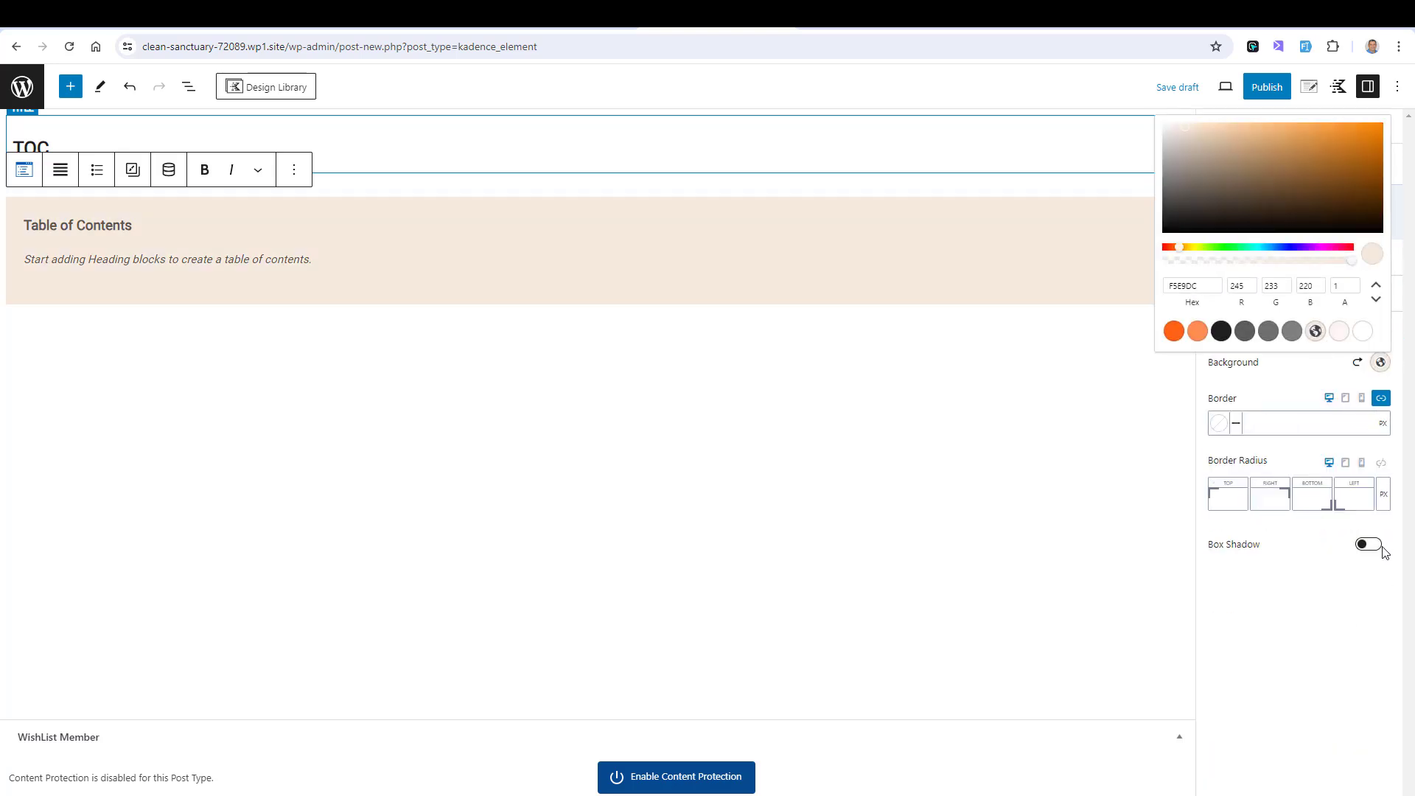
{"action": "left_click", "coordinate": [1369, 544]}
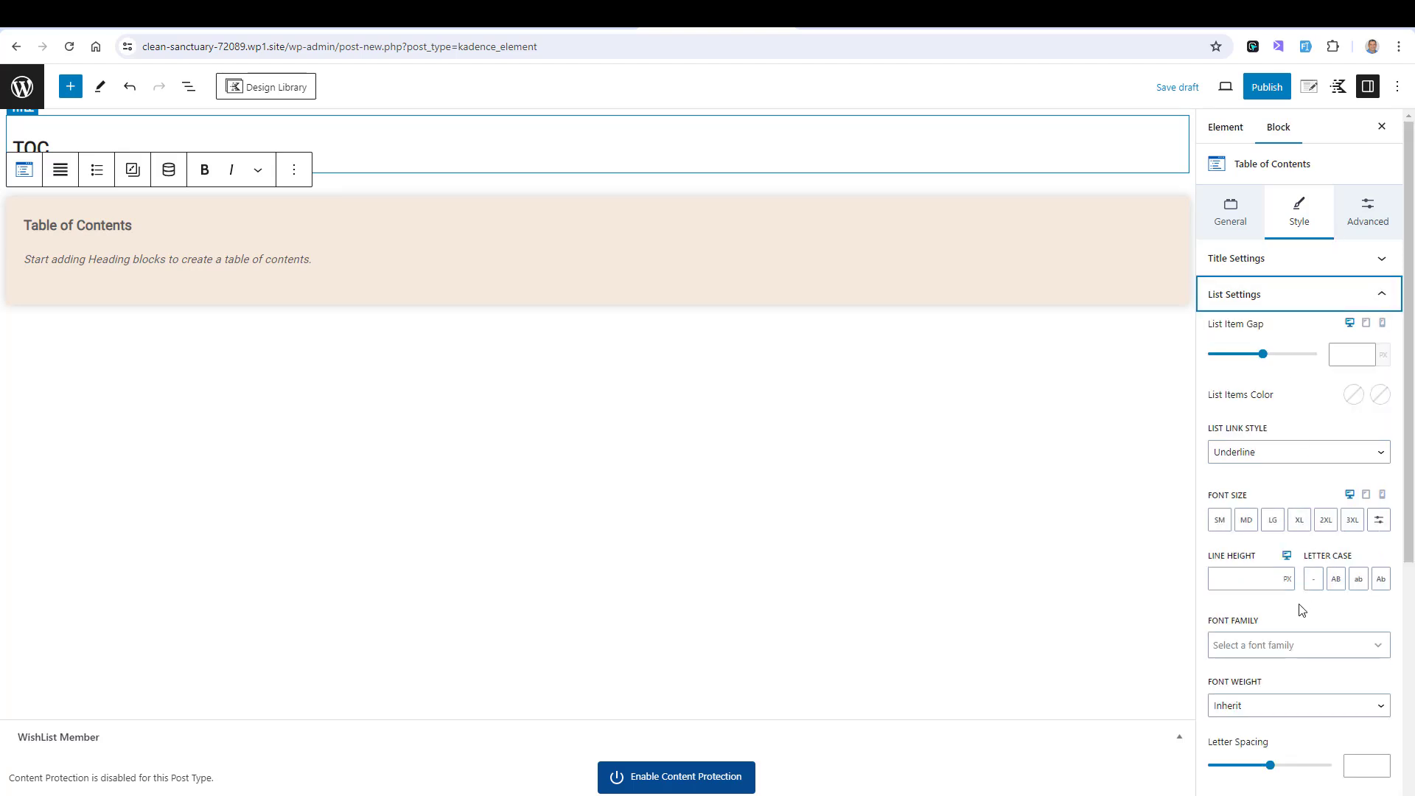
{"action": "left_click", "coordinate": [1298, 451]}
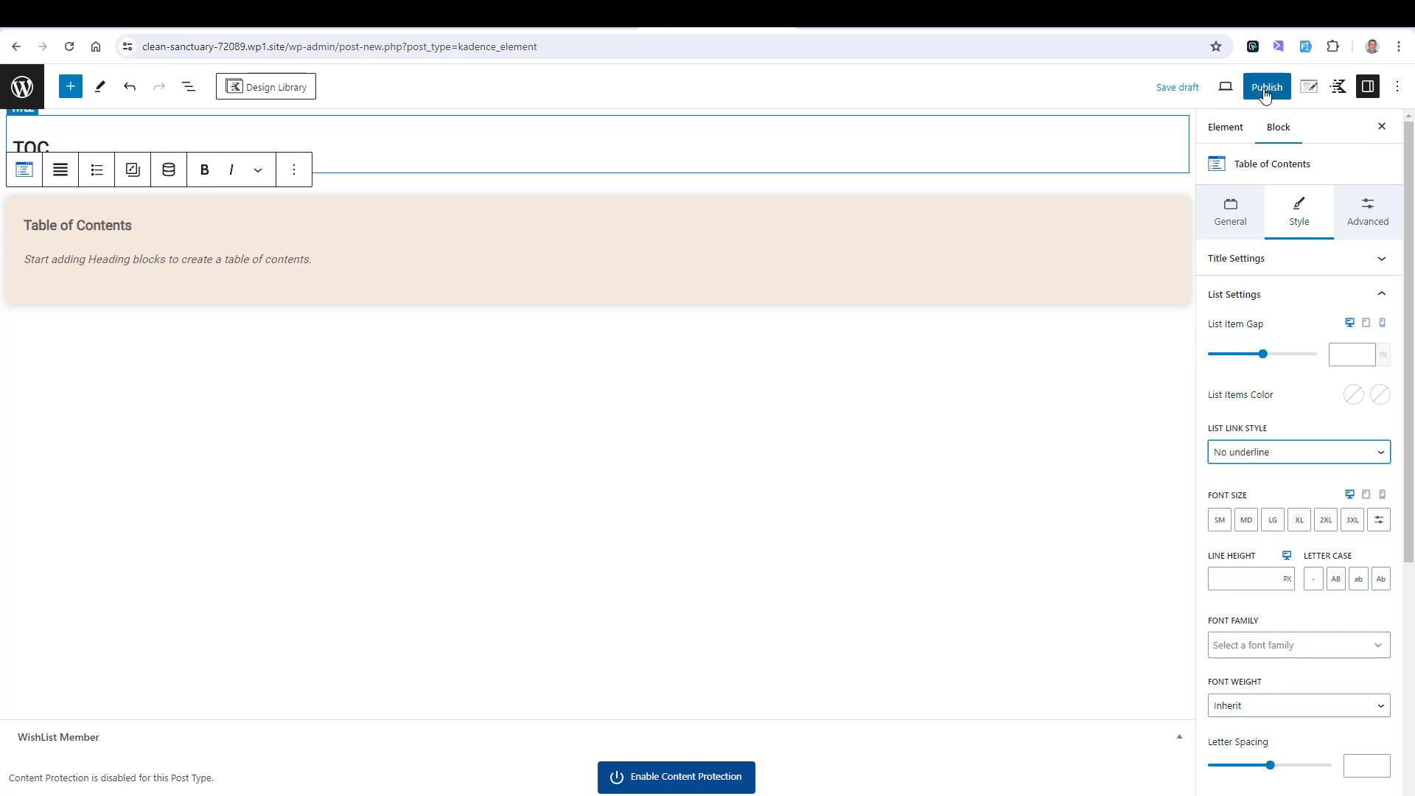
Step: In Element Settings, choose After First Paragraph as the placement, keeping priority 10
{"action": "left_click", "coordinate": [1308, 87]}
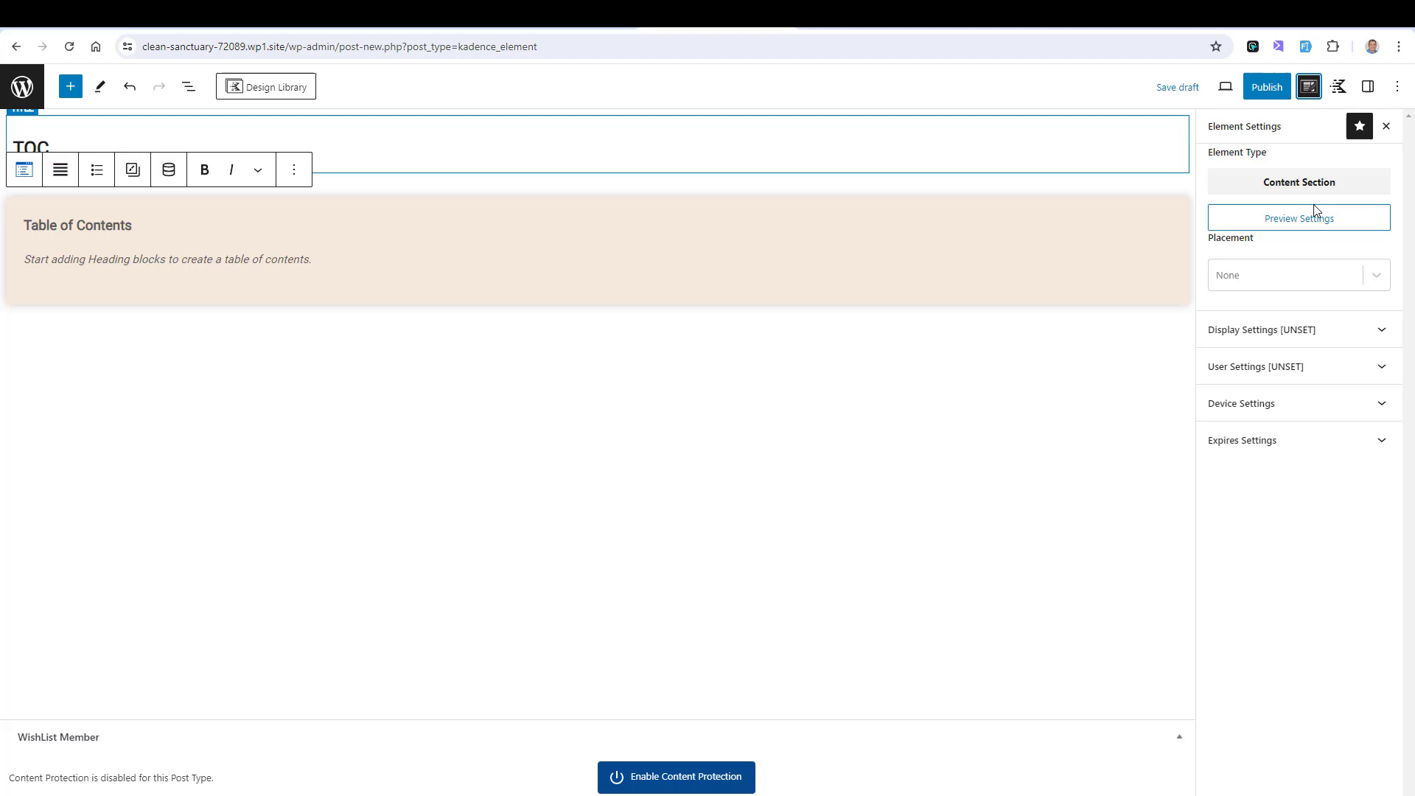
{"action": "left_click", "coordinate": [1297, 274]}
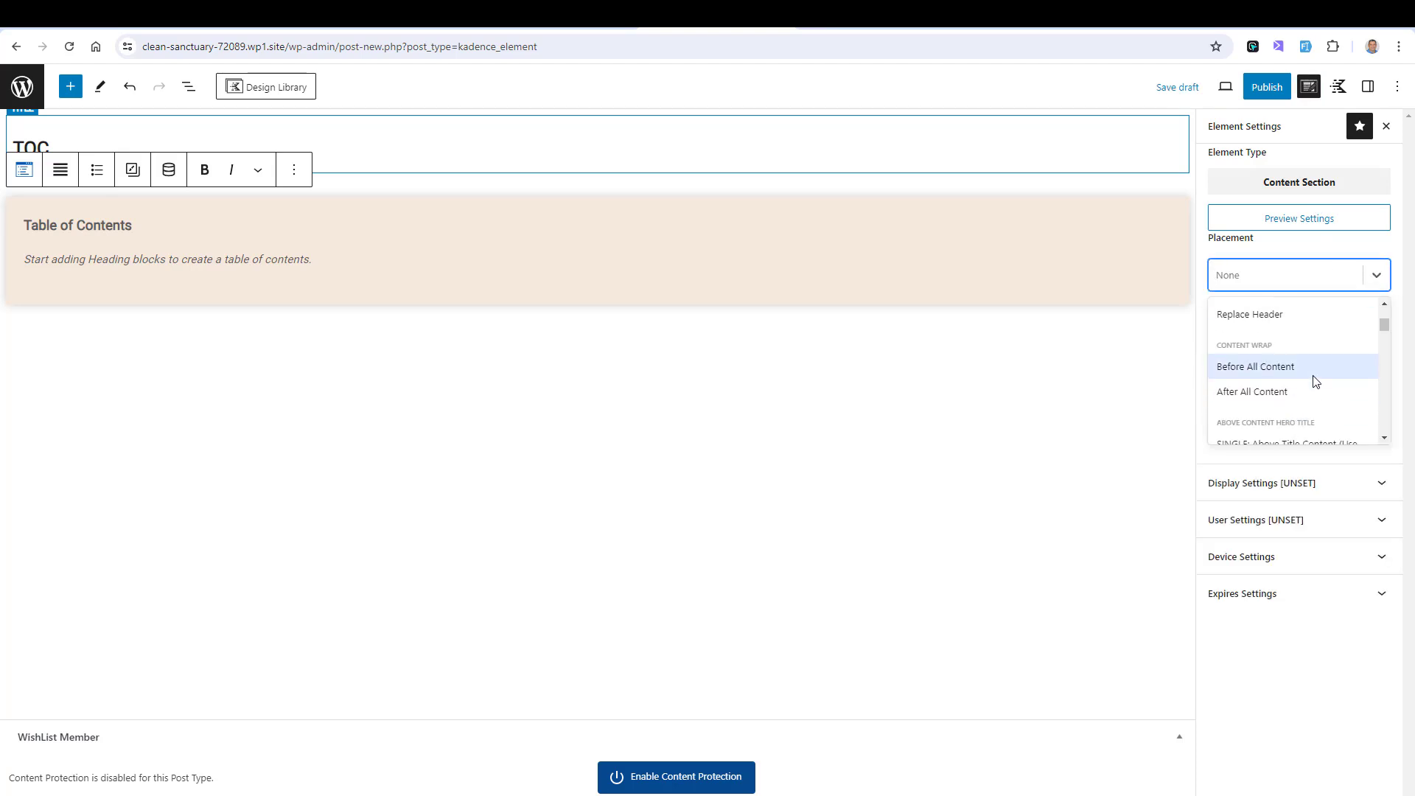
{"action": "scroll", "scroll_direction": "down", "scroll_amount": 3}
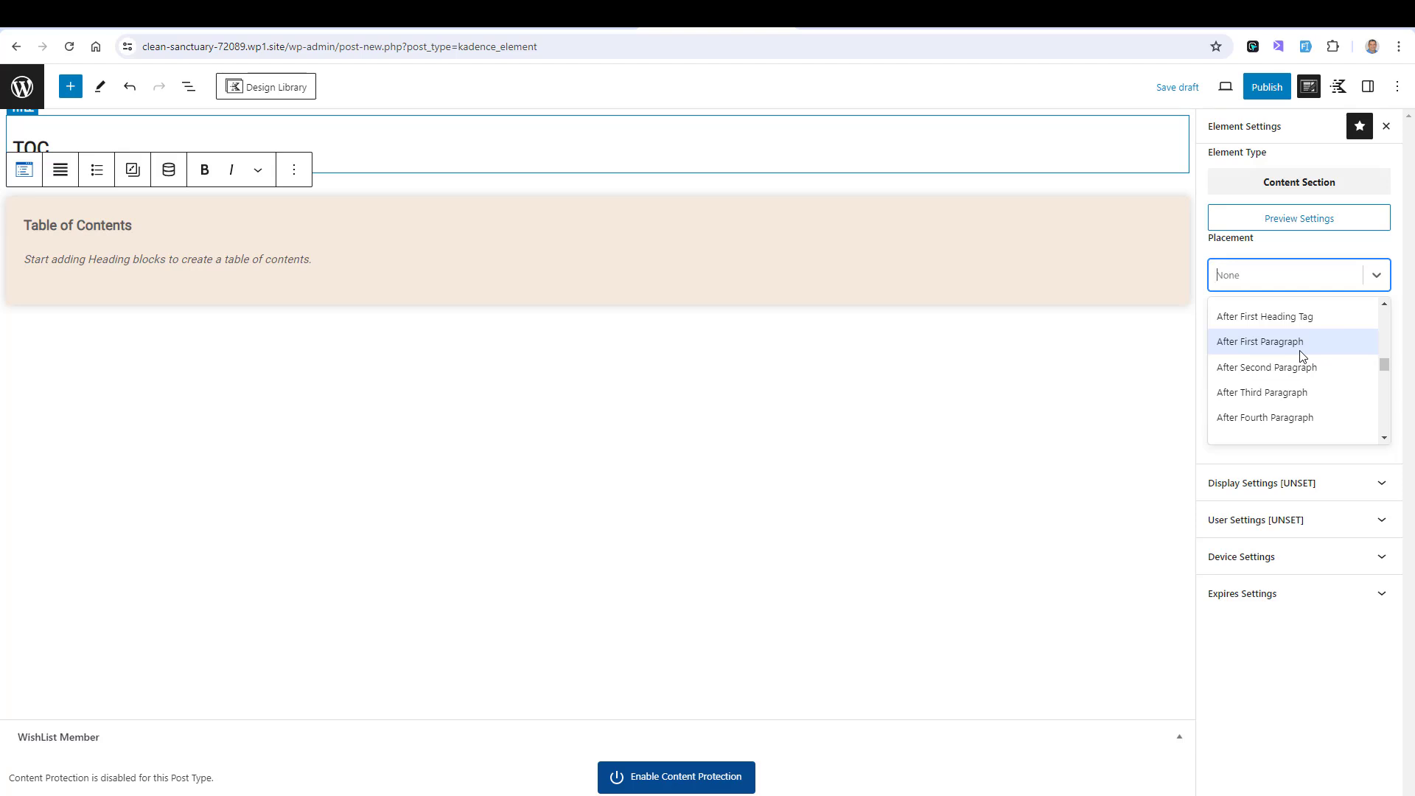
{"action": "left_click", "coordinate": [1261, 341]}
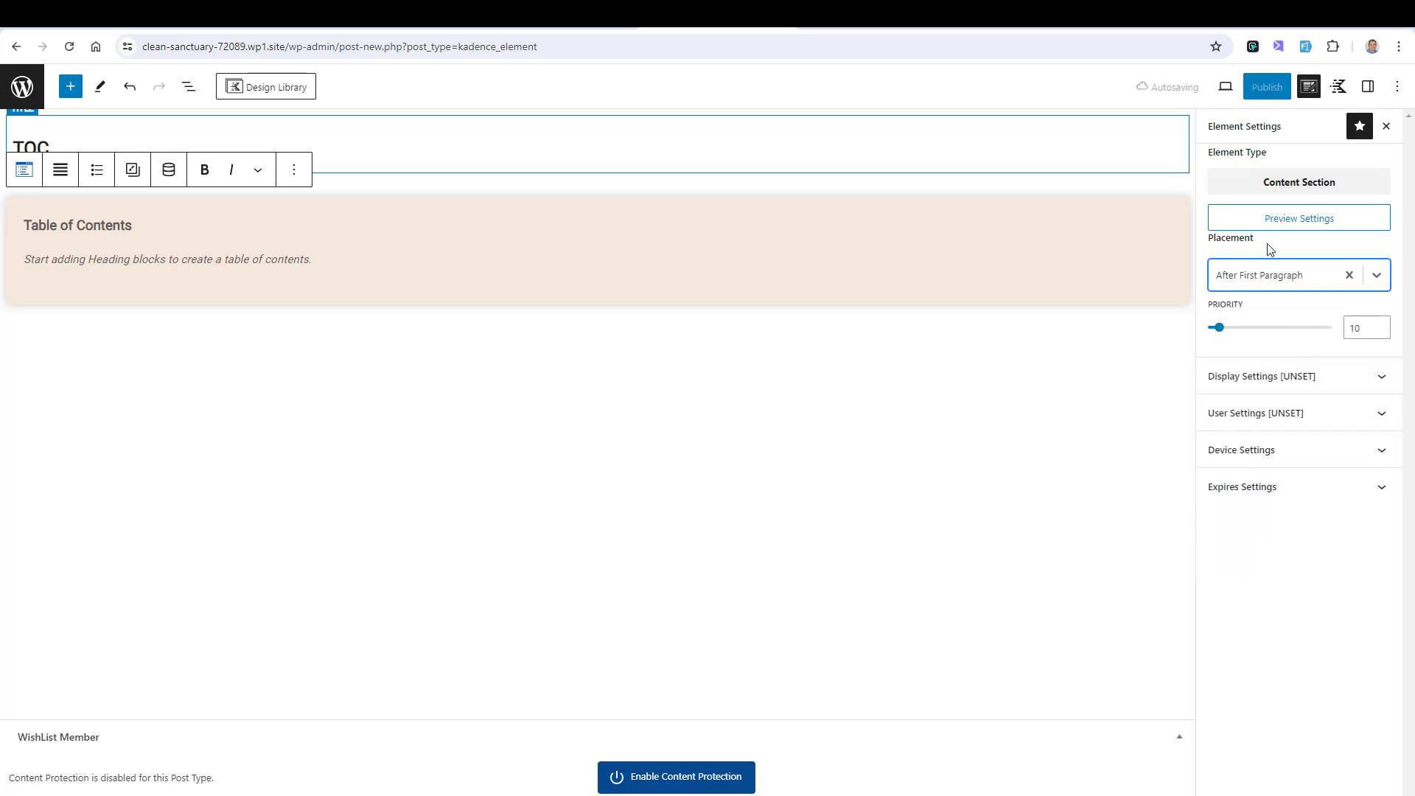
{"action": "left_click", "coordinate": [1298, 376]}
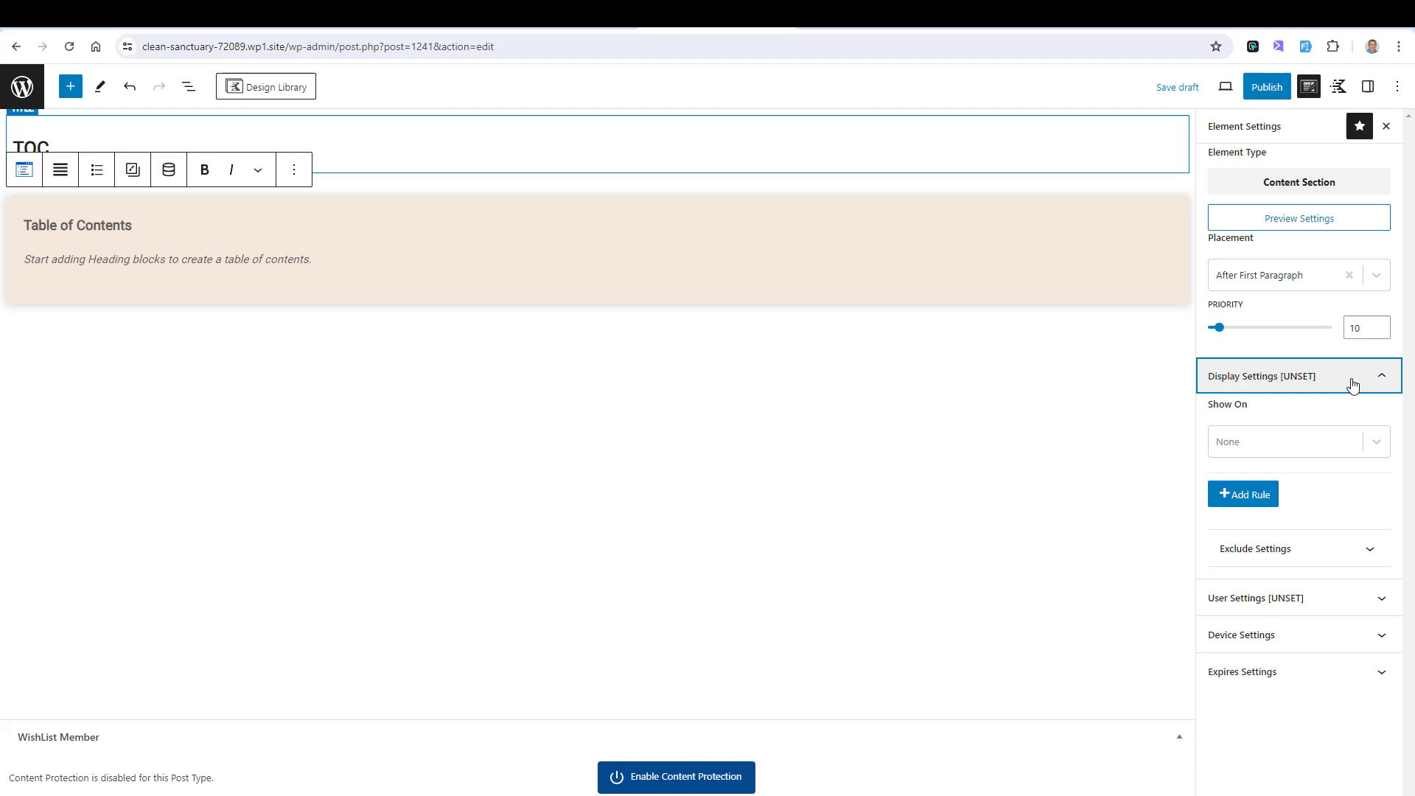
Step: Show the element on Single Posts, visible to All Users
{"action": "left_click", "coordinate": [1298, 441]}
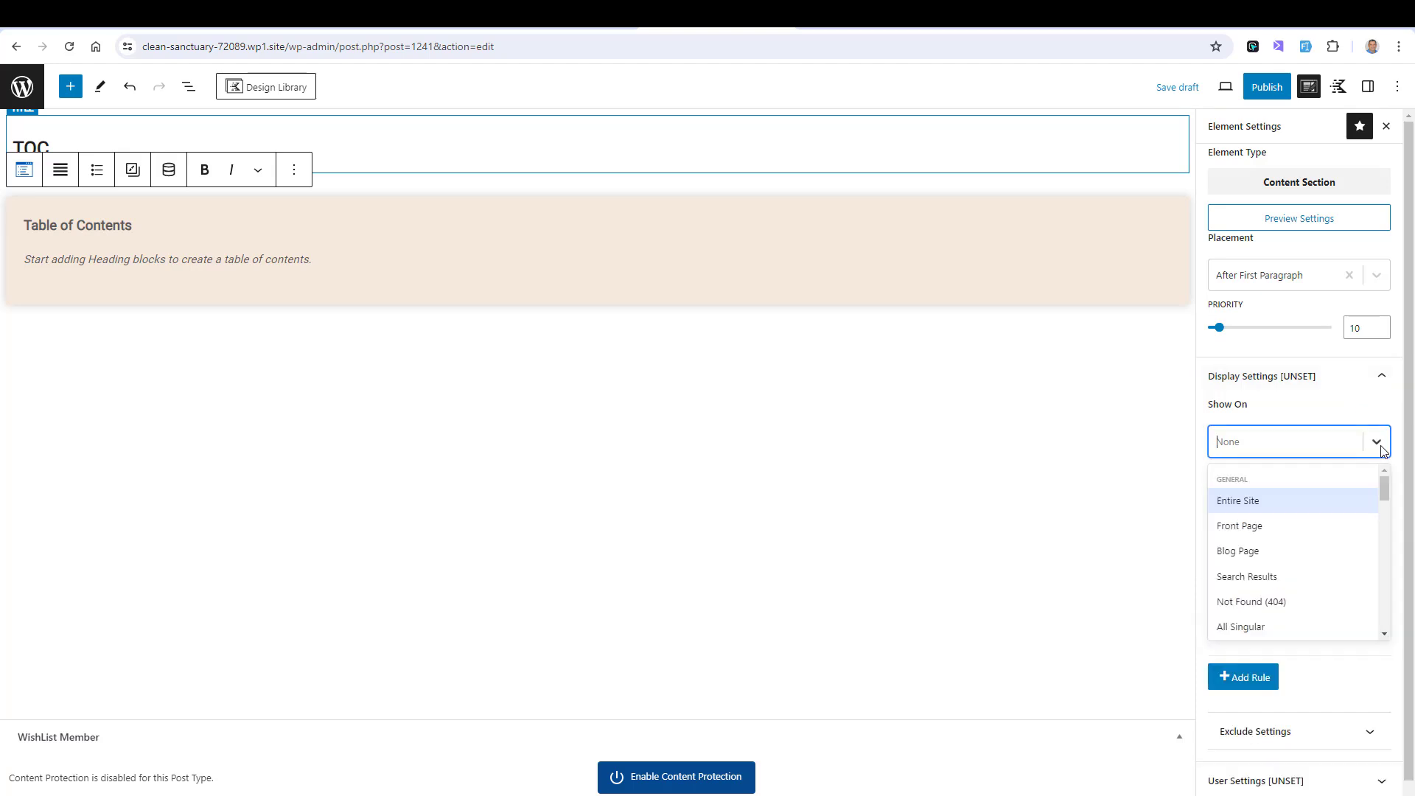
{"action": "scroll", "scroll_direction": "down", "scroll_amount": 3}
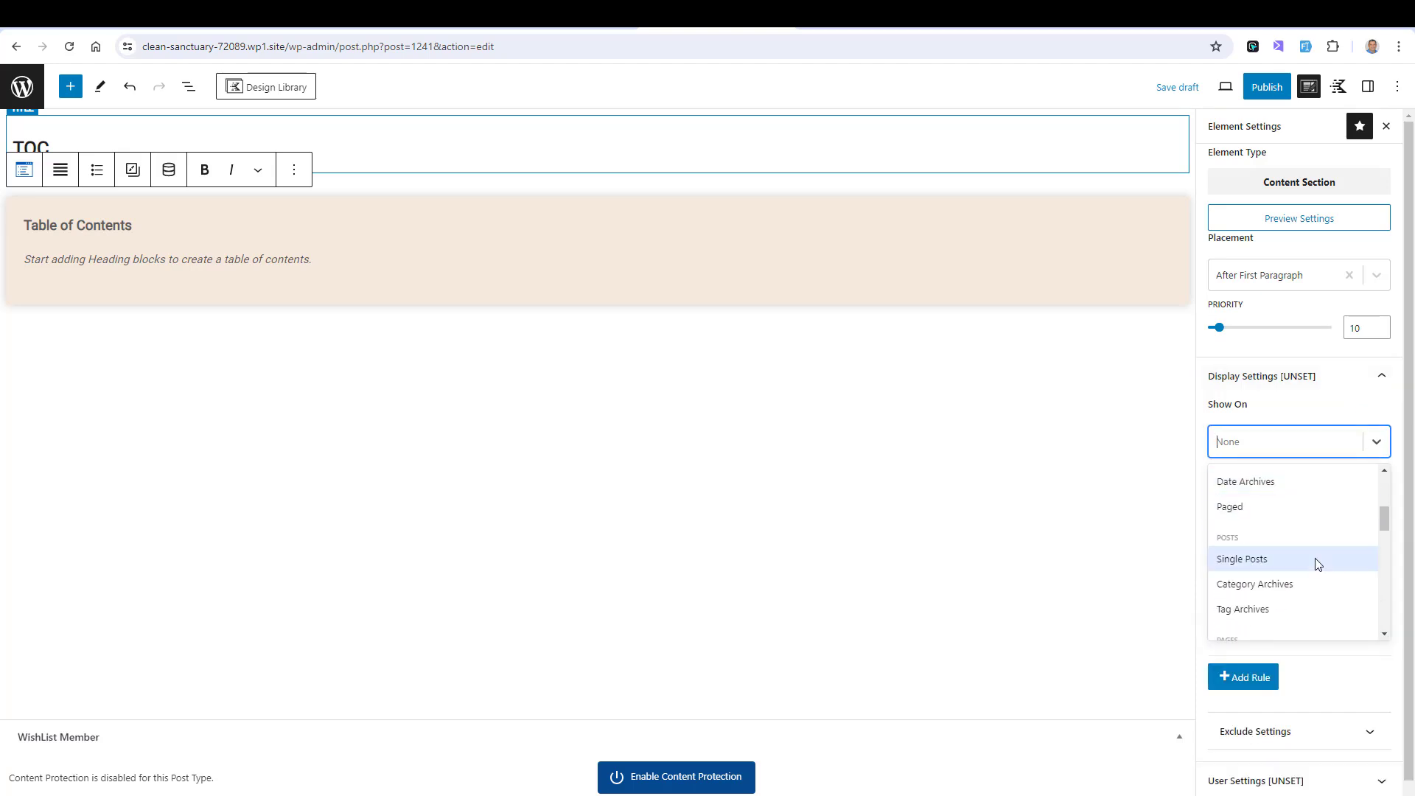
{"action": "left_click", "coordinate": [1241, 557]}
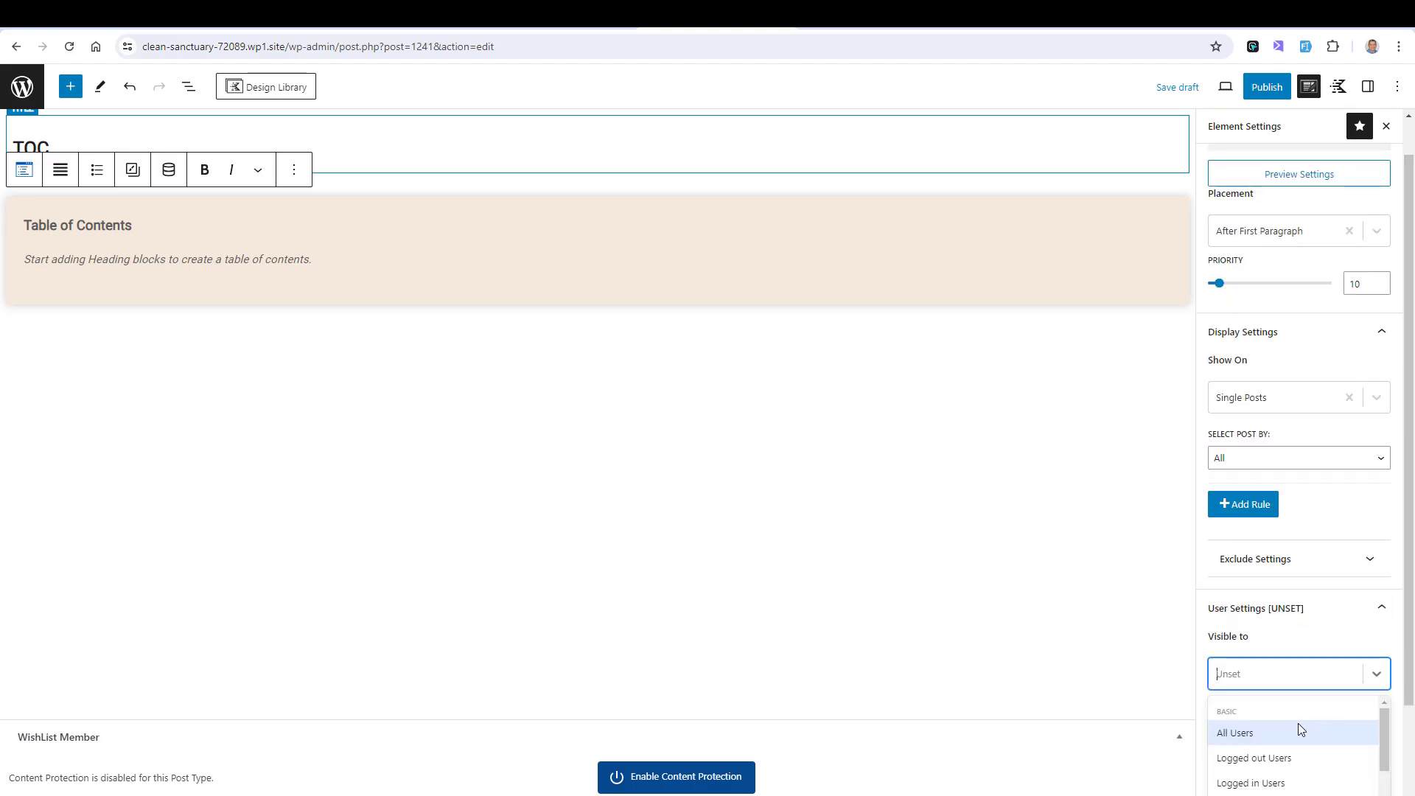
{"action": "left_click", "coordinate": [1235, 732]}
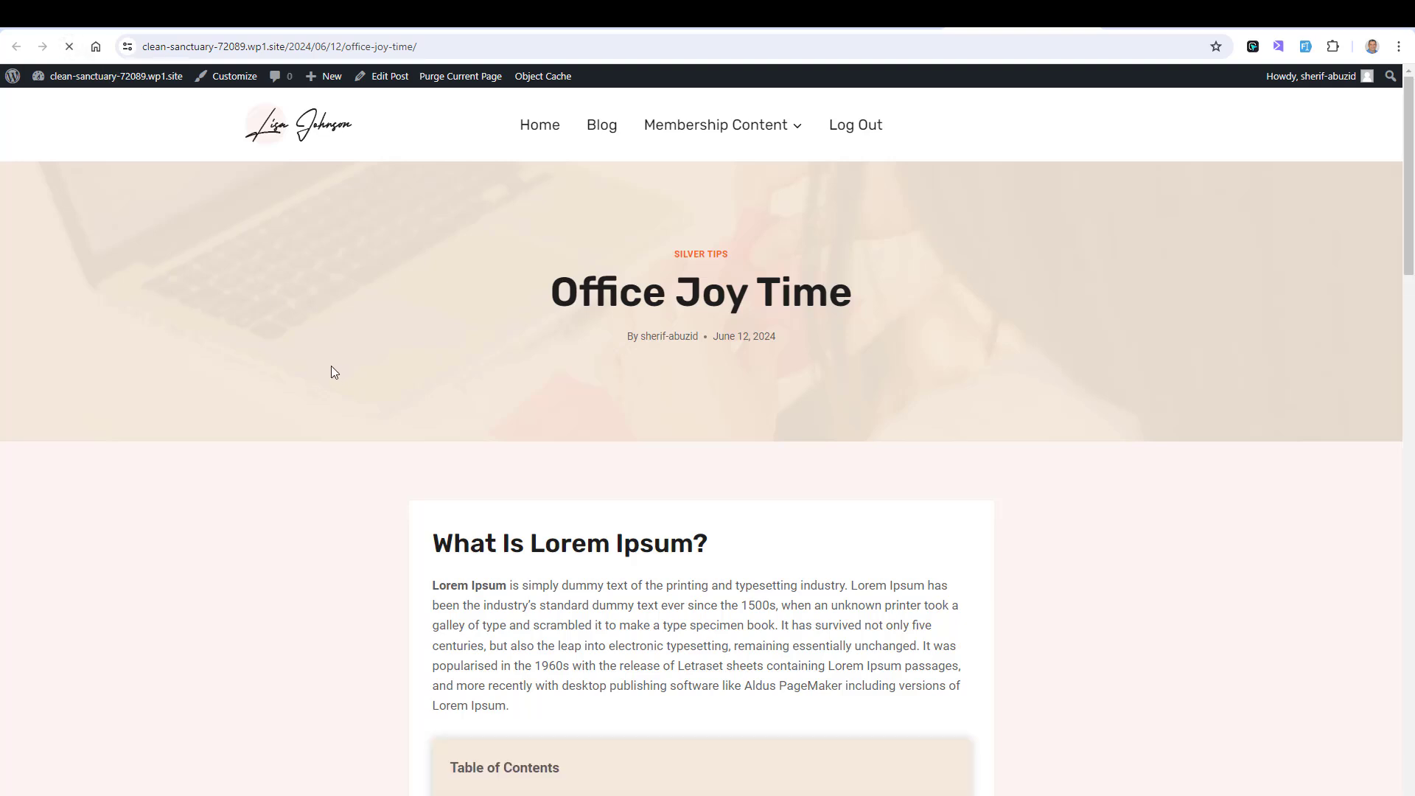
Step: Browse the blog posts and confirm the TOC box appears after each opening paragraph
{"action": "scroll", "scroll_direction": "down", "scroll_amount": 3}
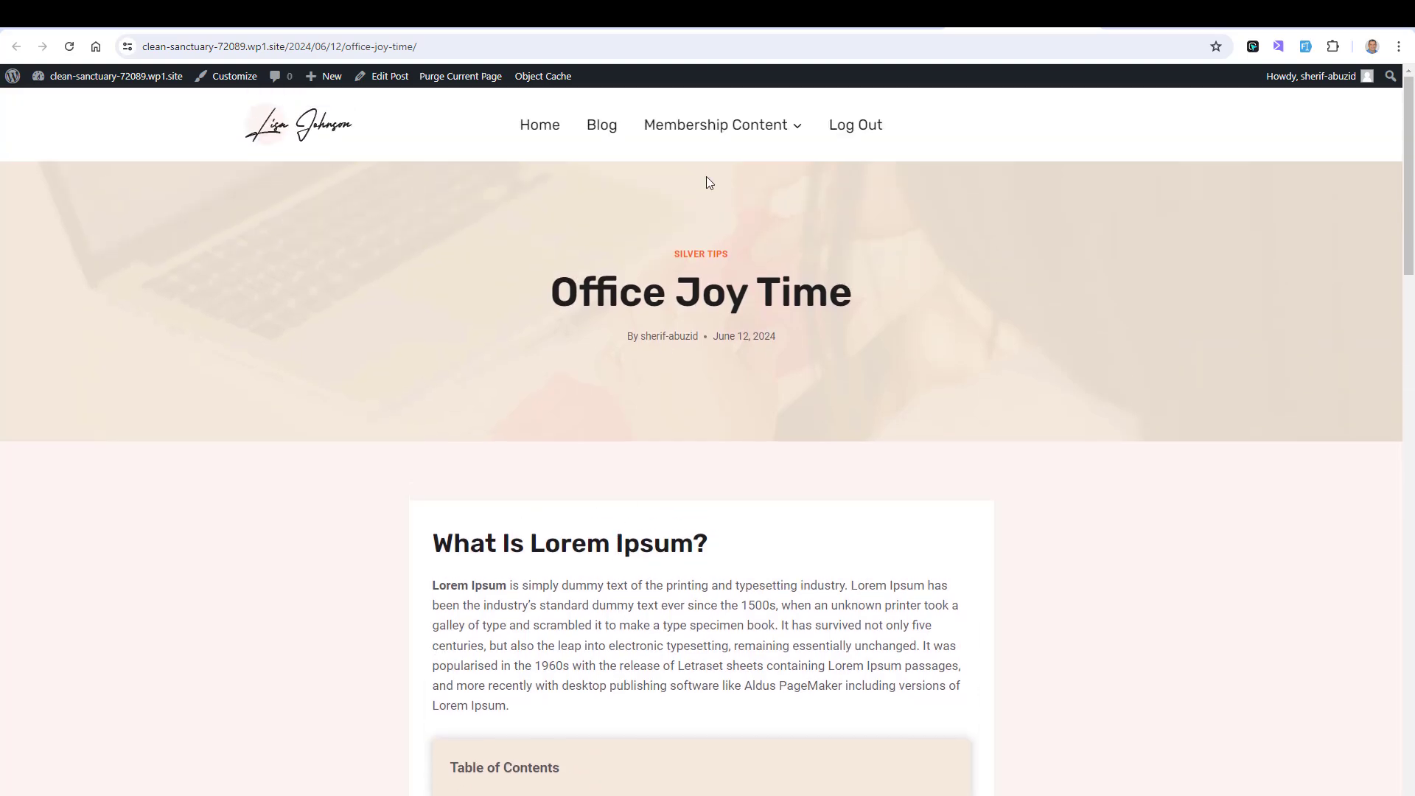
{"action": "left_click", "coordinate": [602, 124]}
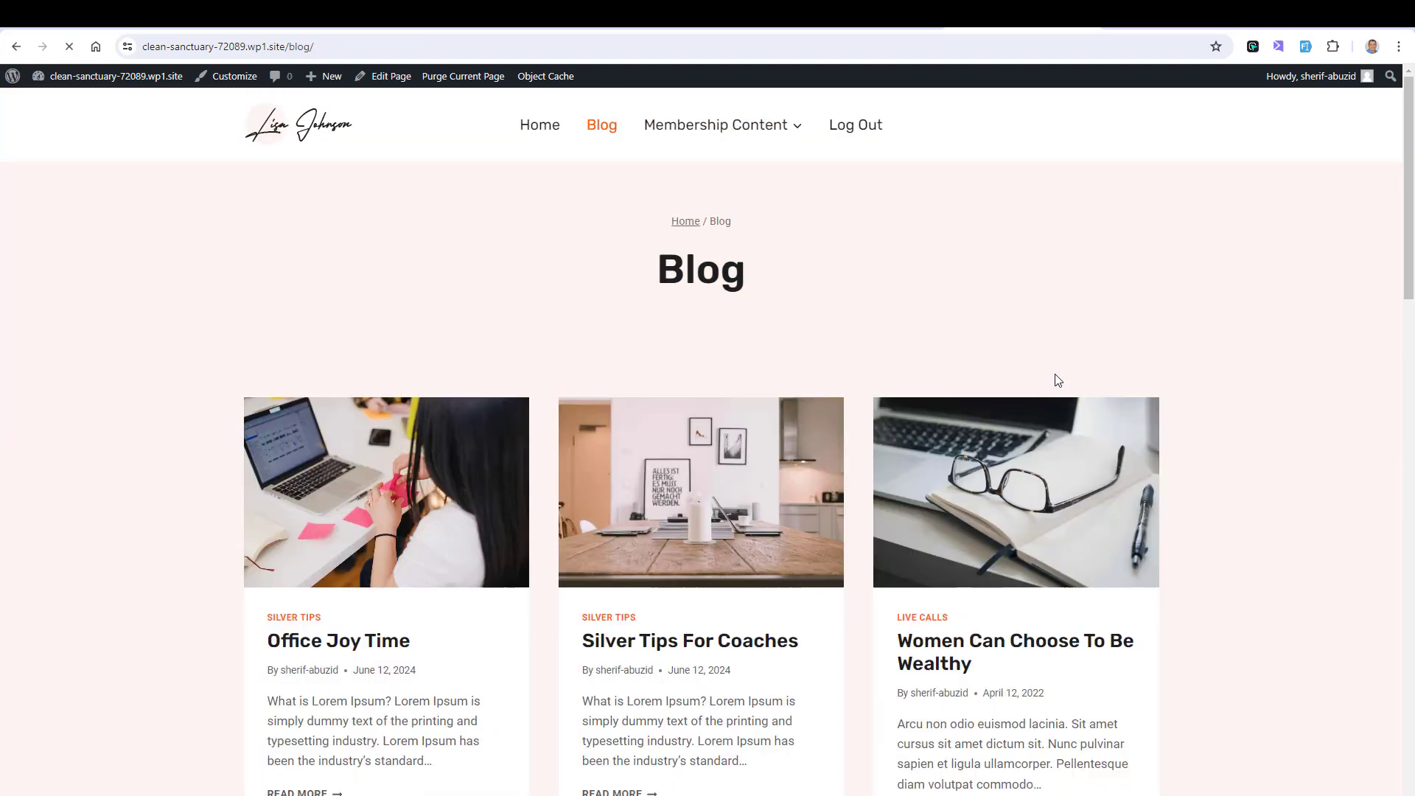
{"action": "scroll", "scroll_direction": "down", "scroll_amount": 3}
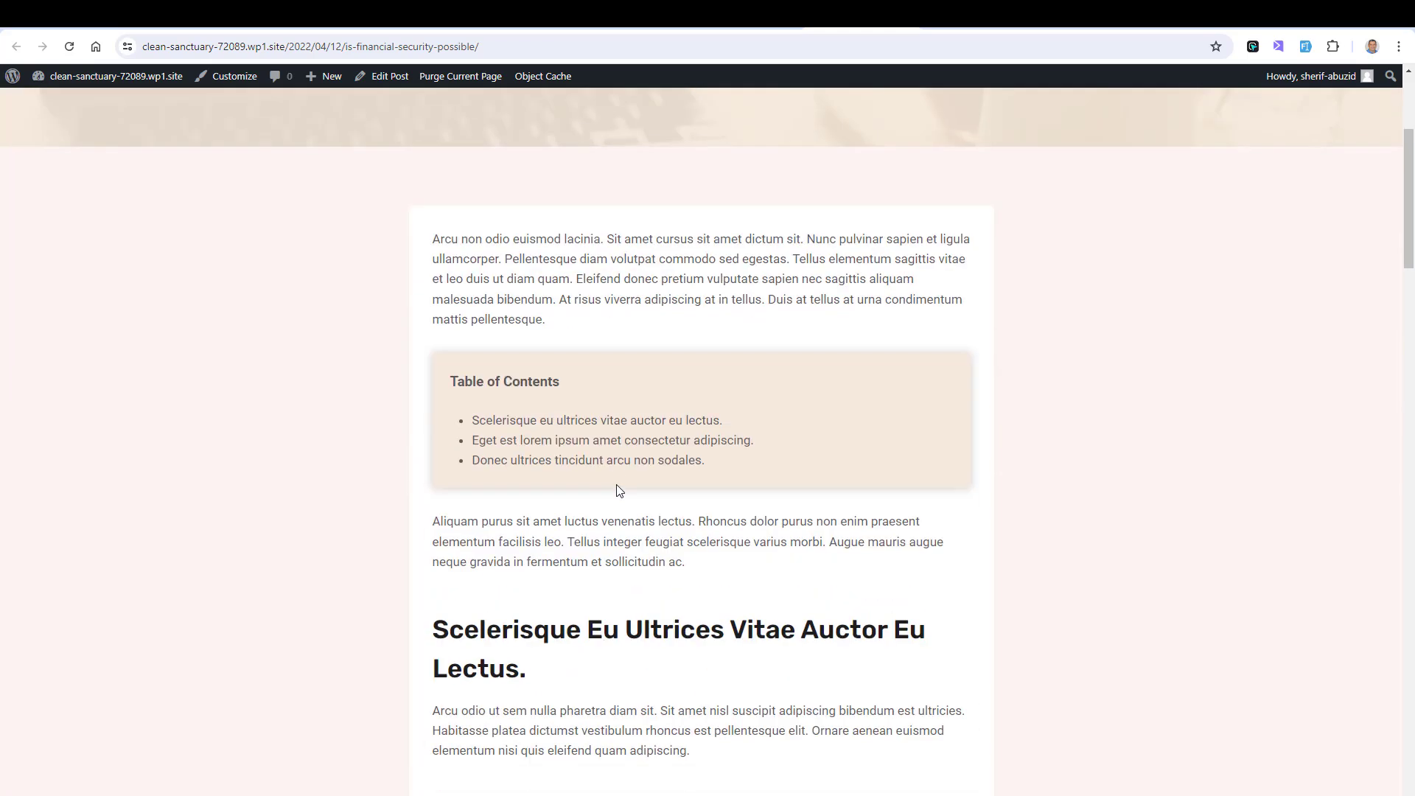
{"action": "left_click_drag", "start_coordinate": [432, 239], "coordinate": [546, 319]}
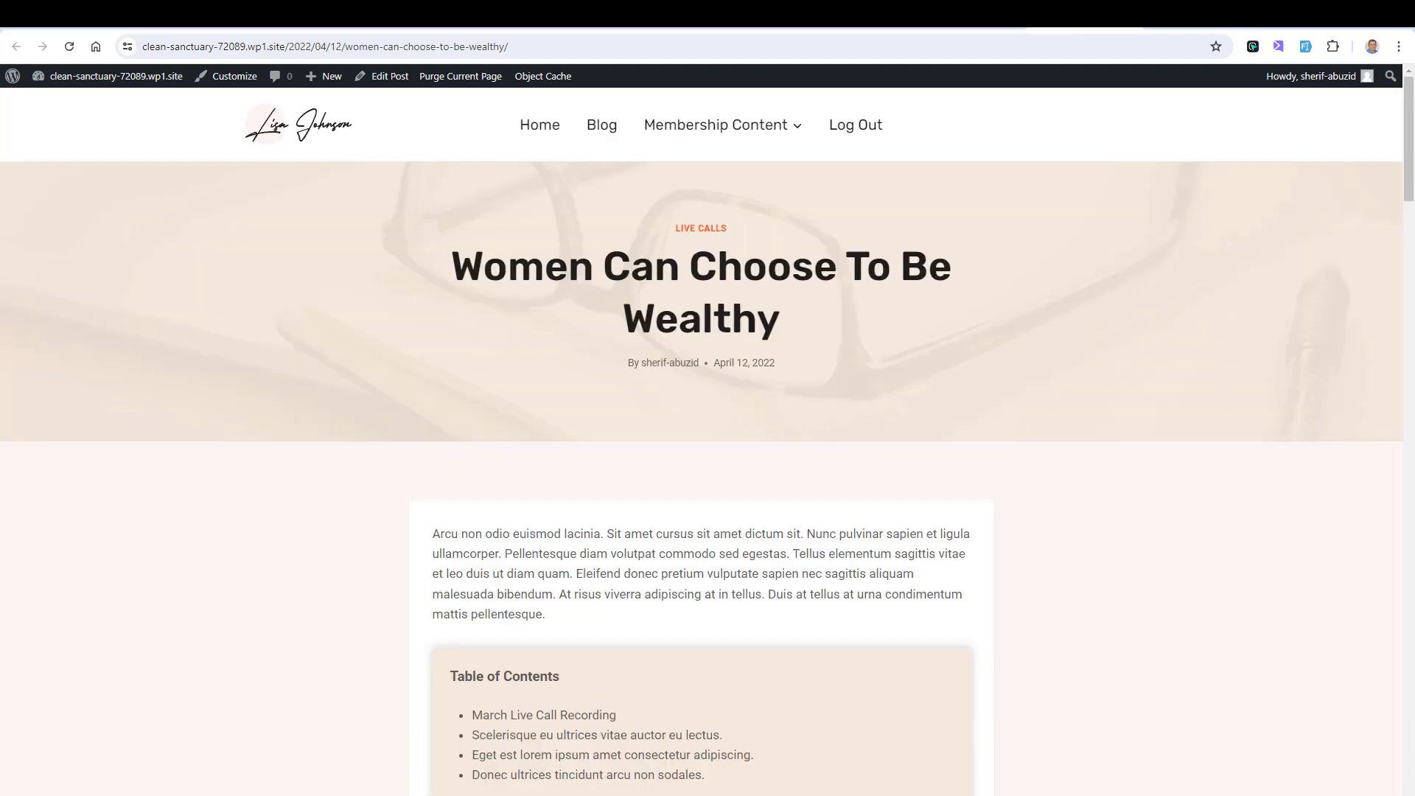
{"action": "mouse_move", "coordinate": [715, 408]}
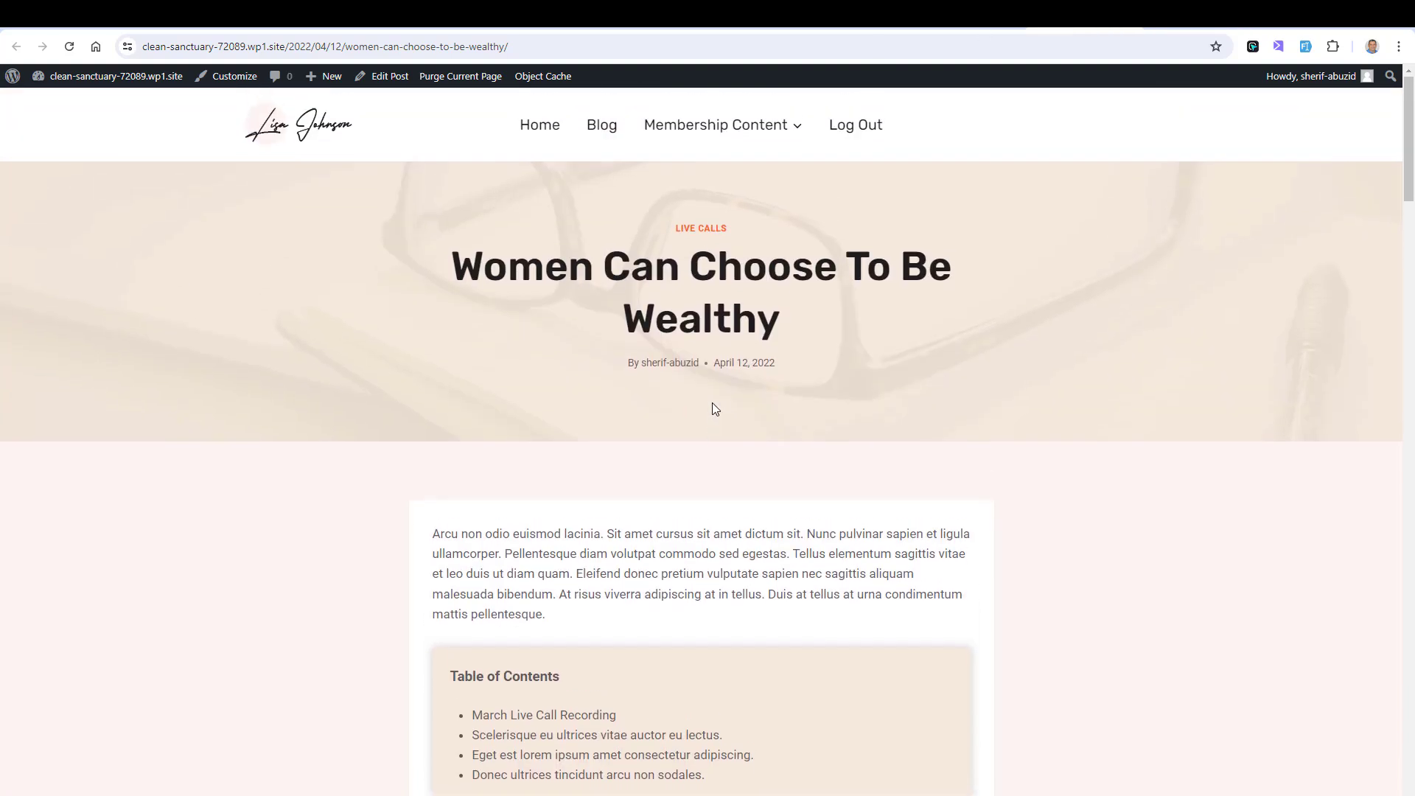